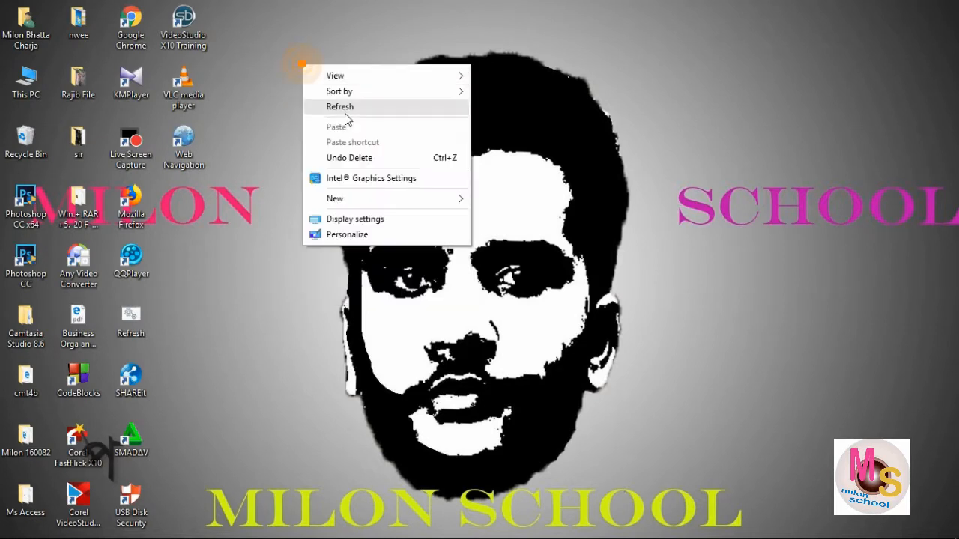
Maximize the Milon School database window and bring up the delete option for Sekto 1 Form.
click(340, 106)
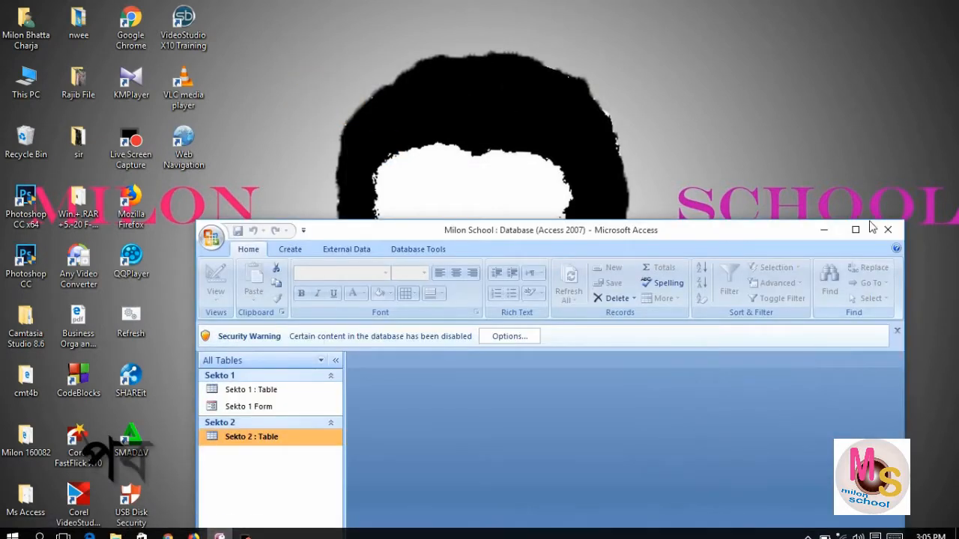
click(855, 230)
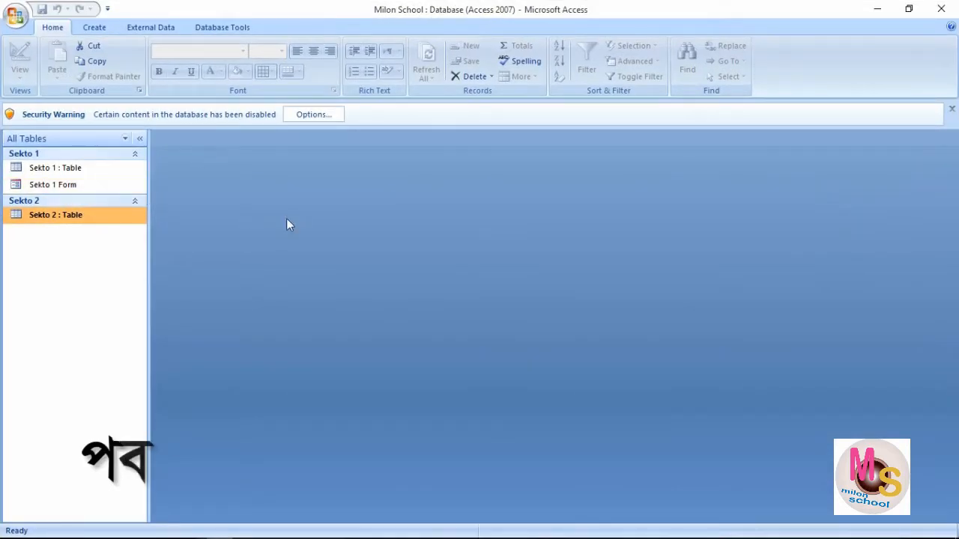
right_click(52, 185)
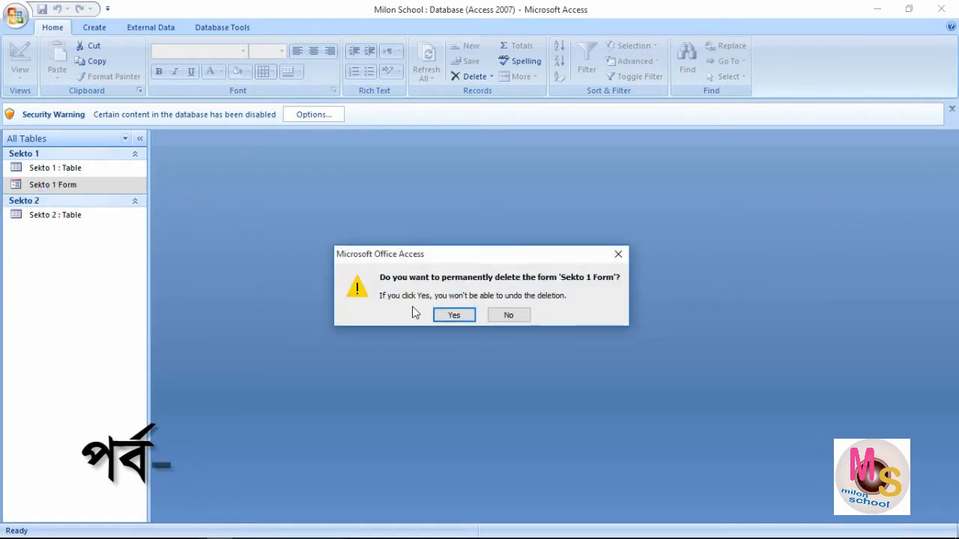
Confirm permanent deletion of Sekto 1 Form and pick the Sekto 1 table as form source.
click(454, 314)
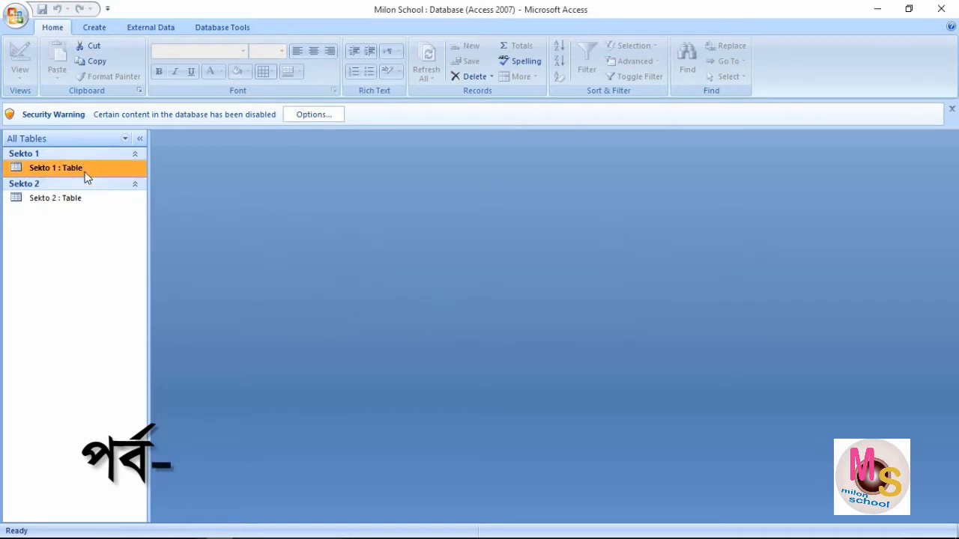
click(93, 27)
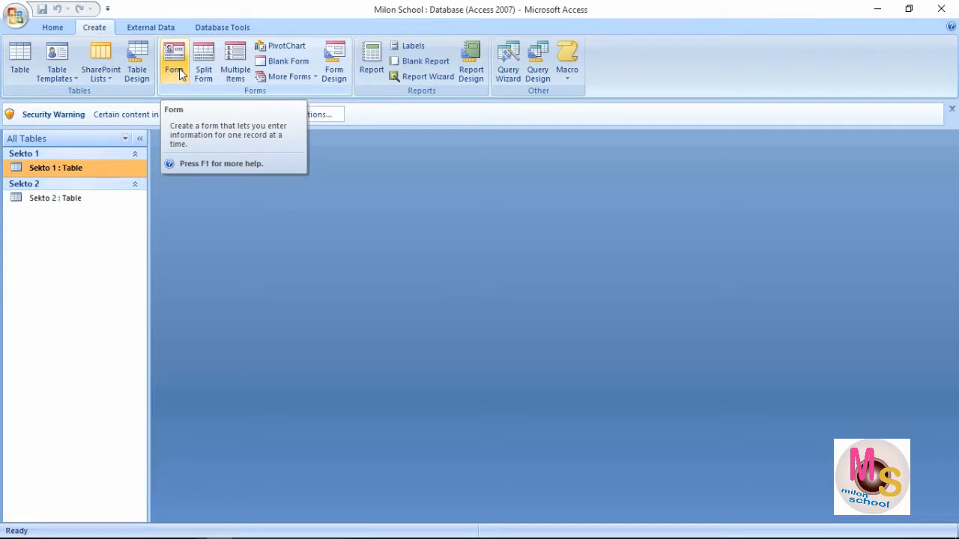
mouse_move(758, 194)
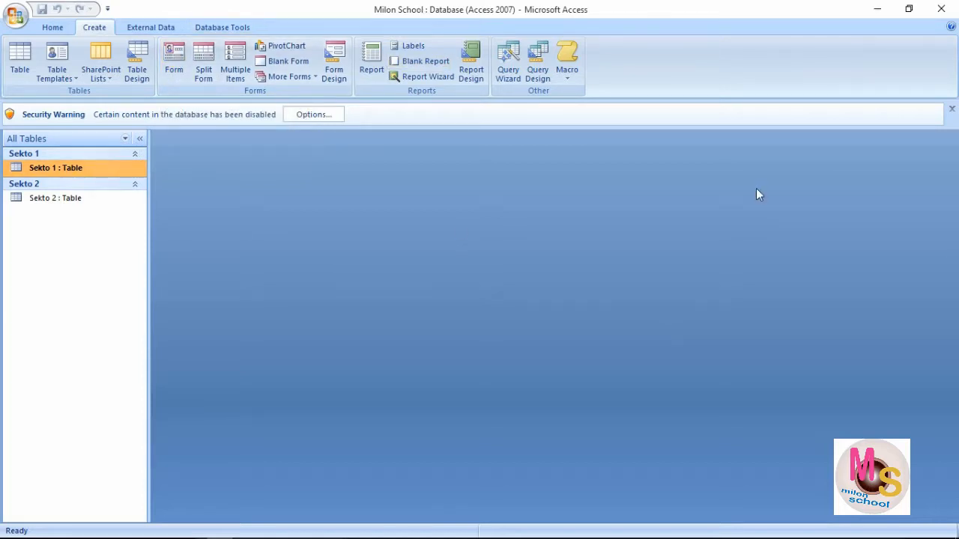
mouse_move(600, 323)
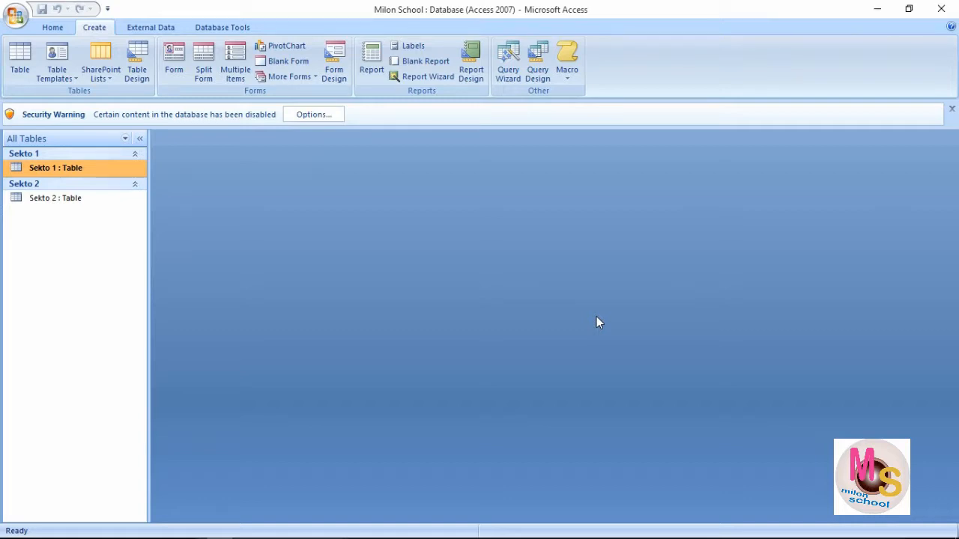
mouse_move(174, 72)
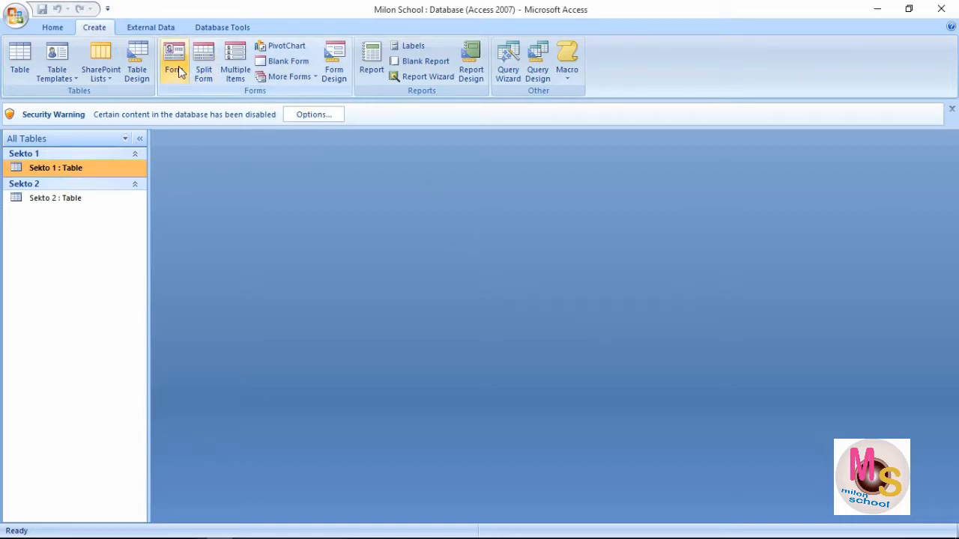
Build a form from the Sekto 1 table and colour its 'Sekto 1' title red.
click(173, 62)
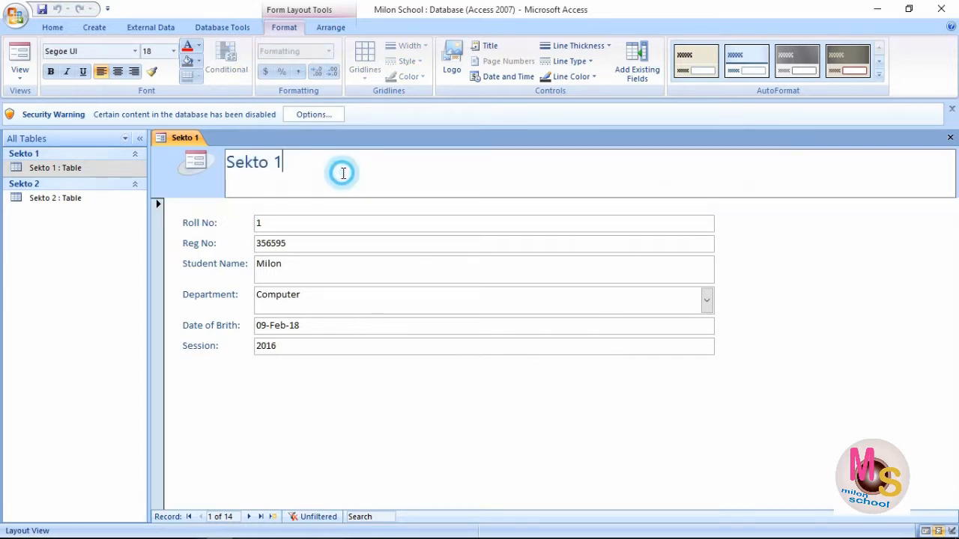
mouse_move(335, 305)
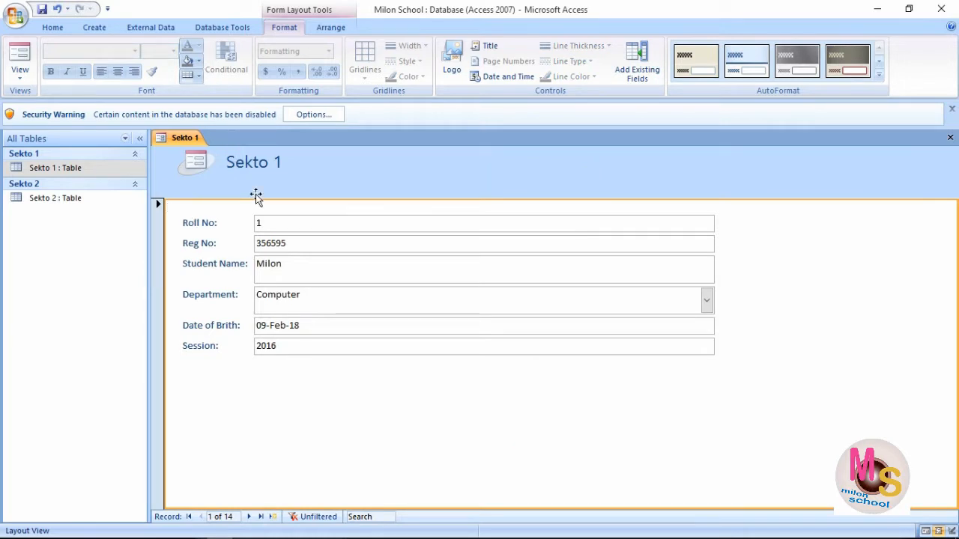
mouse_move(331, 196)
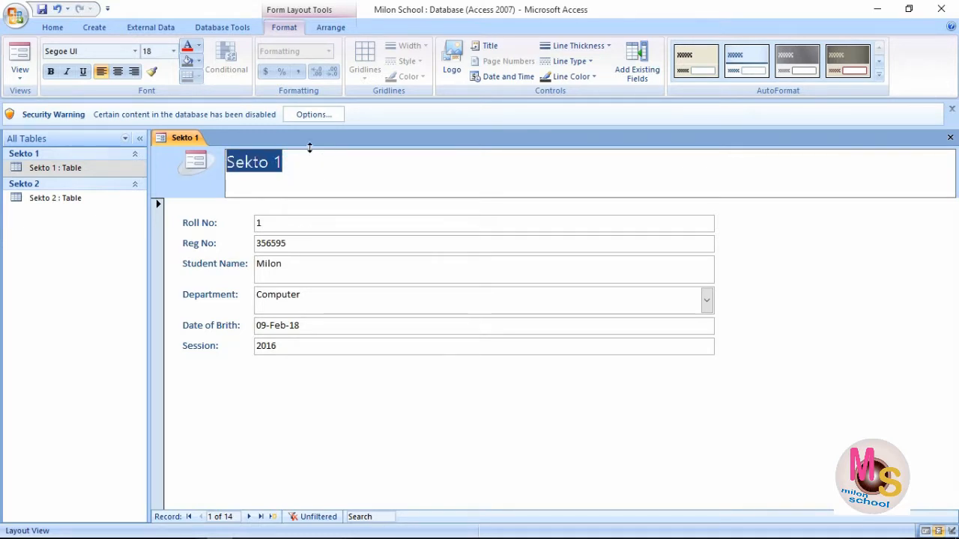
mouse_move(182, 50)
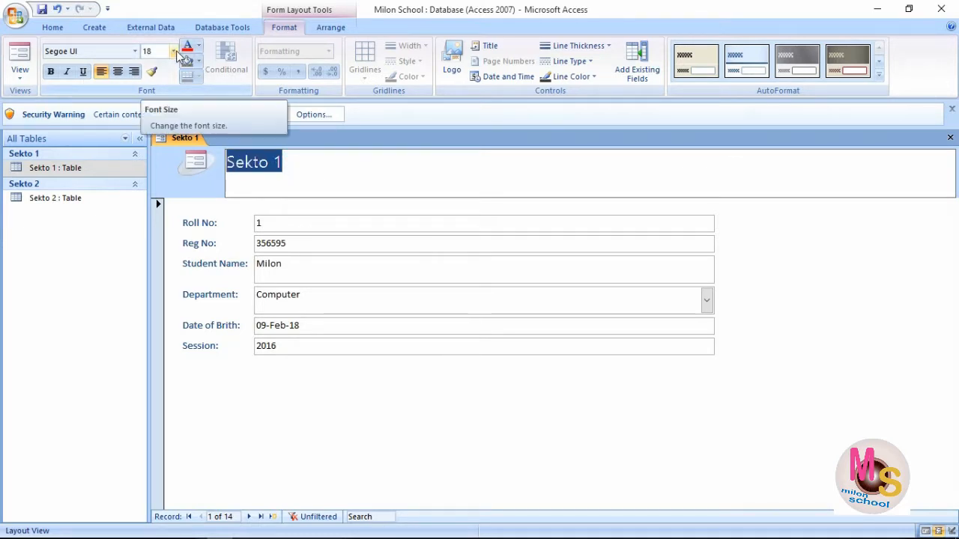
mouse_move(196, 69)
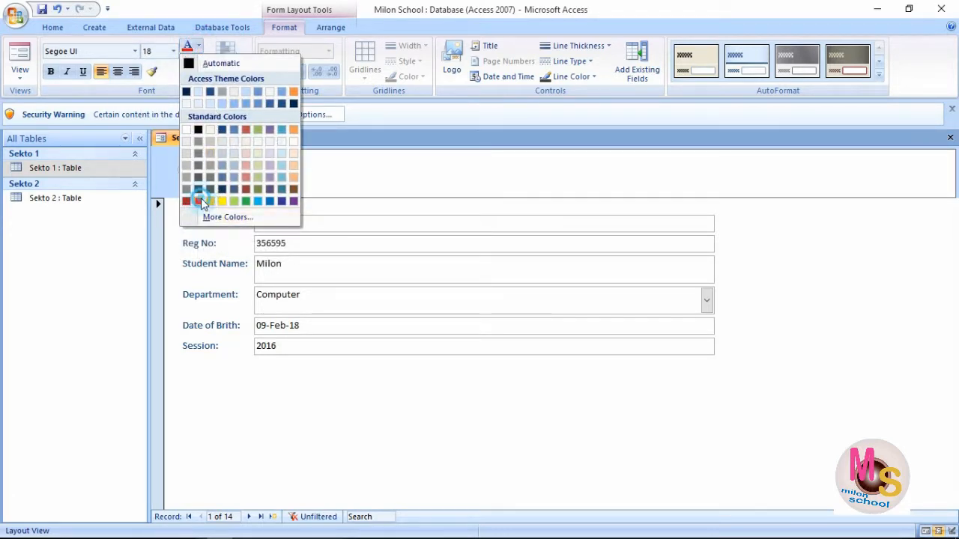
click(197, 201)
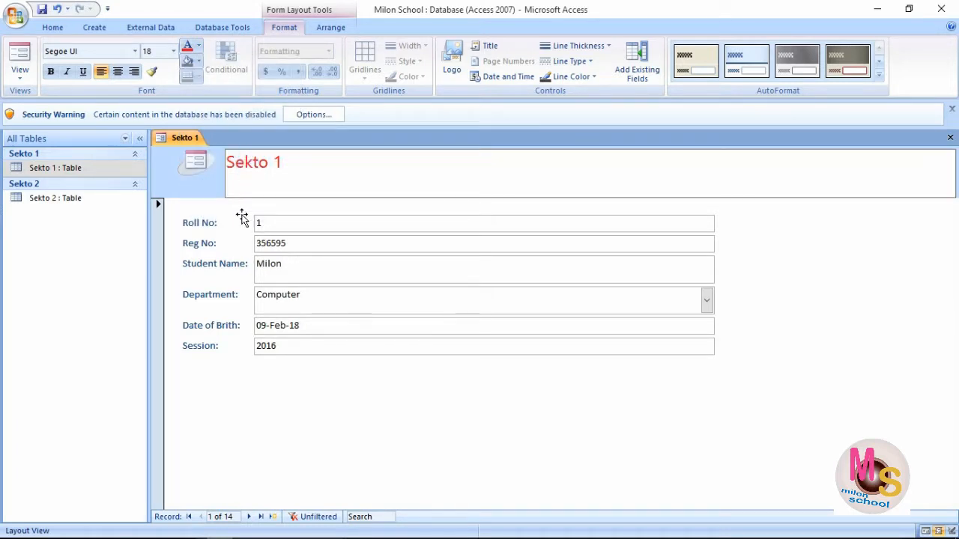
click(253, 162)
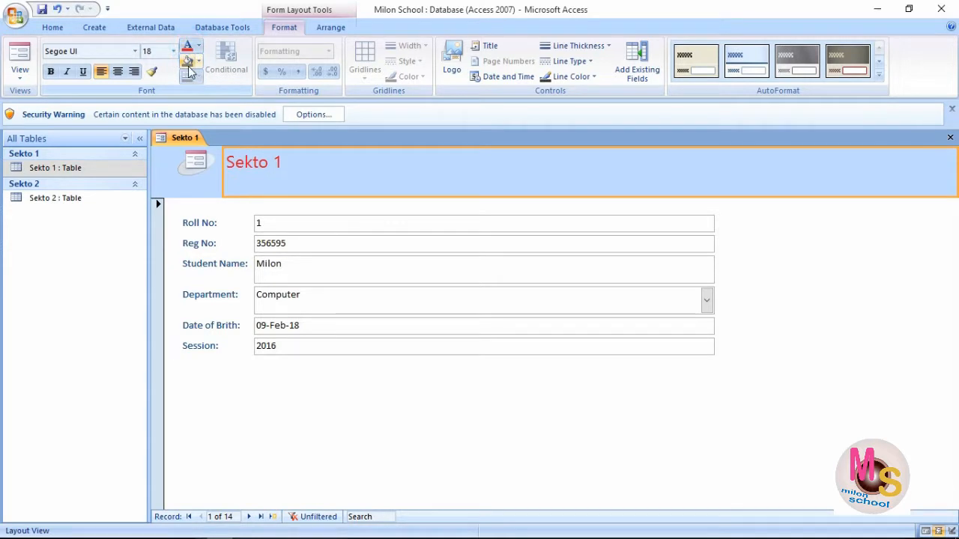
Give the Sekto 1 title a dark blue background with bold, centred text.
click(197, 62)
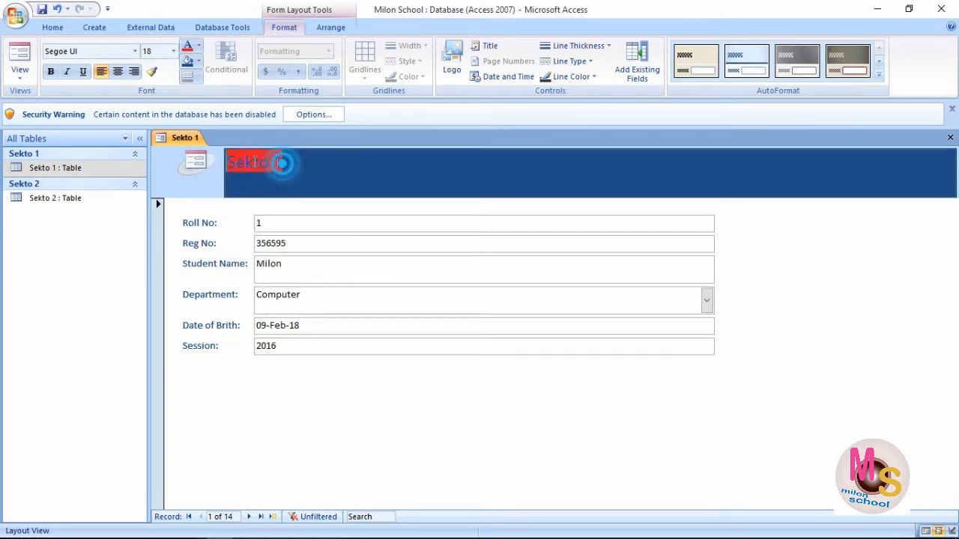
click(50, 72)
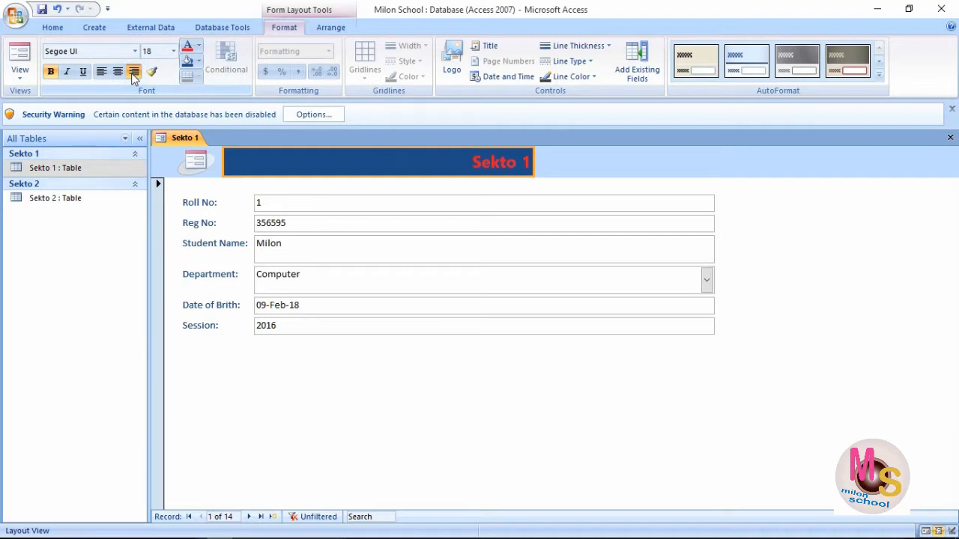
click(198, 164)
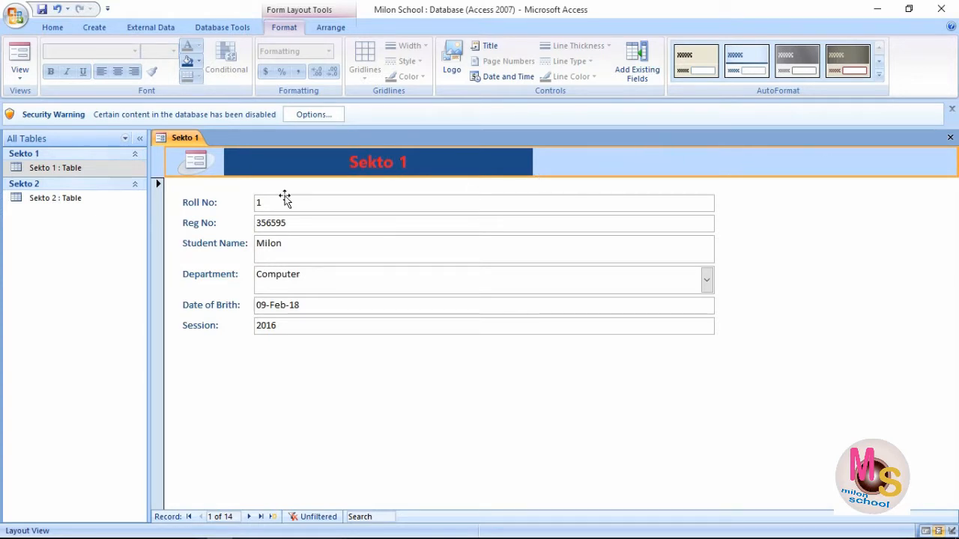
click(196, 161)
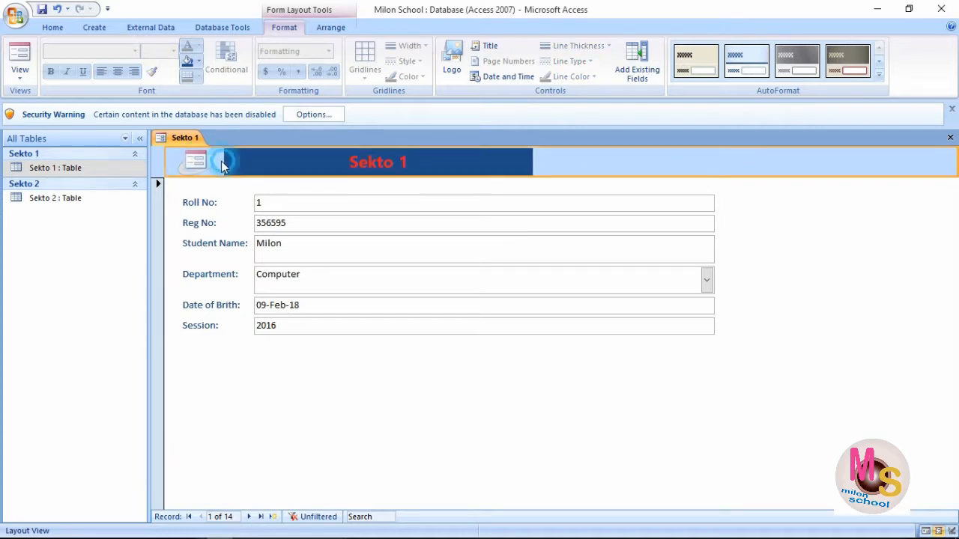
Colour the form header background green behind the centred Sekto 1 title box.
click(197, 61)
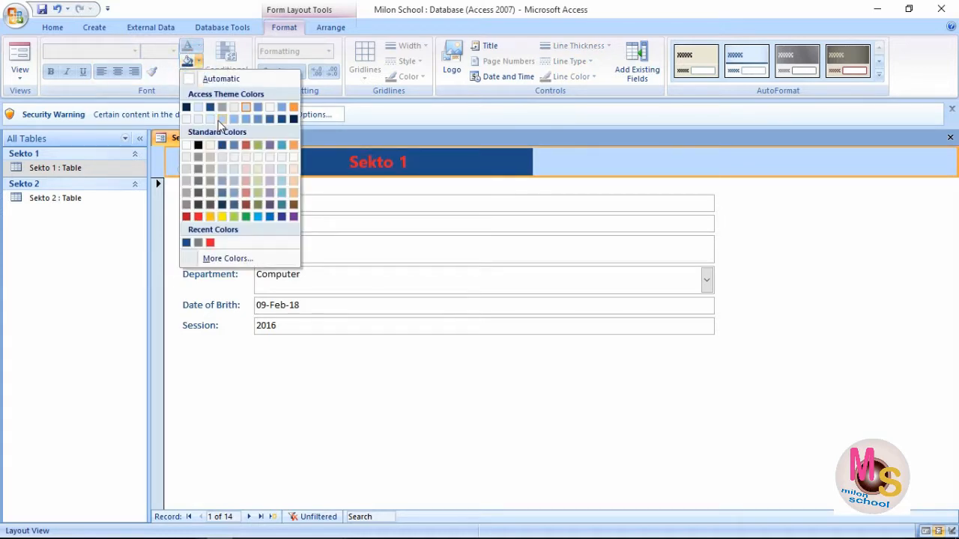
mouse_move(246, 216)
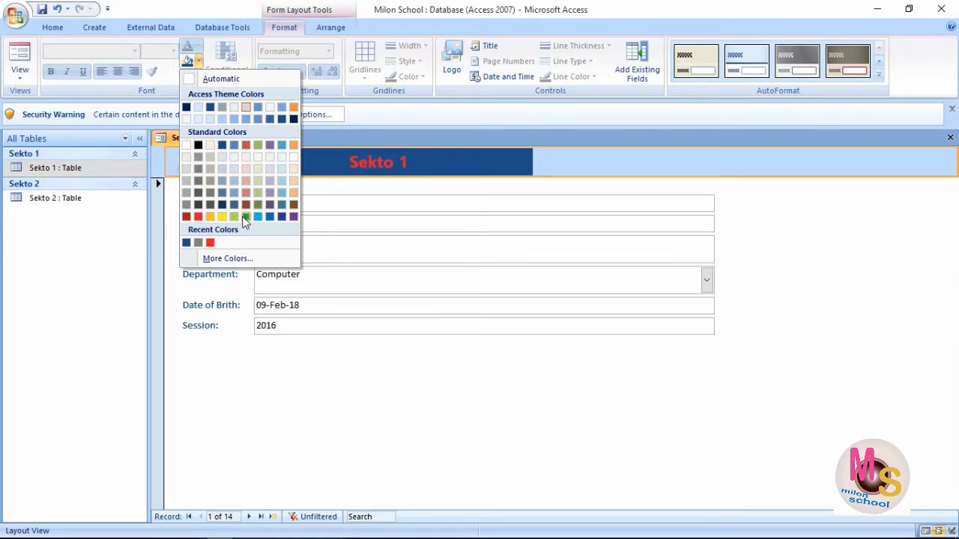
click(246, 217)
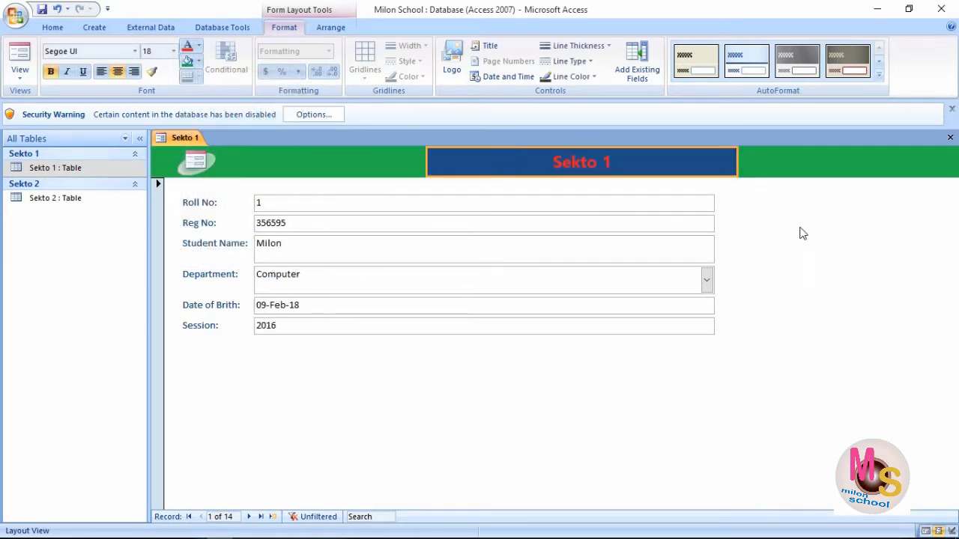
click(596, 162)
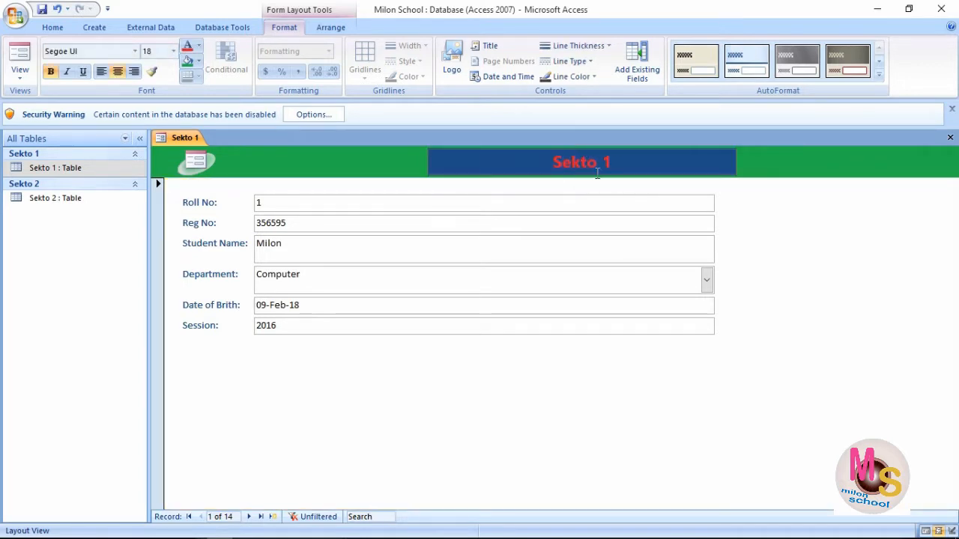
click(767, 163)
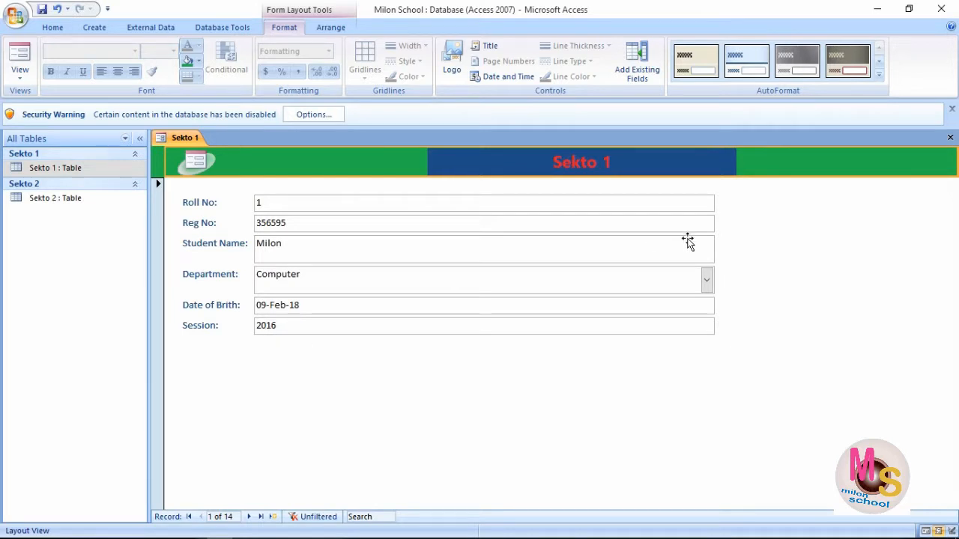
mouse_move(300, 388)
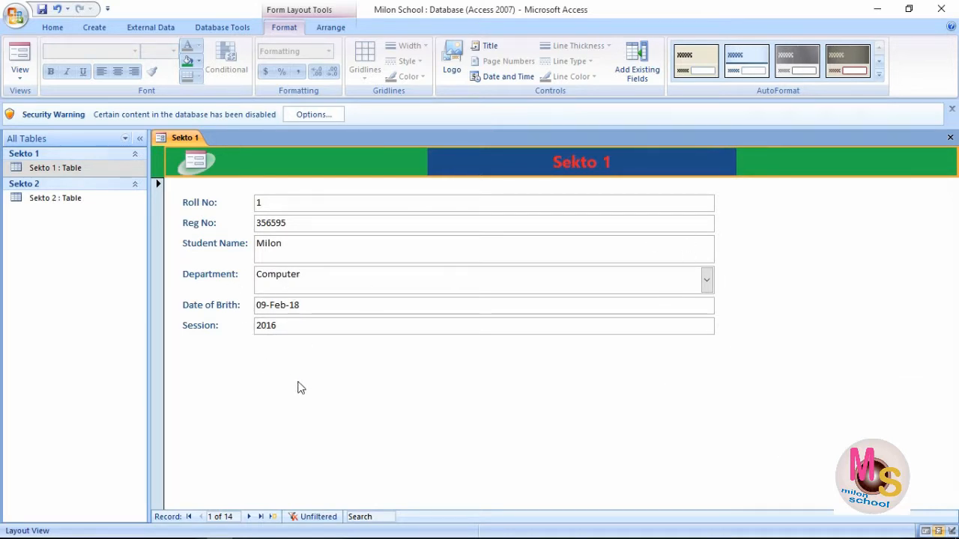
mouse_move(455, 197)
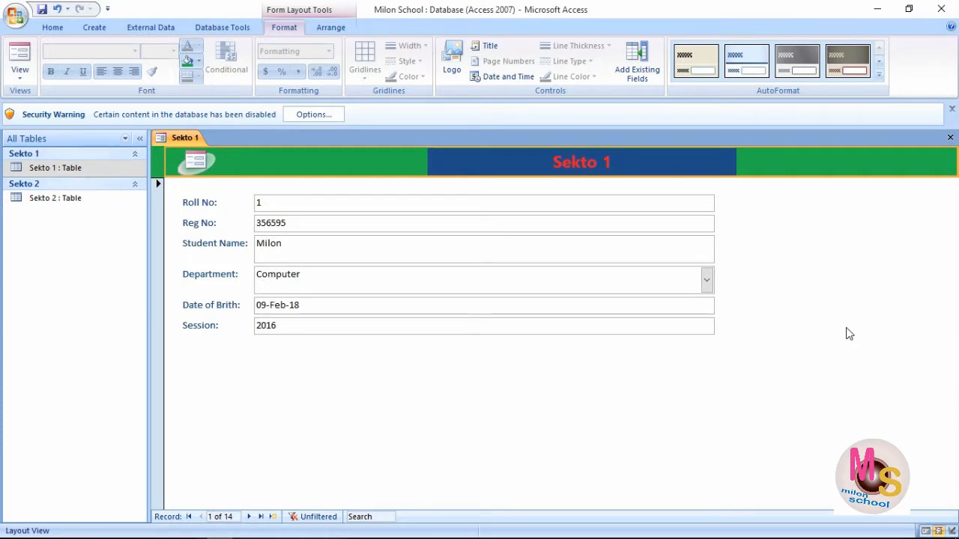
mouse_move(509, 360)
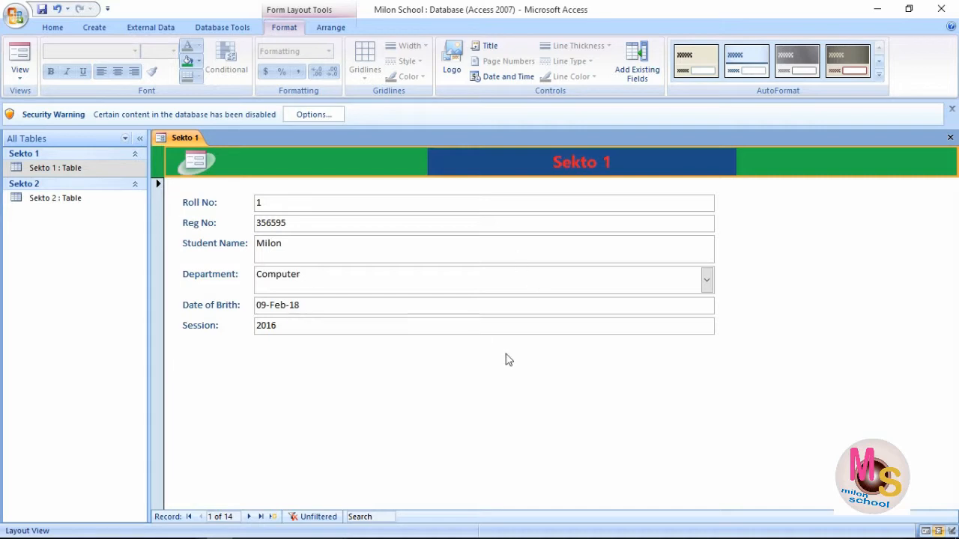
mouse_move(232, 292)
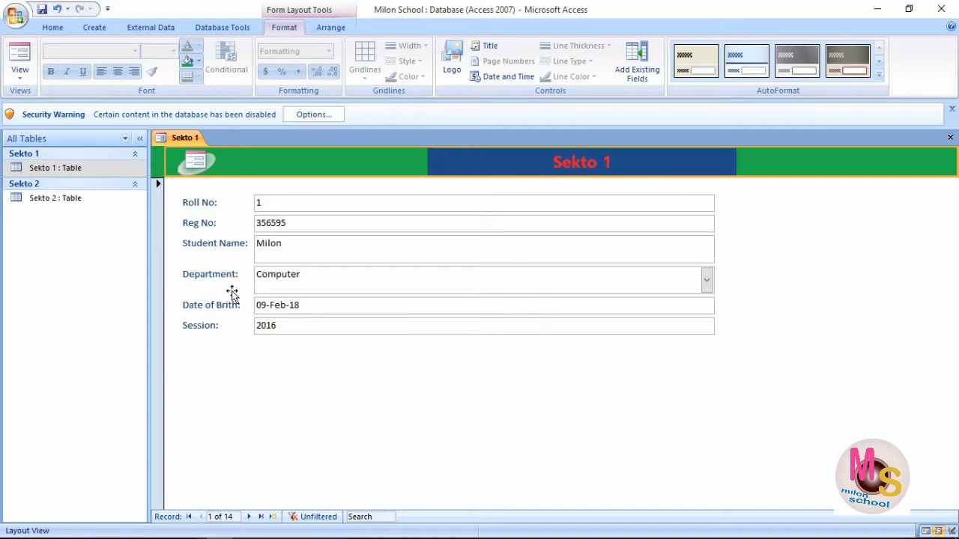
mouse_move(201, 207)
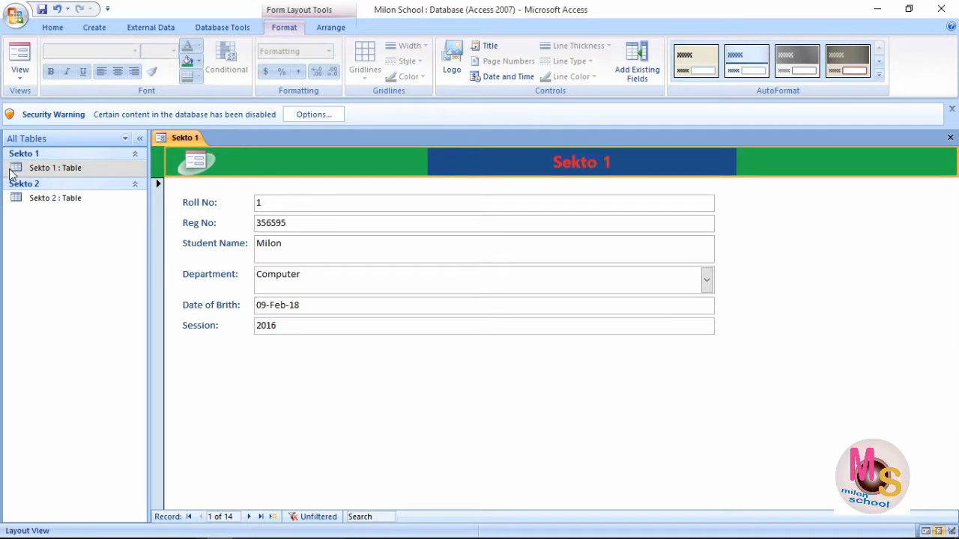
mouse_move(202, 333)
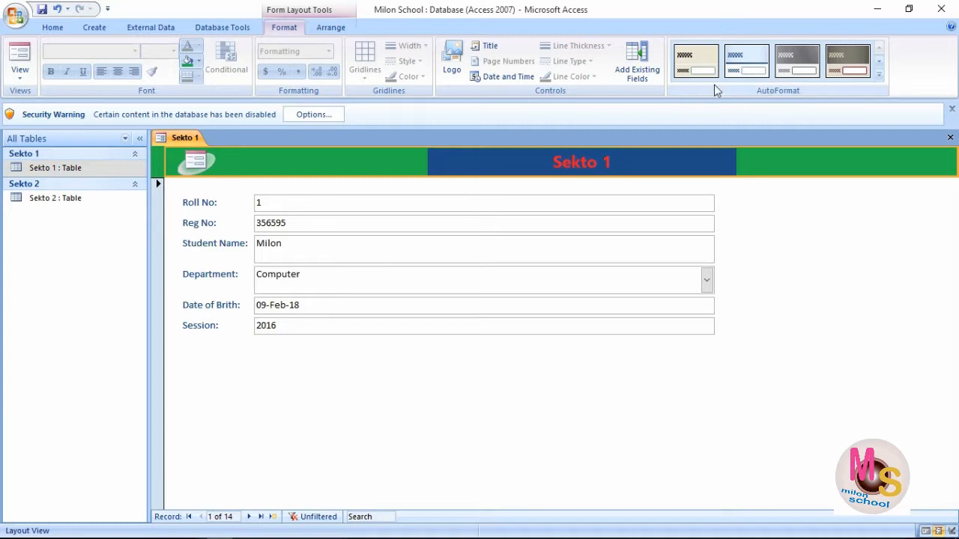
mouse_move(808, 298)
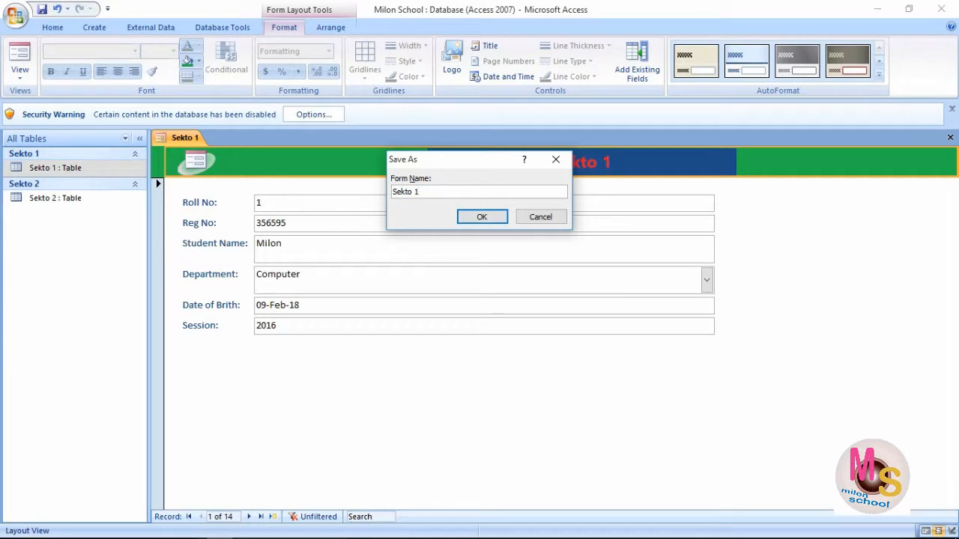
Save the form as 'Sekto 1 form' and close it.
text(fro)
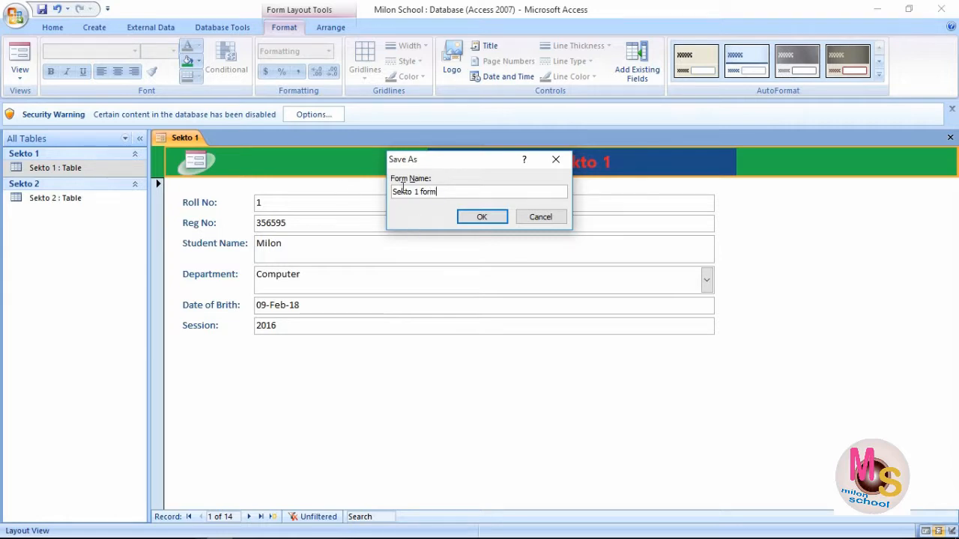
click(482, 217)
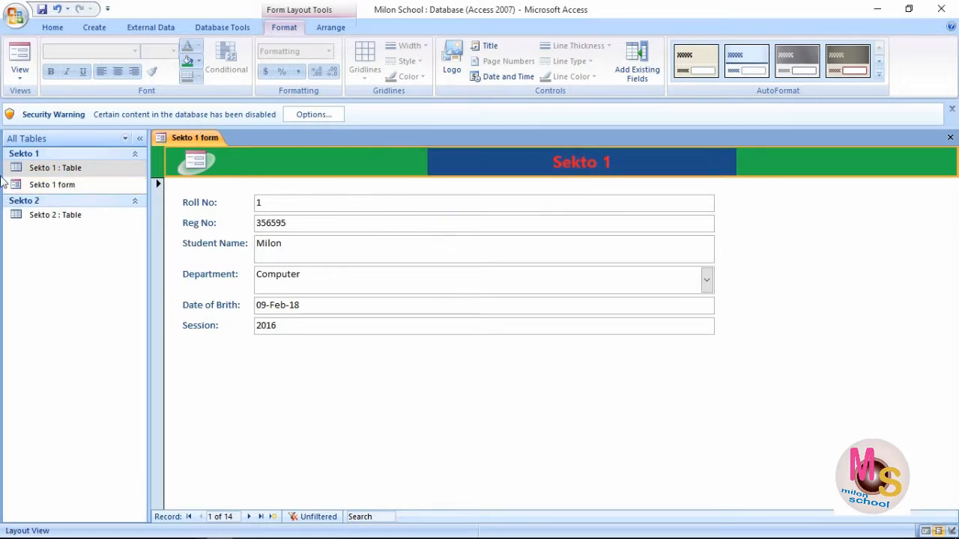
click(59, 28)
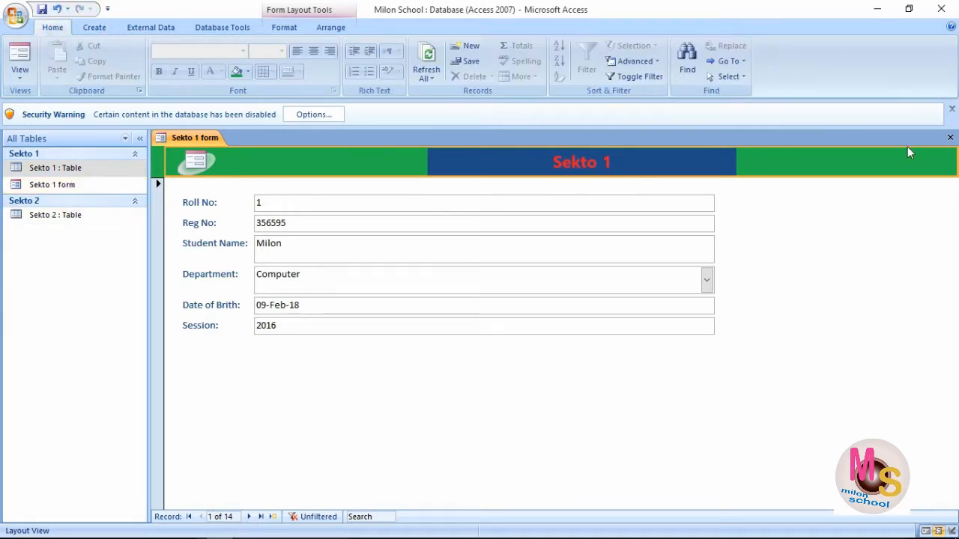
click(948, 137)
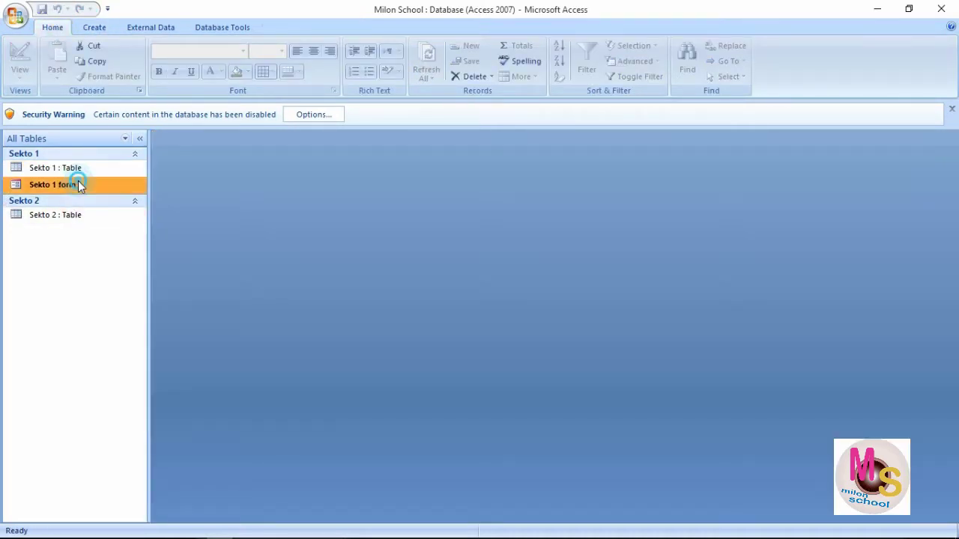
Reopen Sekto 1 form, jump past the 14 records to a blank new record.
double_click(51, 184)
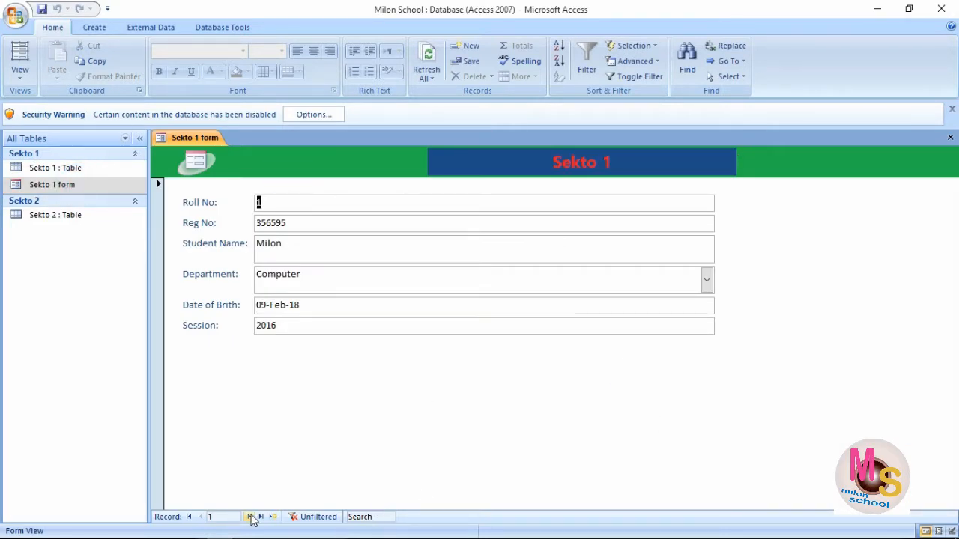
mouse_move(224, 298)
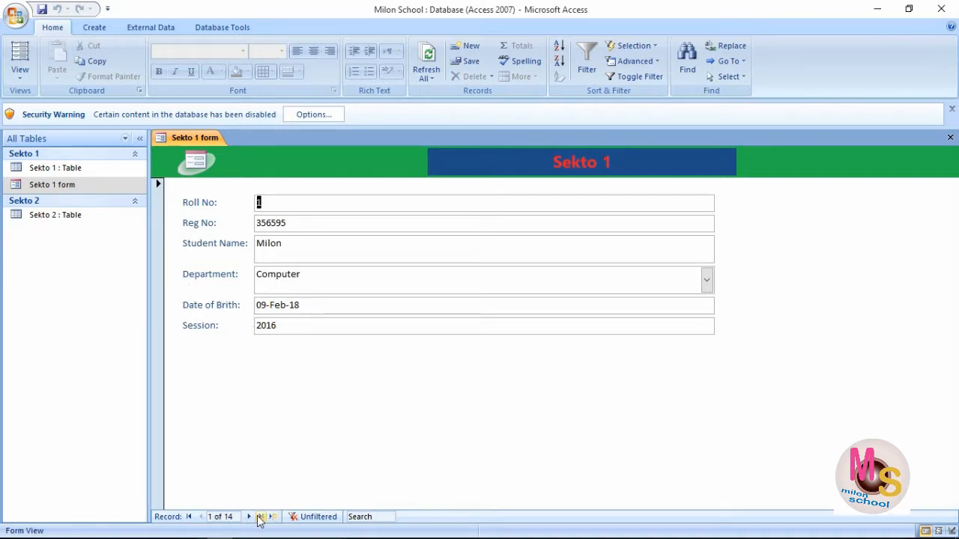
mouse_move(190, 526)
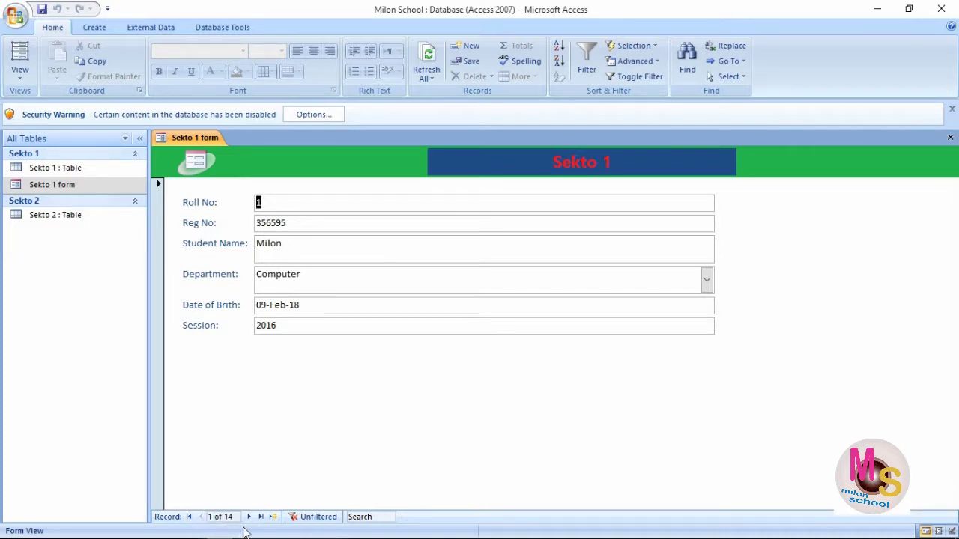
mouse_move(265, 518)
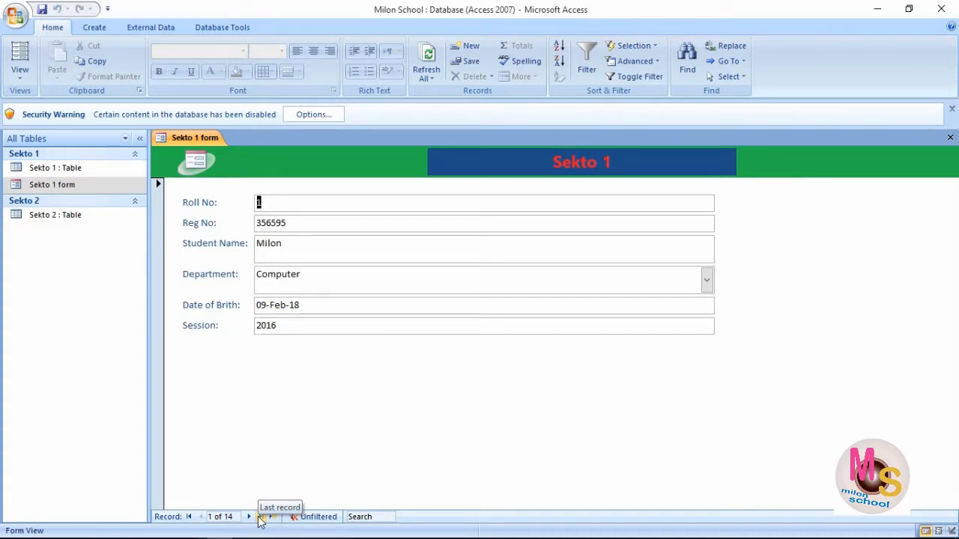
mouse_move(251, 519)
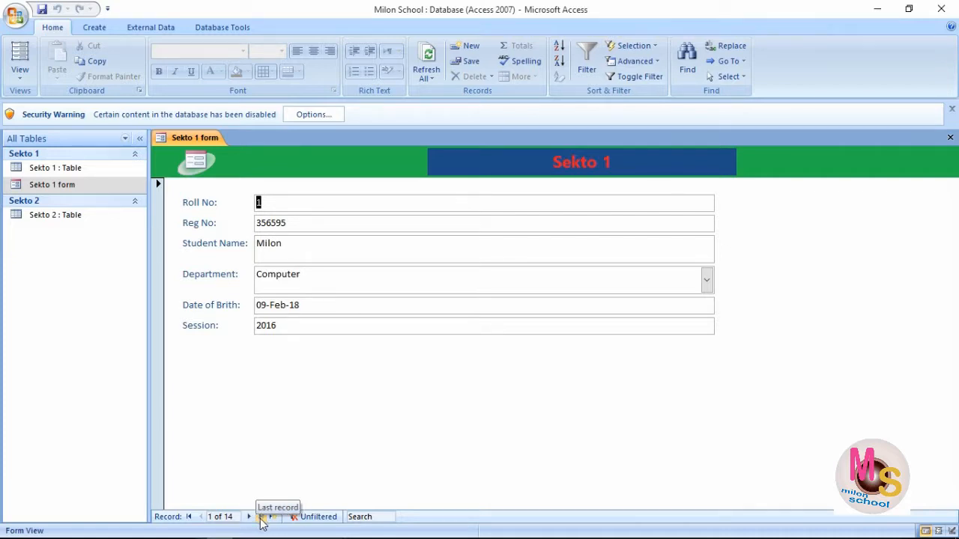
click(260, 517)
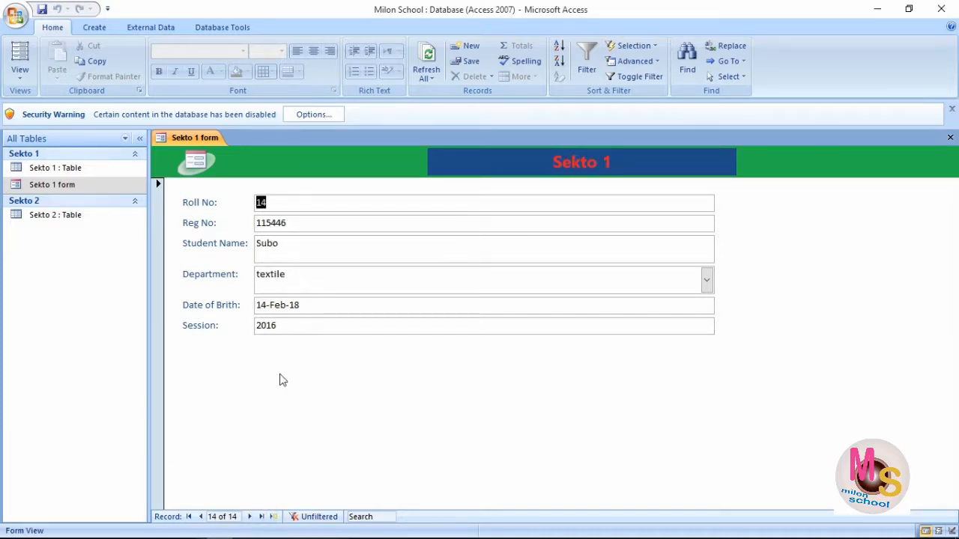
click(266, 517)
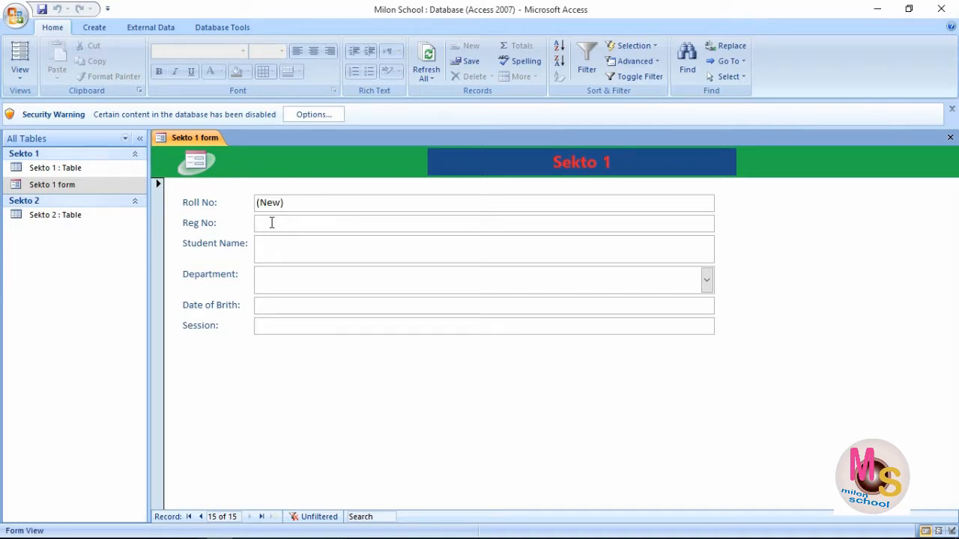
click(272, 222)
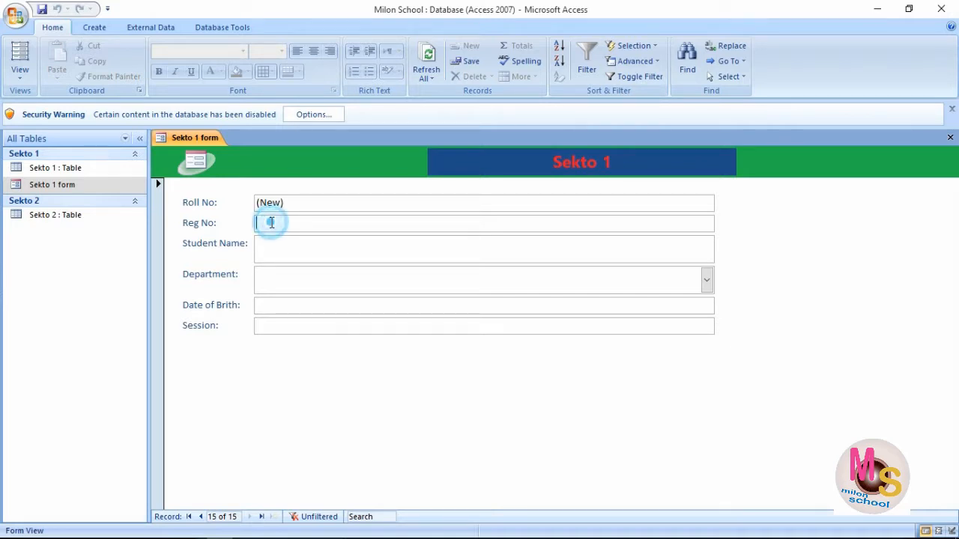
text(789)
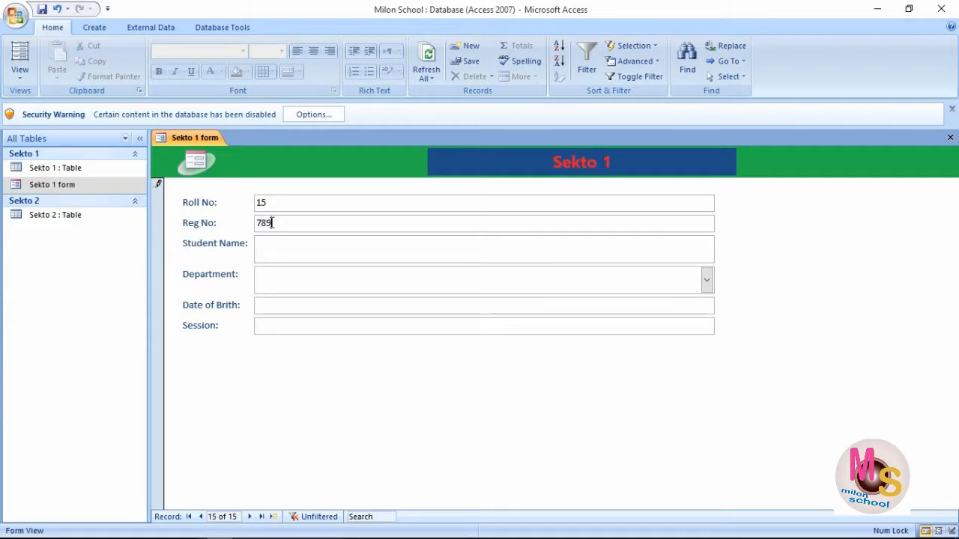
text(788)
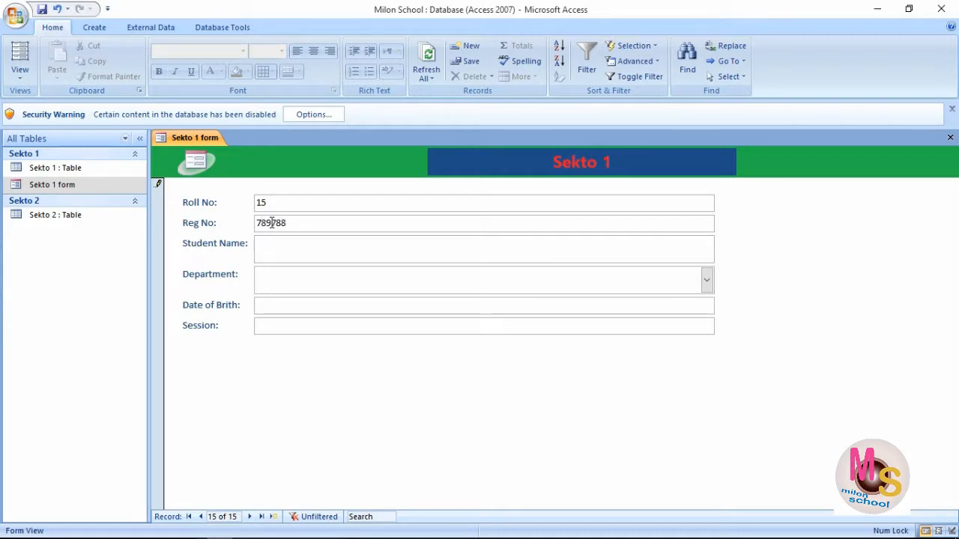
text(S)
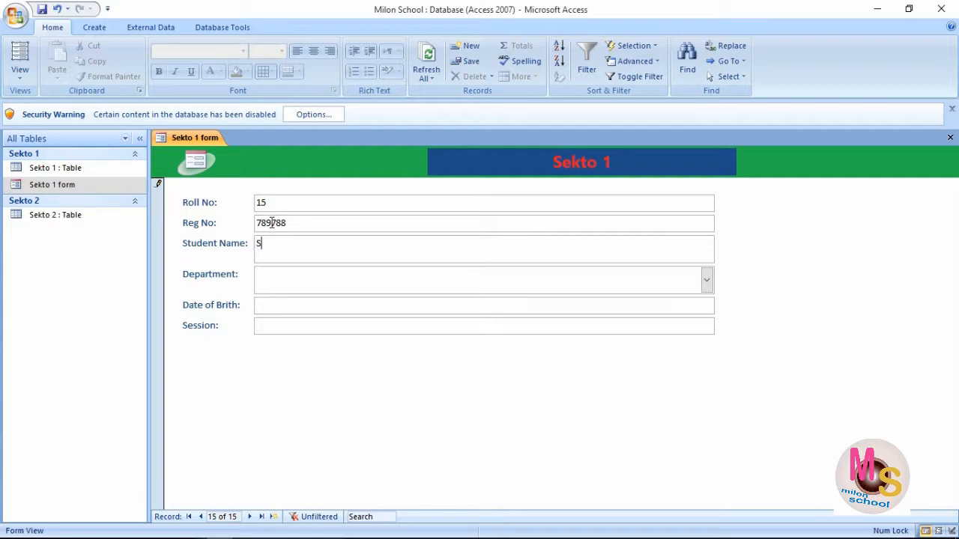
text(umi)
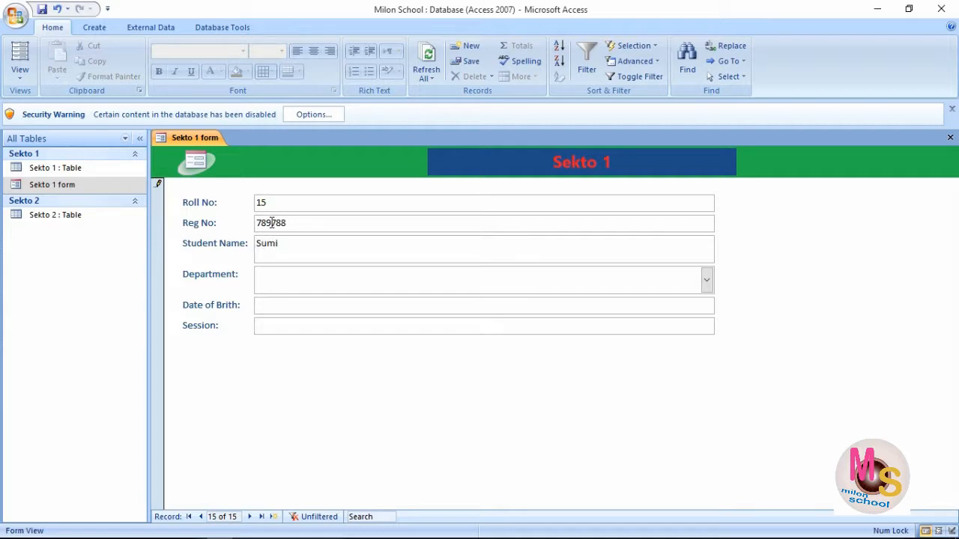
mouse_move(692, 287)
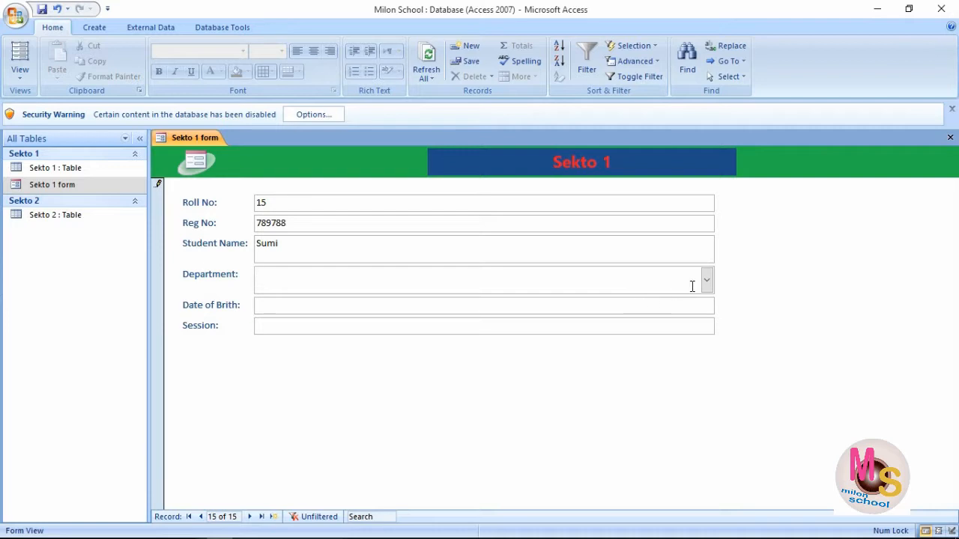
Set department to civile, birth date 27-Feb-18 and session 2016.
click(706, 280)
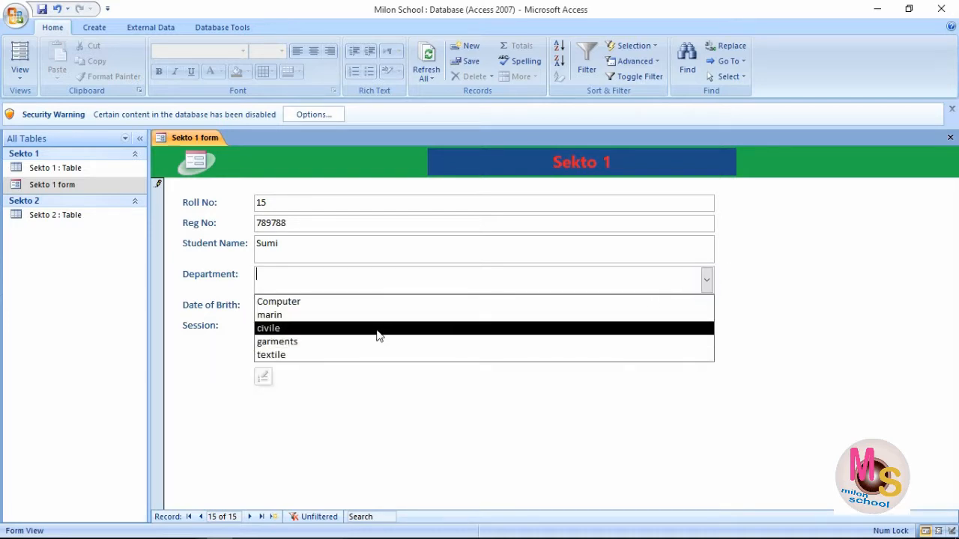
click(268, 328)
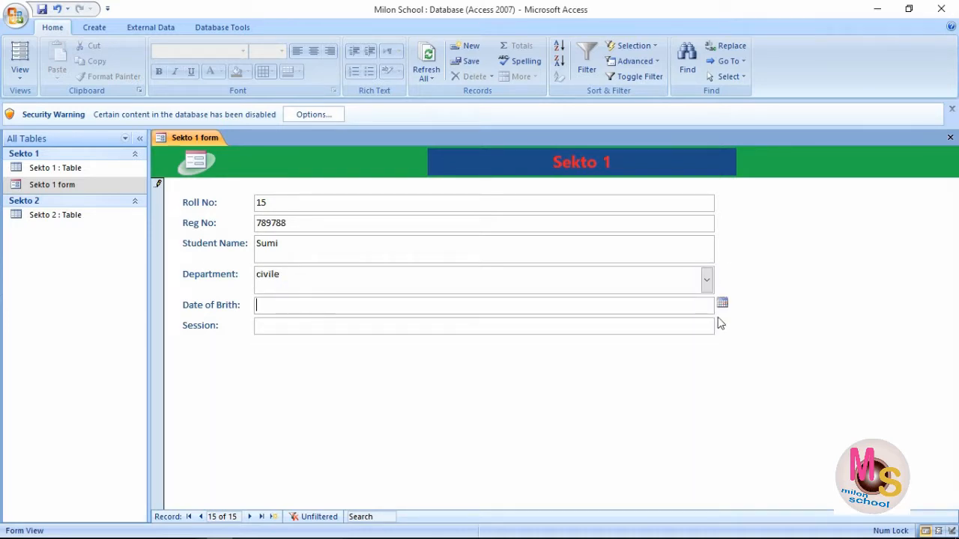
click(722, 302)
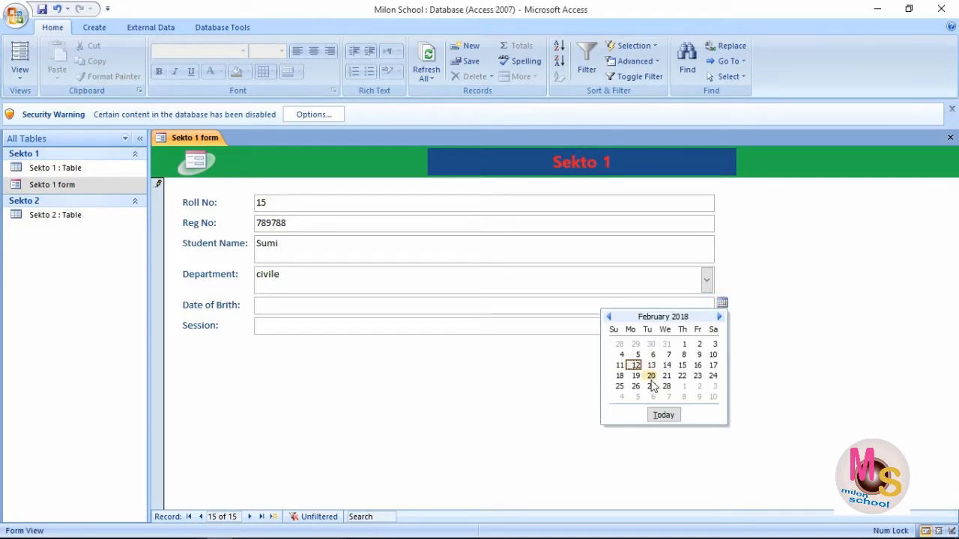
click(650, 386)
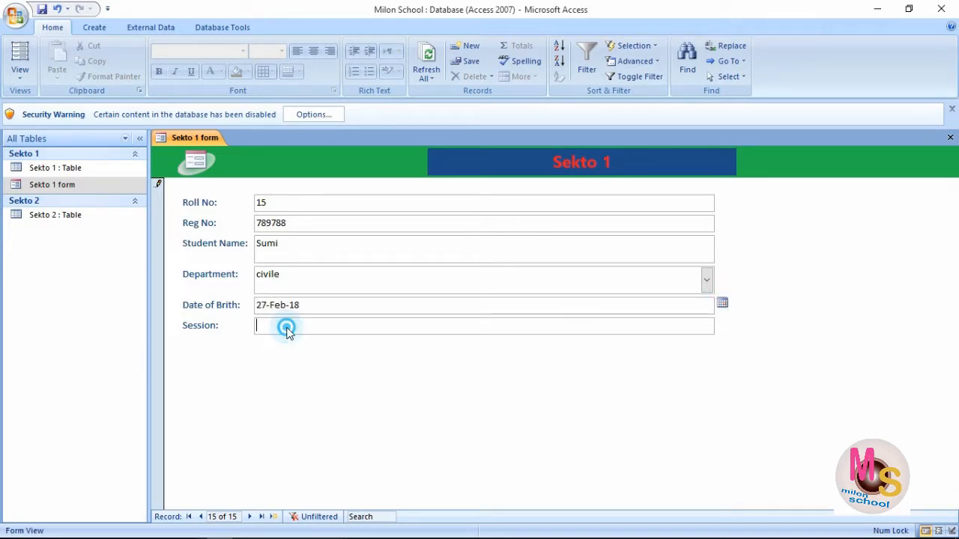
text(2016)
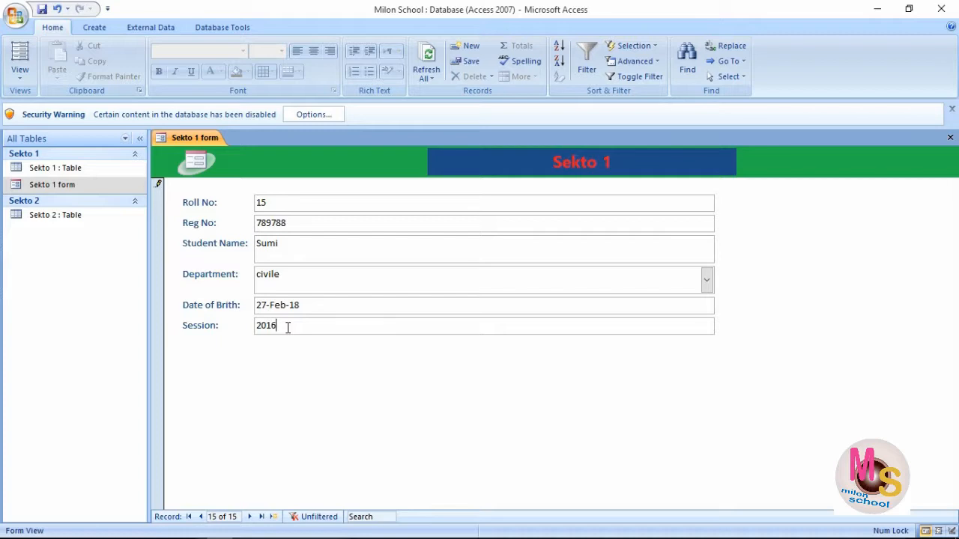
click(288, 249)
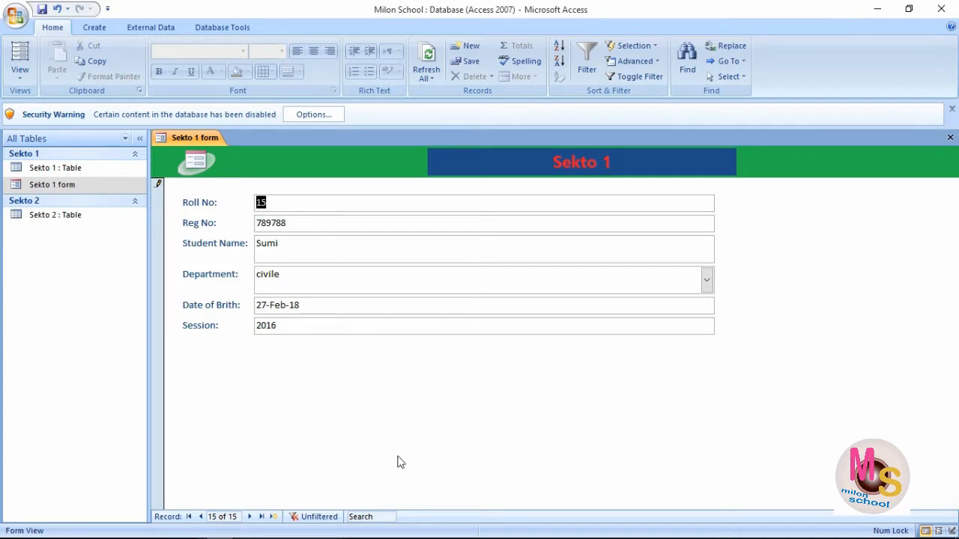
mouse_move(261, 511)
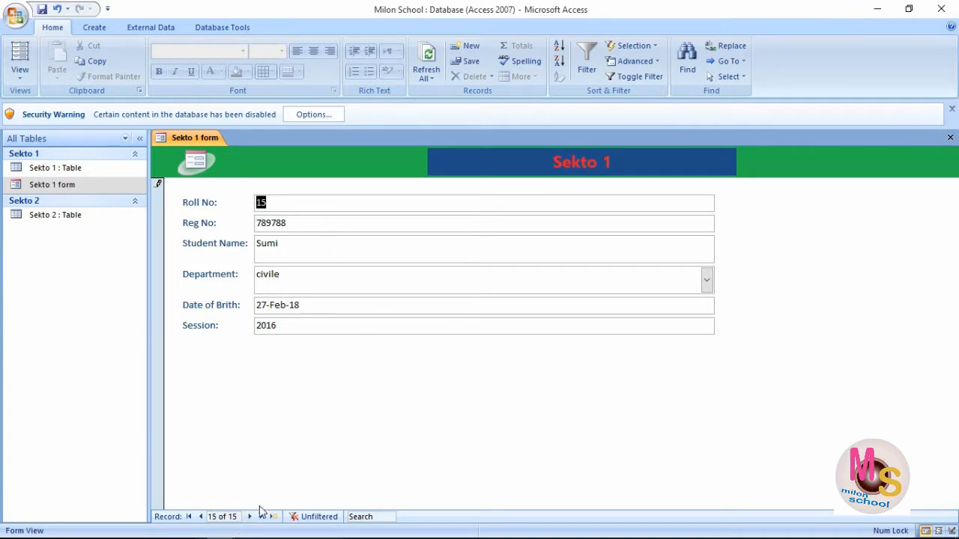
click(248, 517)
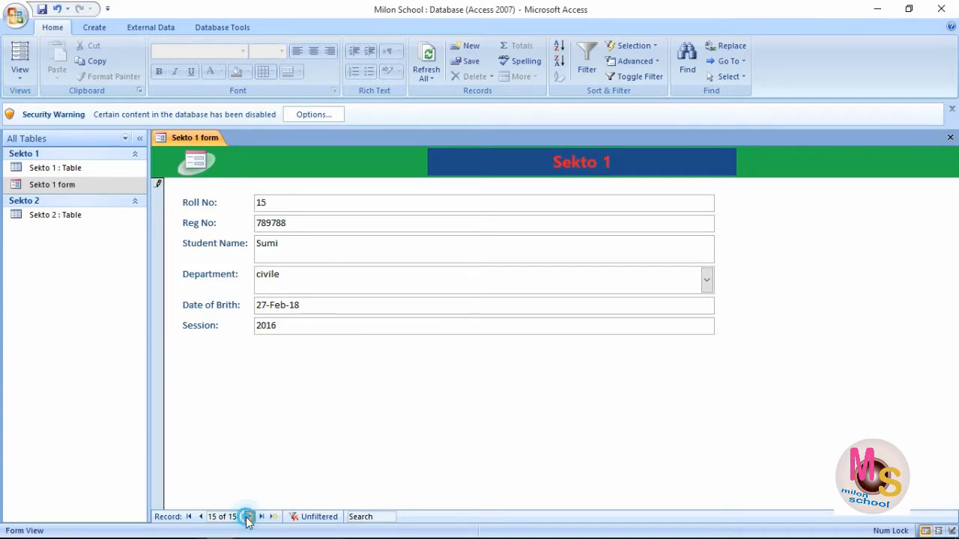
Store record 15, moving to blank record 16, then close the Sekto 1 form.
click(248, 517)
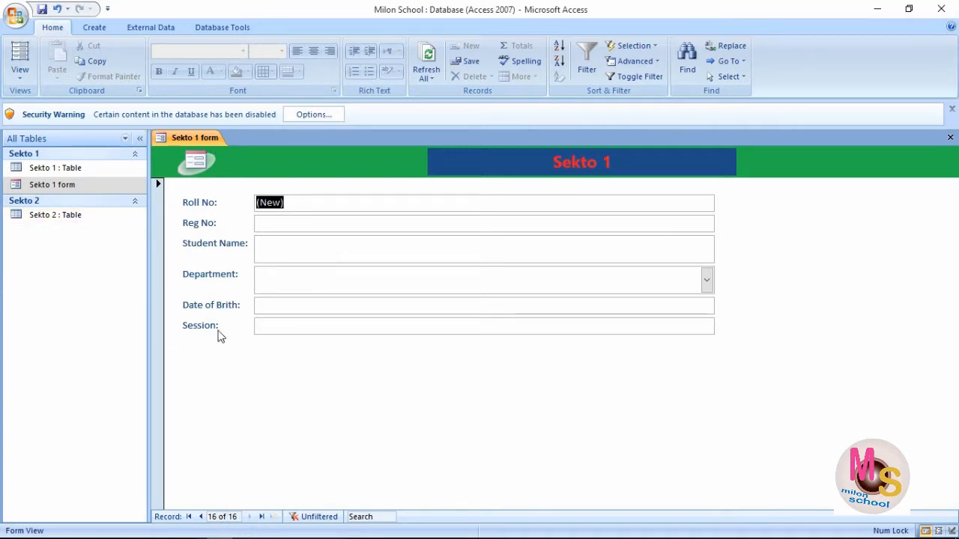
mouse_move(615, 396)
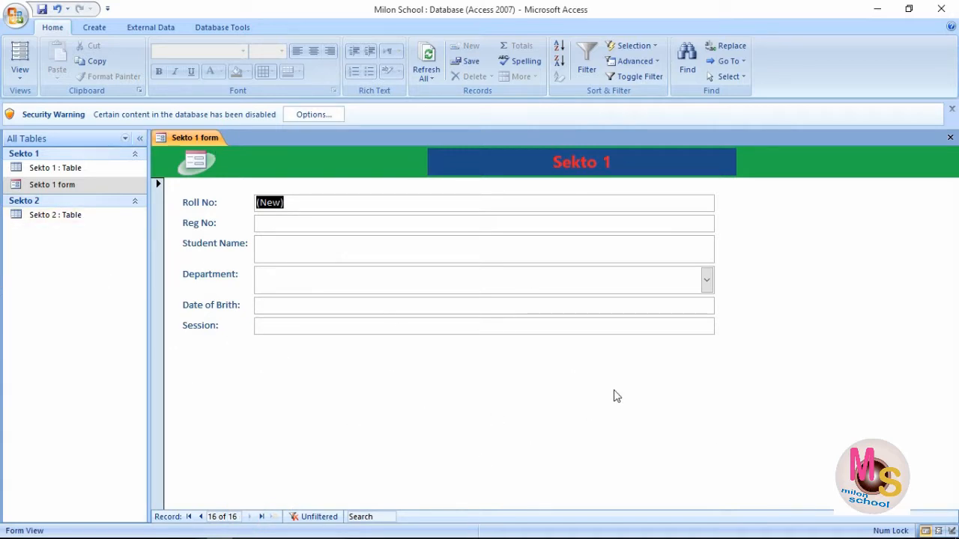
mouse_move(950, 138)
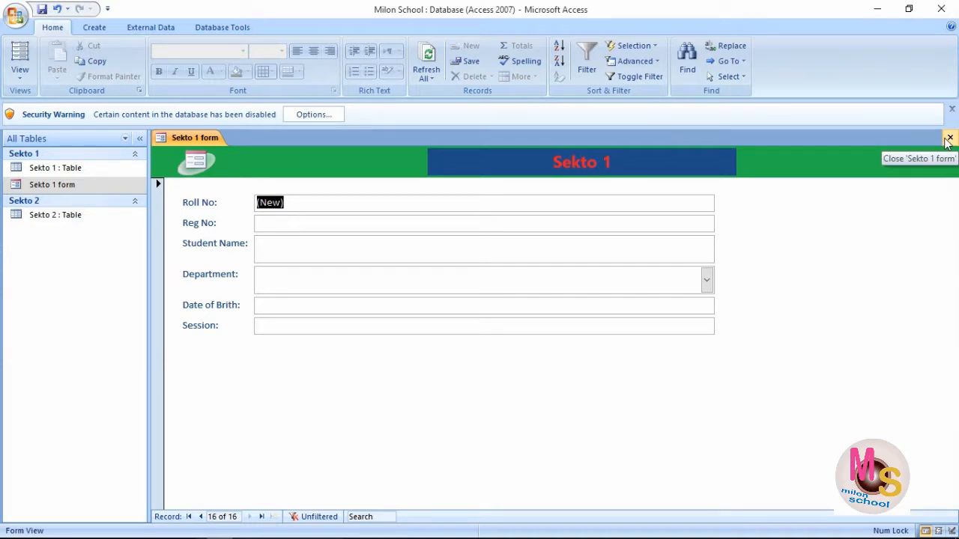
click(948, 138)
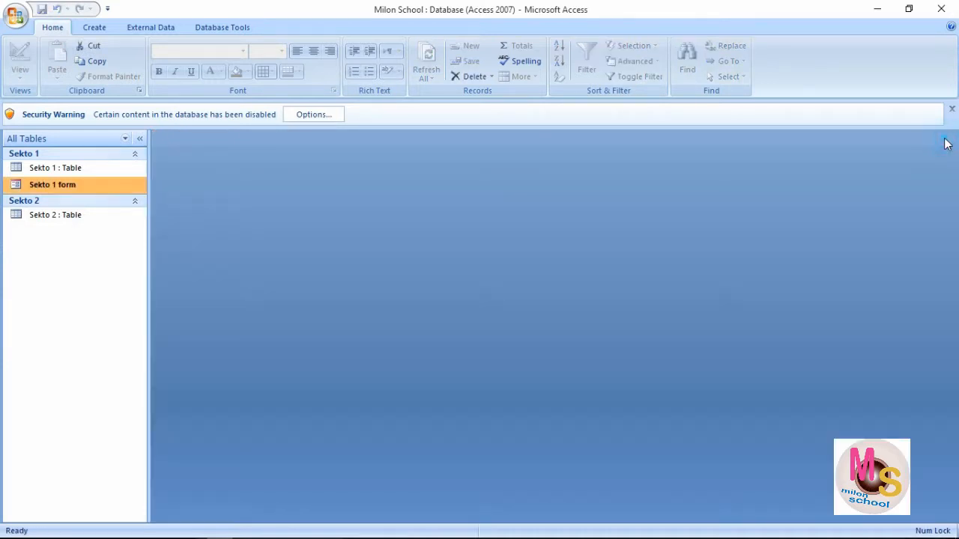
double_click(55, 167)
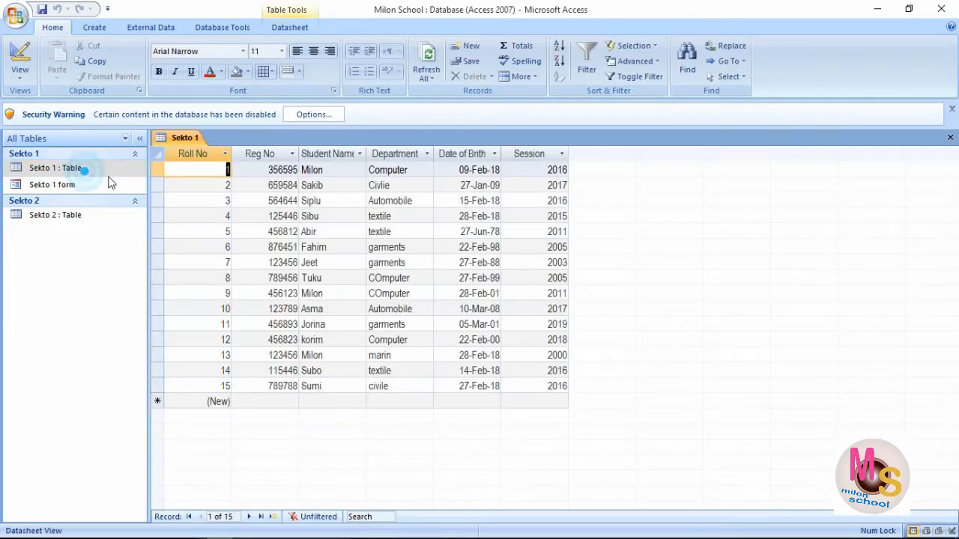
click(318, 386)
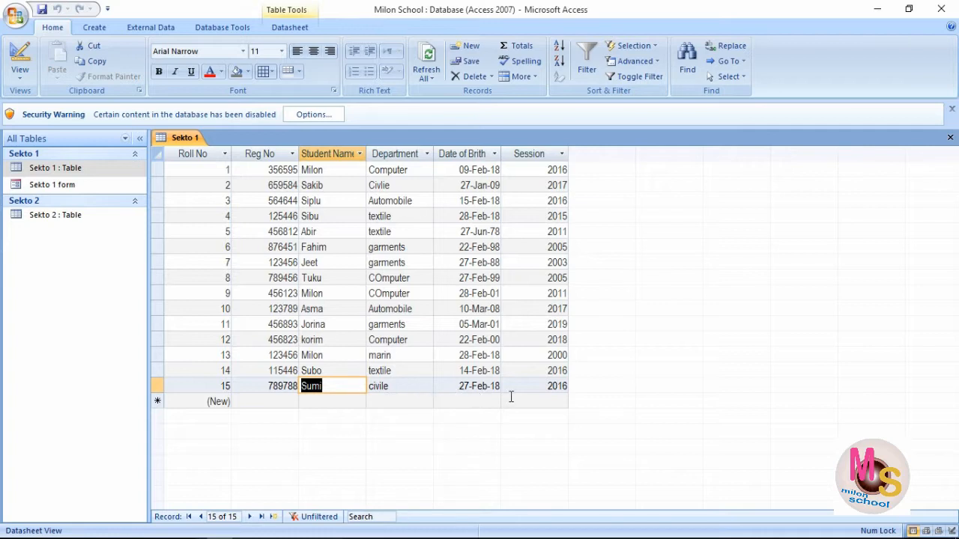
click(273, 386)
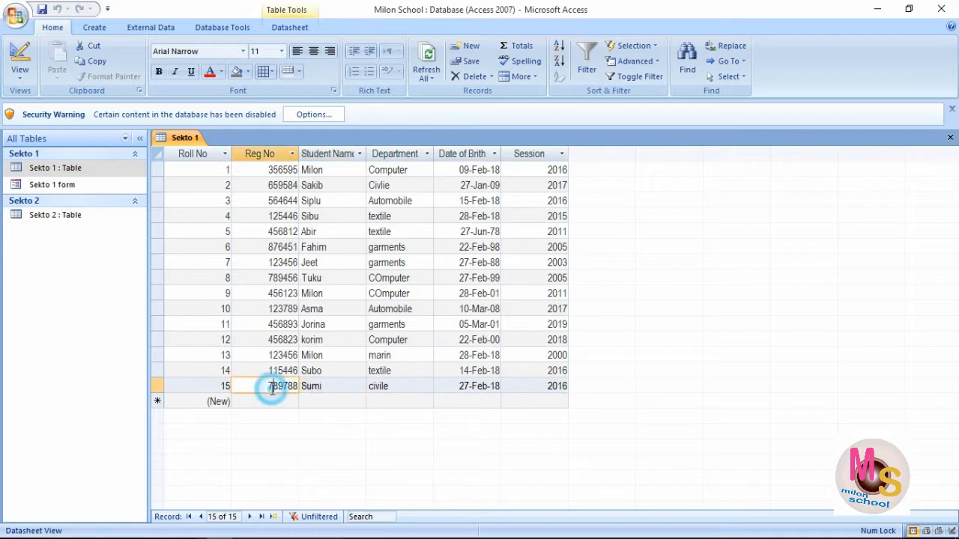
double_click(273, 385)
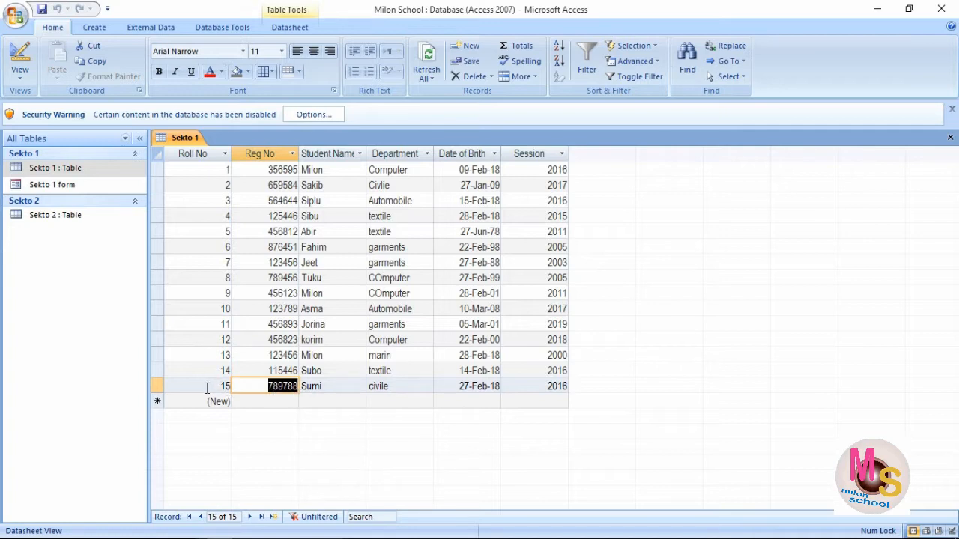
mouse_move(326, 390)
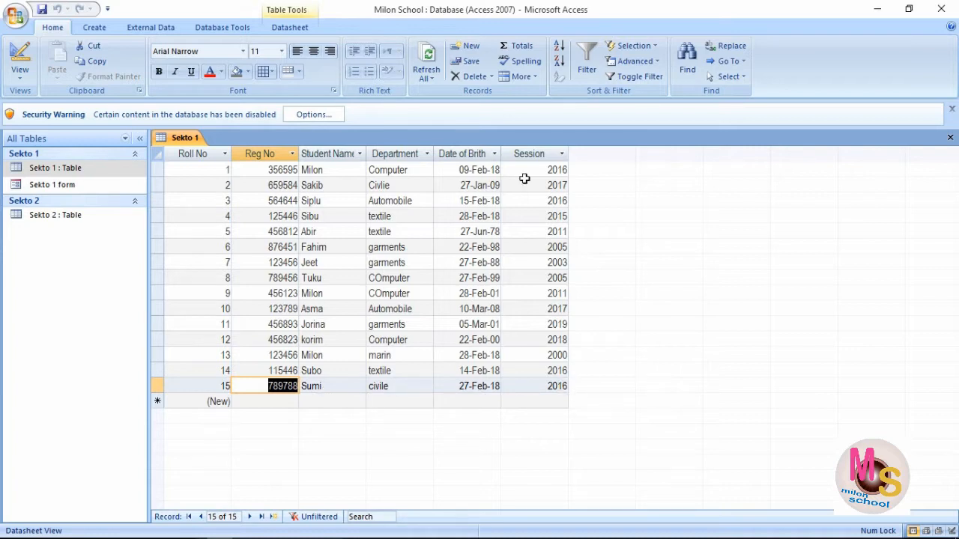
mouse_move(689, 502)
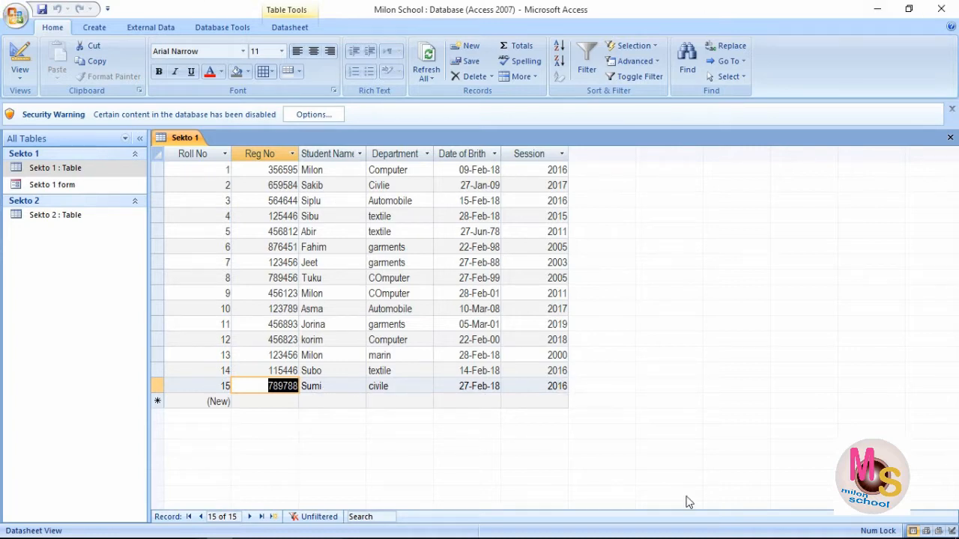
mouse_move(948, 137)
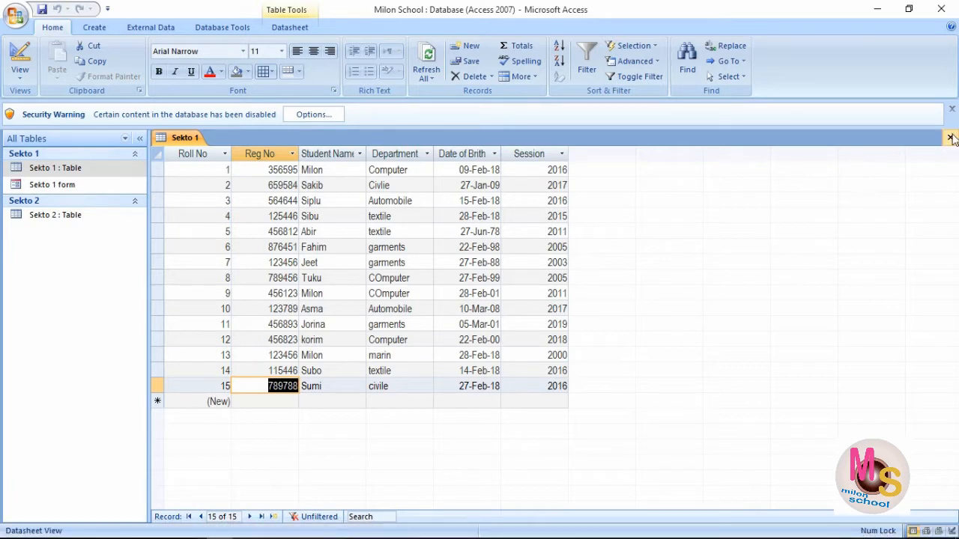
mouse_move(951, 137)
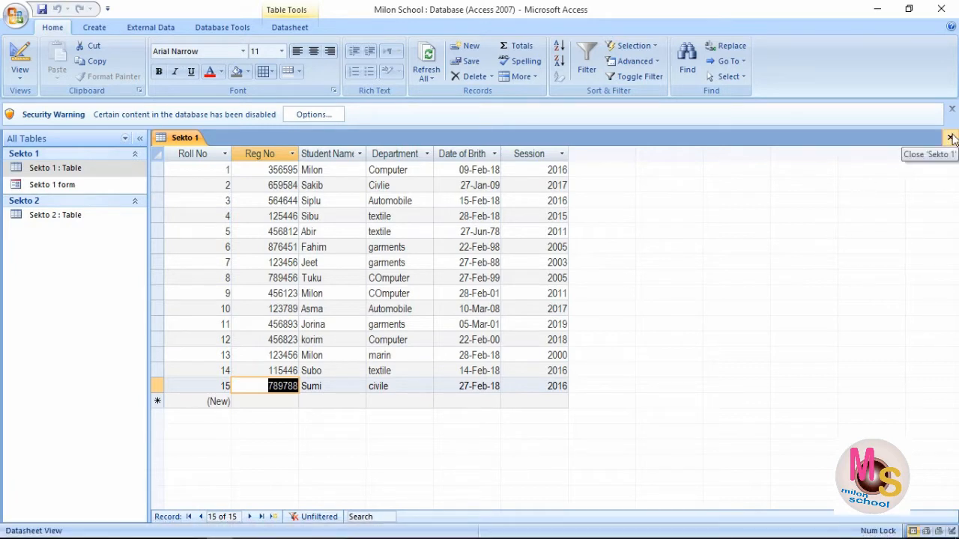
click(952, 136)
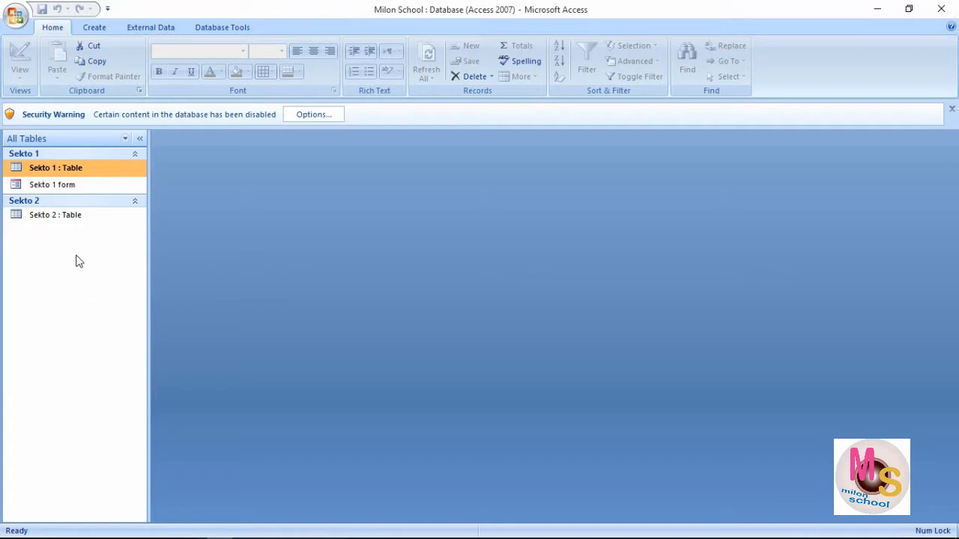
Highlight Sekto 2 Table in the Navigation Pane with the Create commands showing.
click(55, 215)
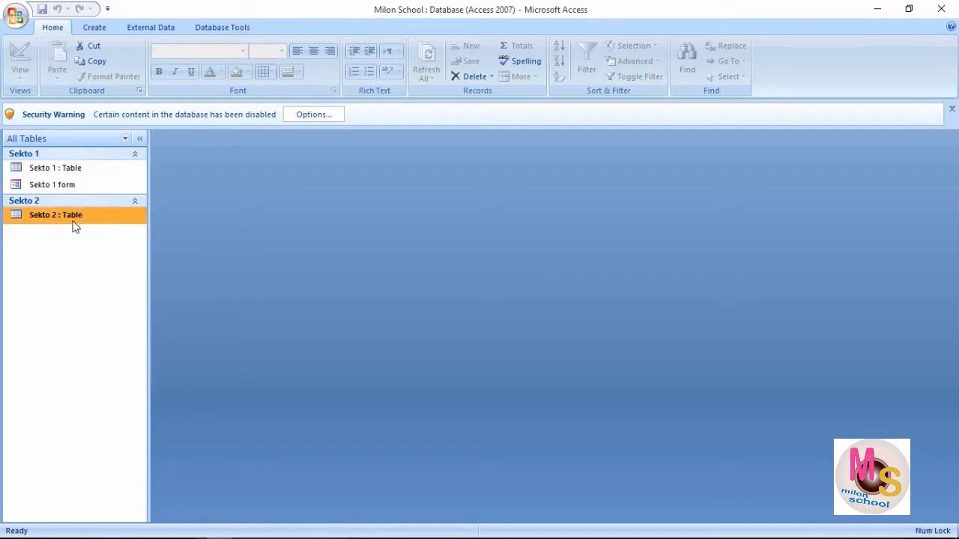
click(94, 28)
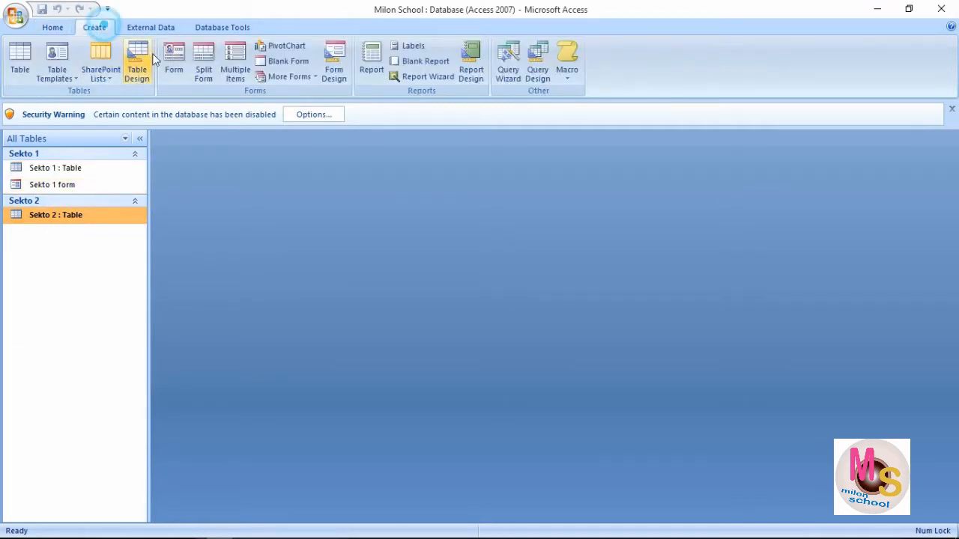
mouse_move(175, 60)
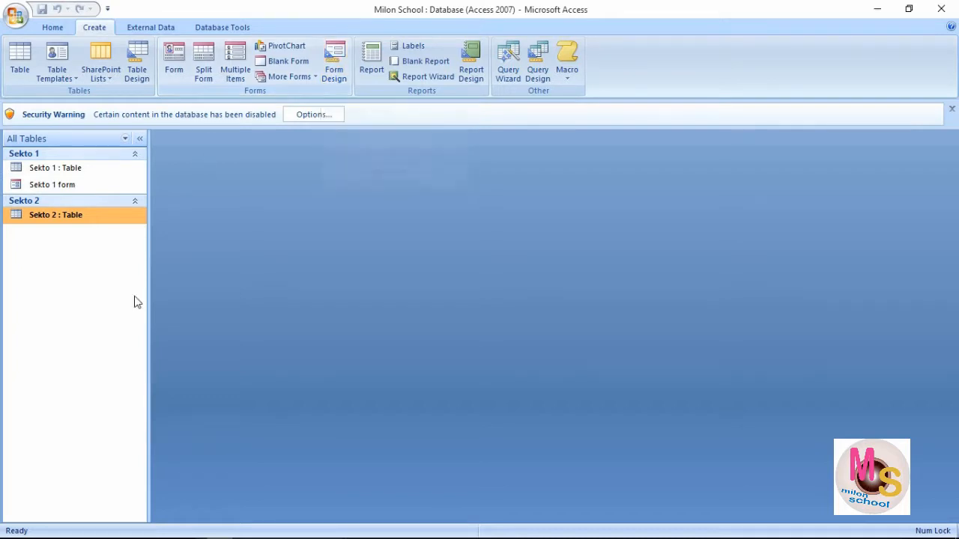
click(53, 184)
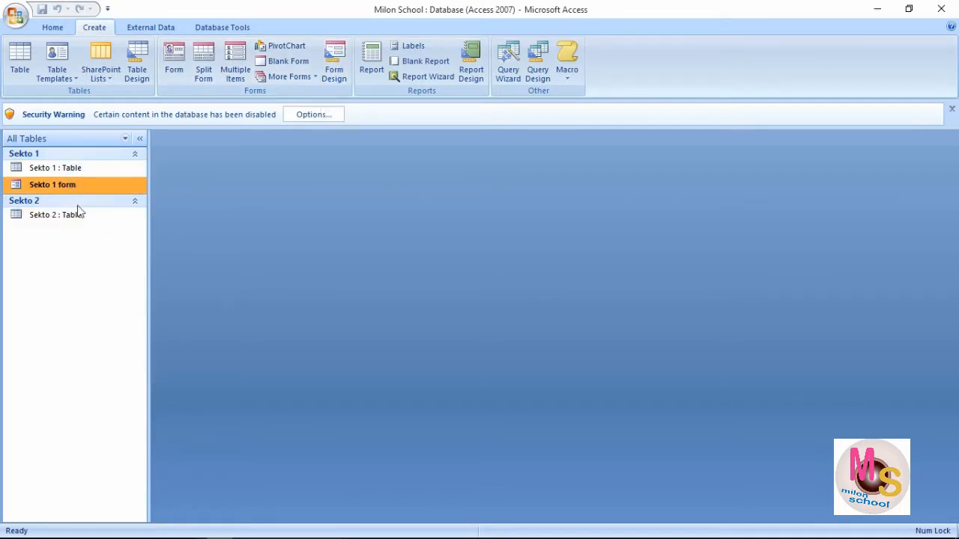
click(55, 215)
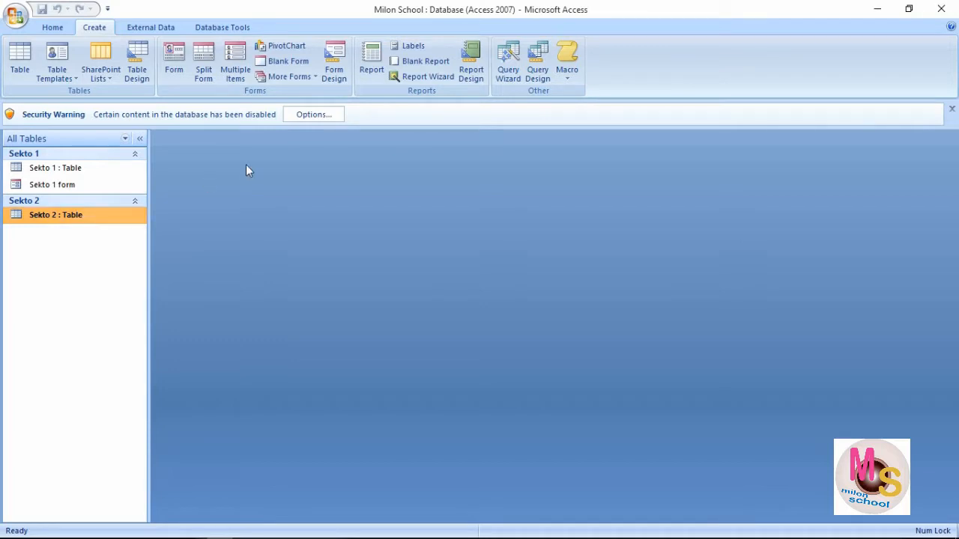
mouse_move(338, 109)
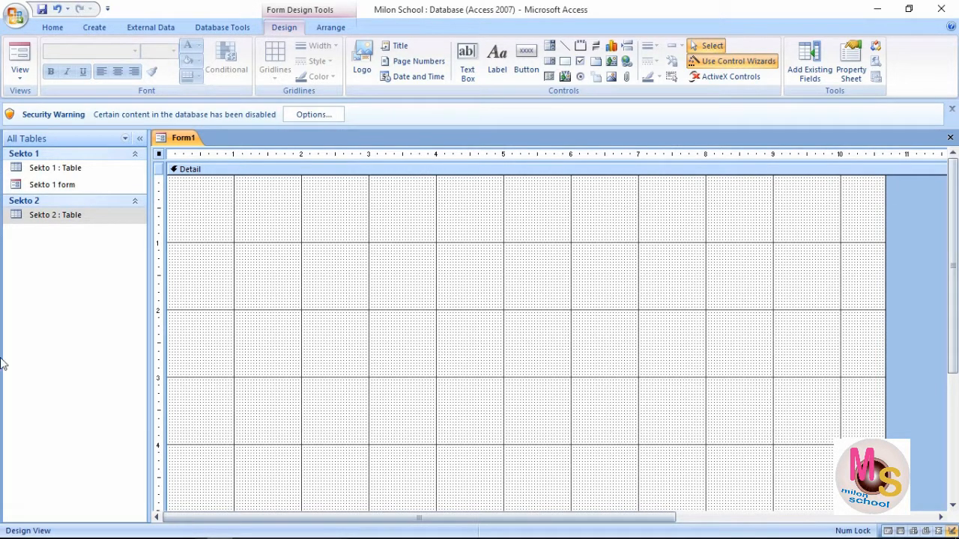
mouse_move(677, 242)
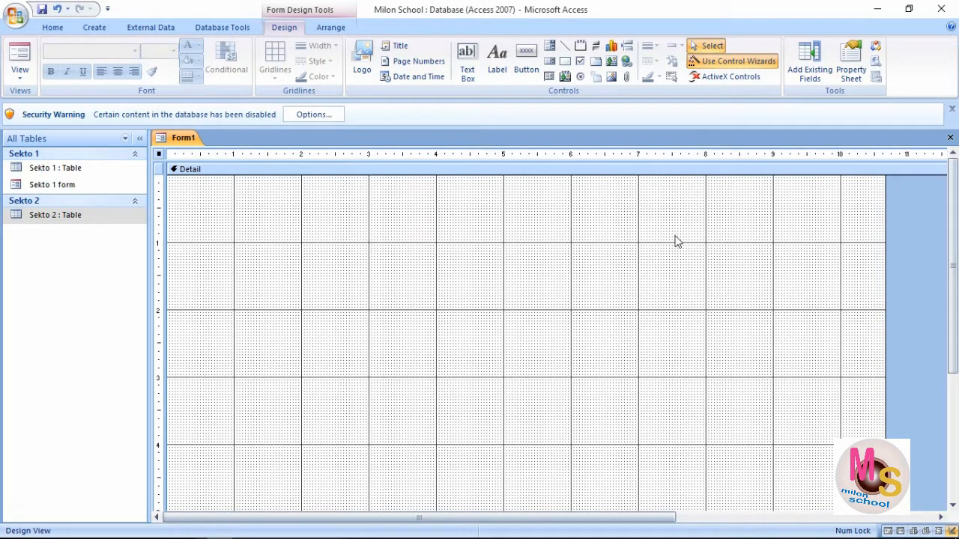
mouse_move(180, 250)
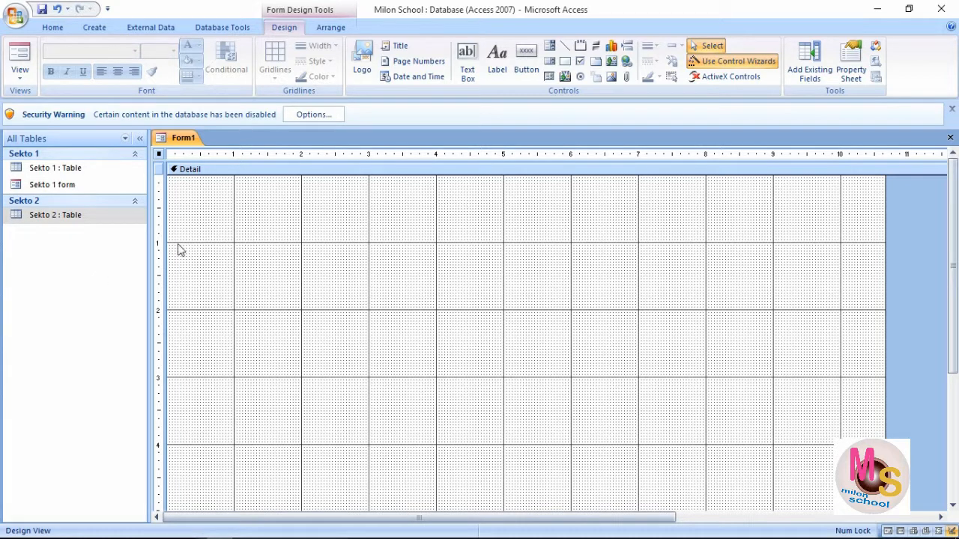
mouse_move(77, 233)
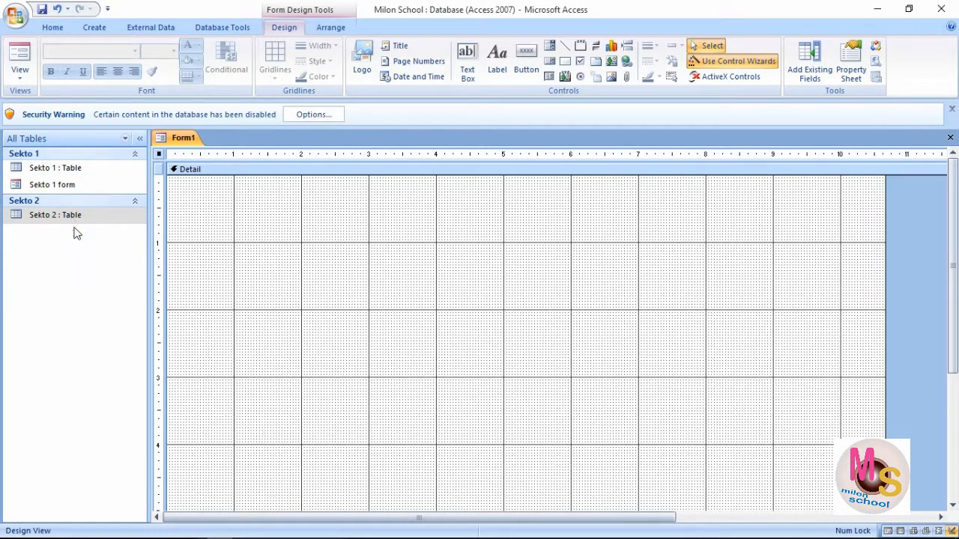
mouse_move(6, 166)
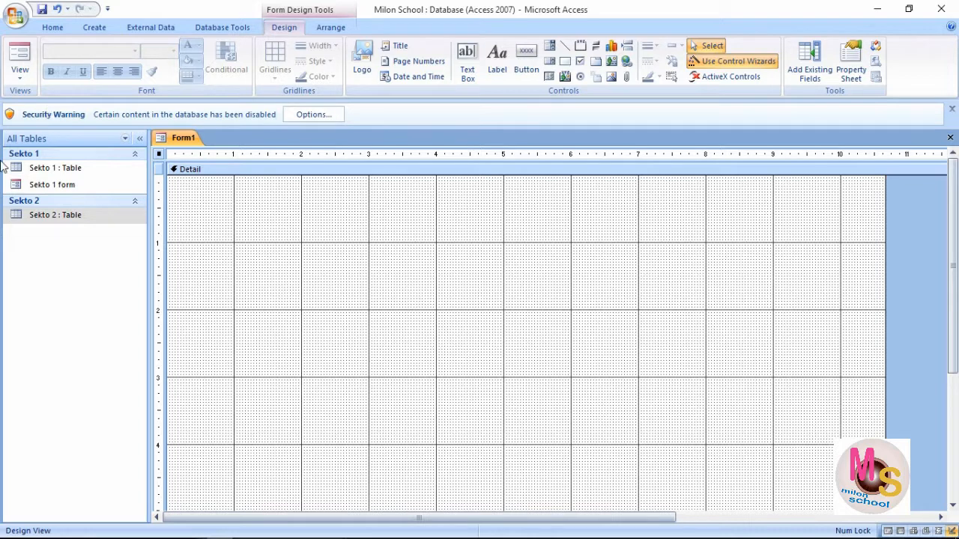
Show the Field List beside Form1, listing the Sekto 1 and Sekto 2 tables.
click(807, 63)
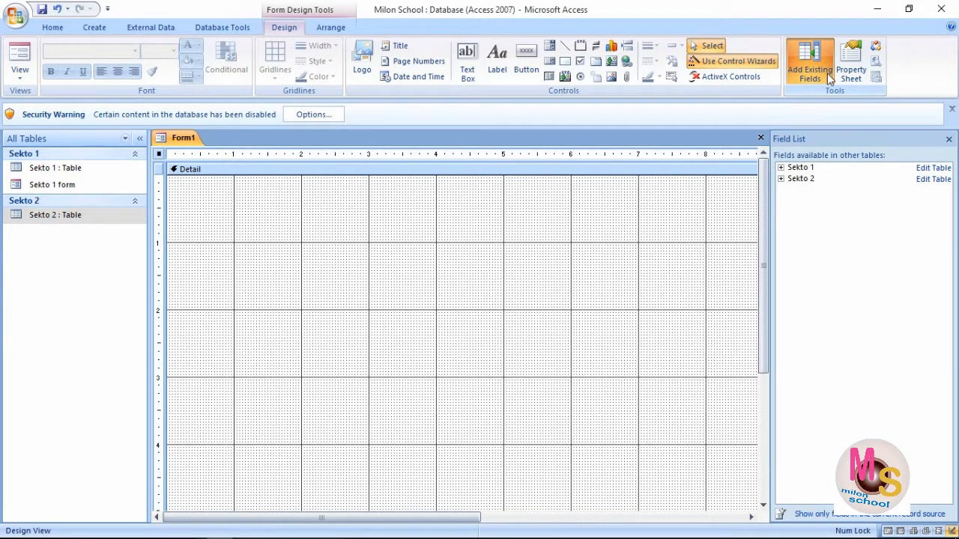
mouse_move(816, 121)
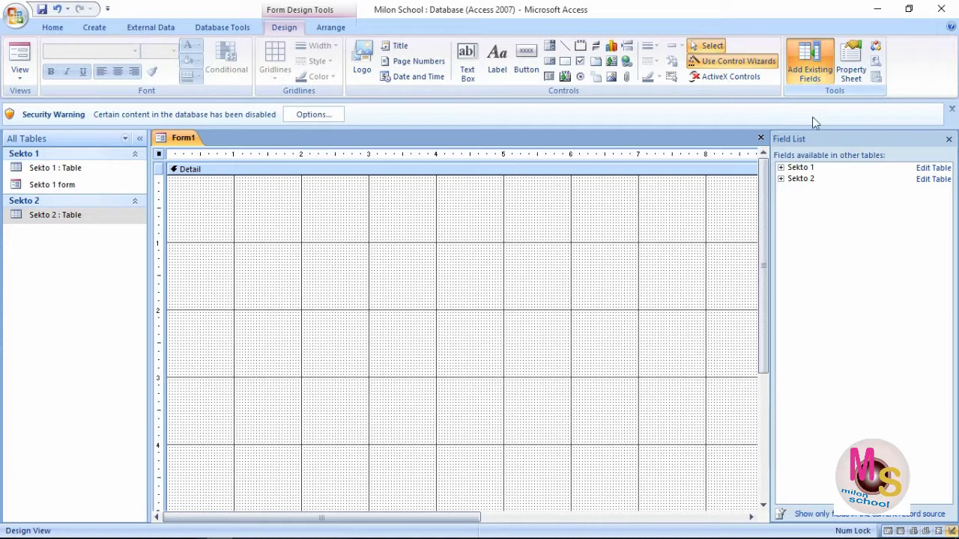
mouse_move(809, 189)
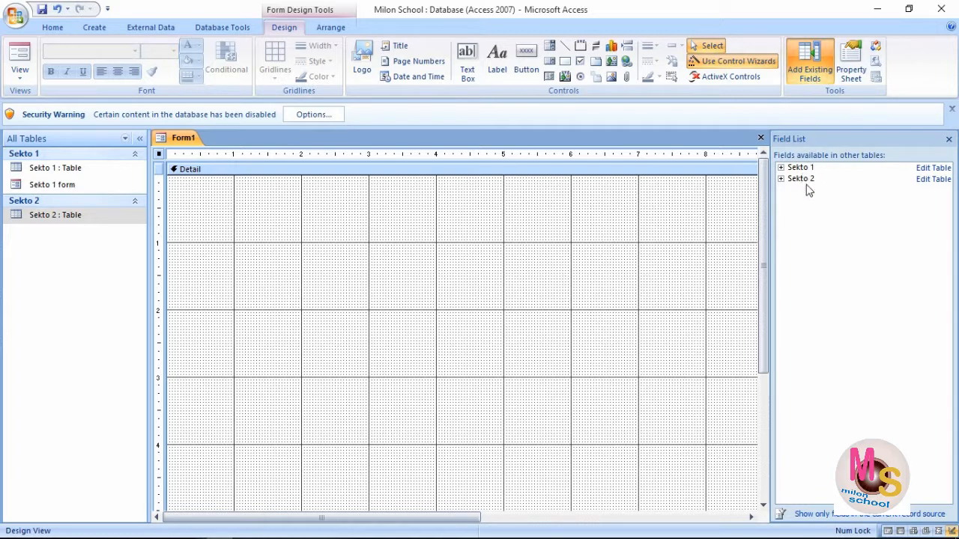
mouse_move(798, 179)
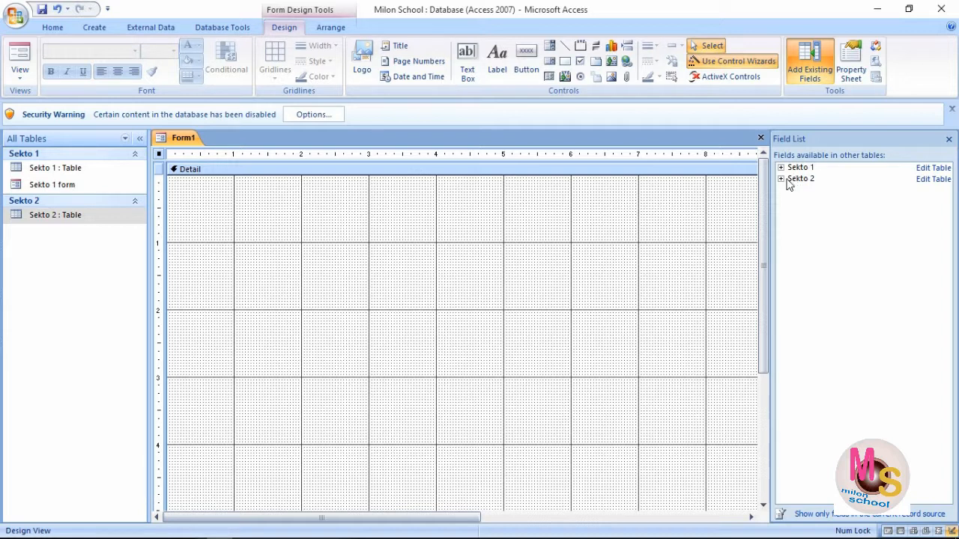
mouse_move(792, 188)
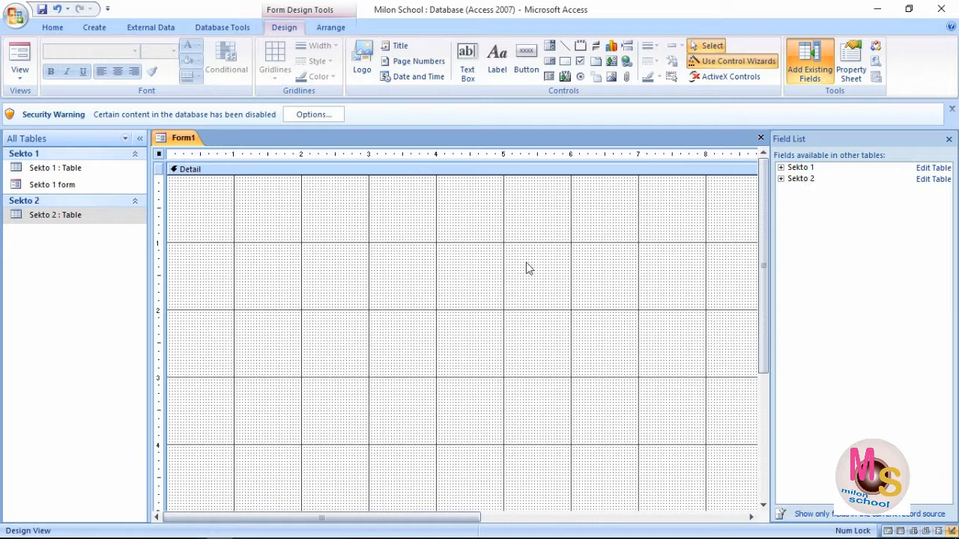
mouse_move(799, 185)
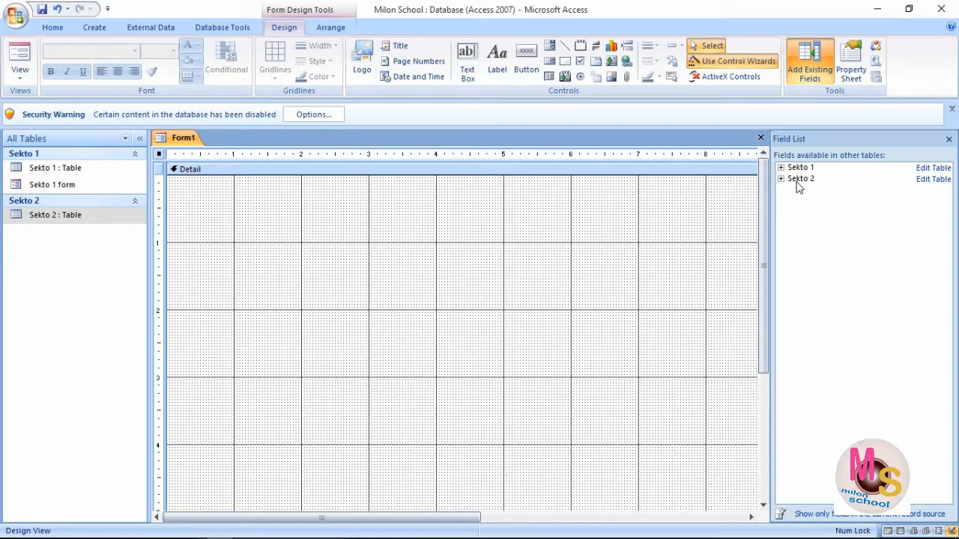
mouse_move(808, 172)
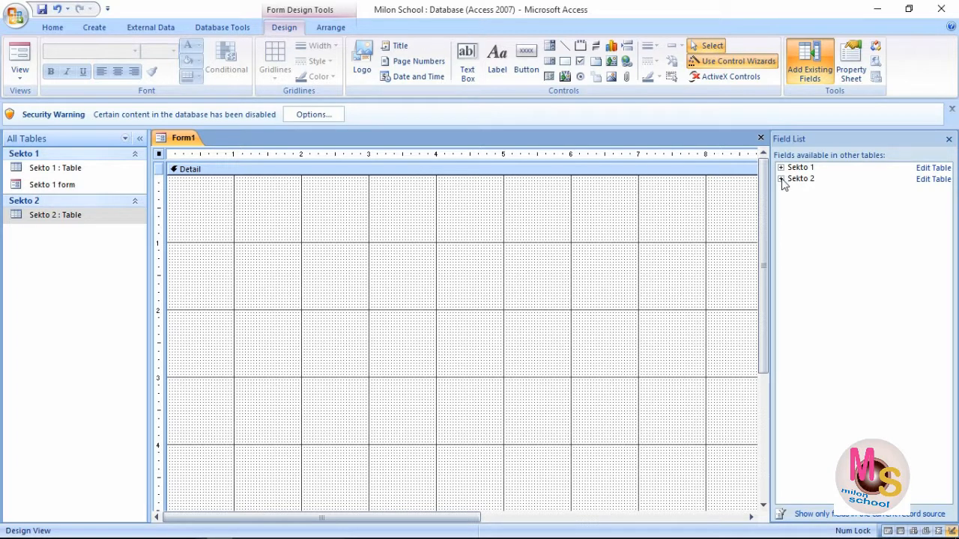
Expand Sekto 2 and add its six book fields, Book Name through ID No, to Form1.
click(781, 178)
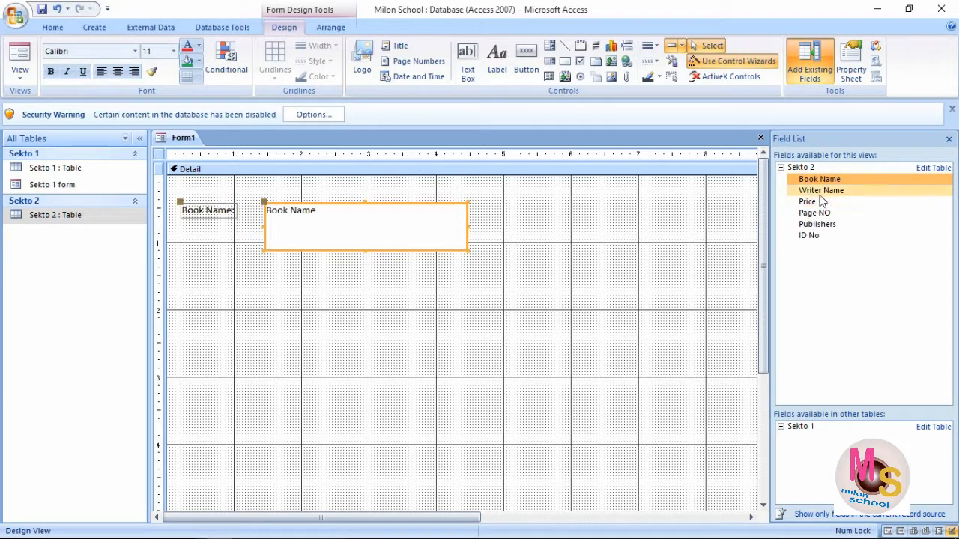
click(820, 190)
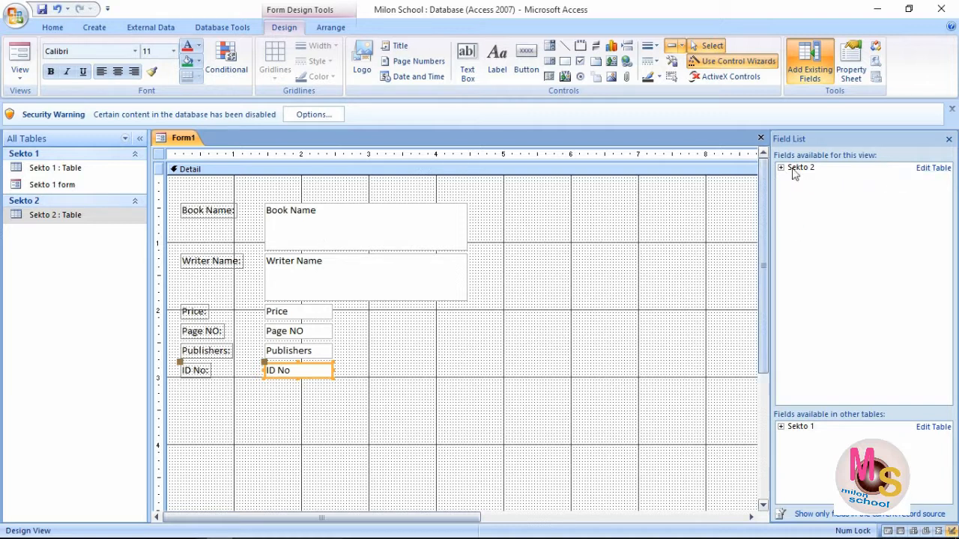
click(805, 60)
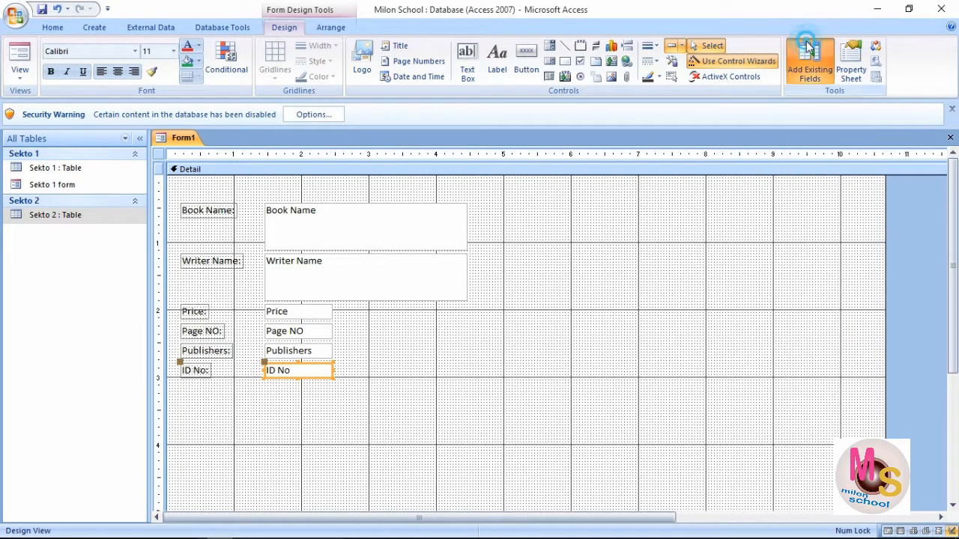
click(810, 56)
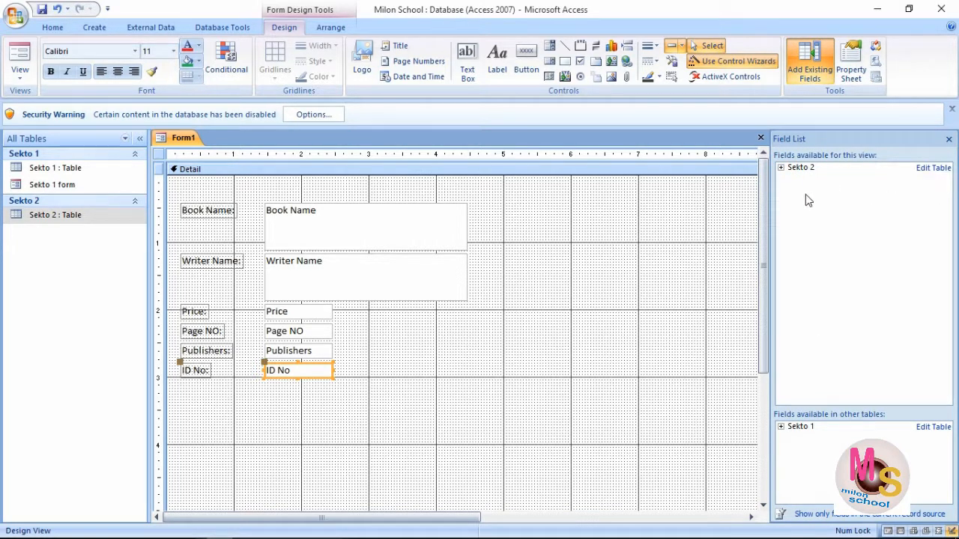
mouse_move(947, 138)
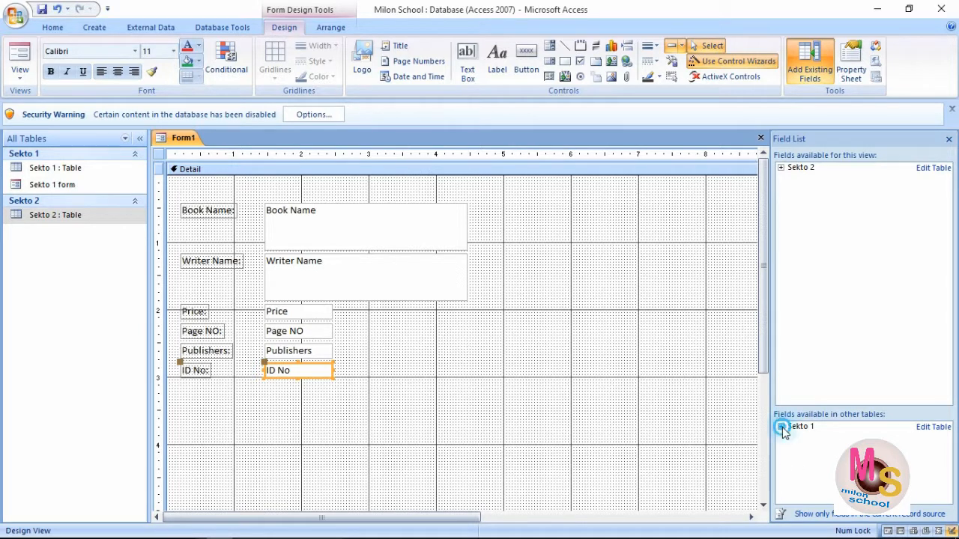
click(783, 427)
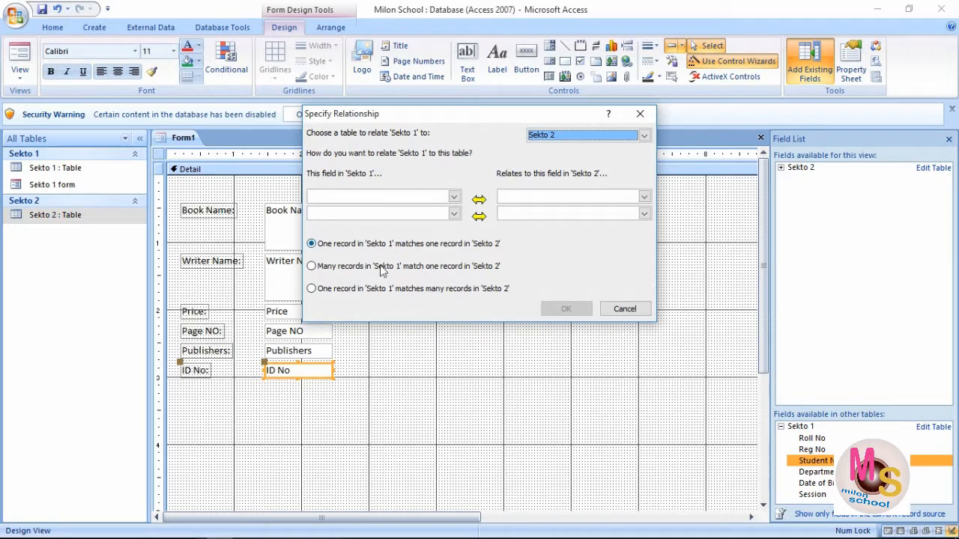
mouse_move(350, 294)
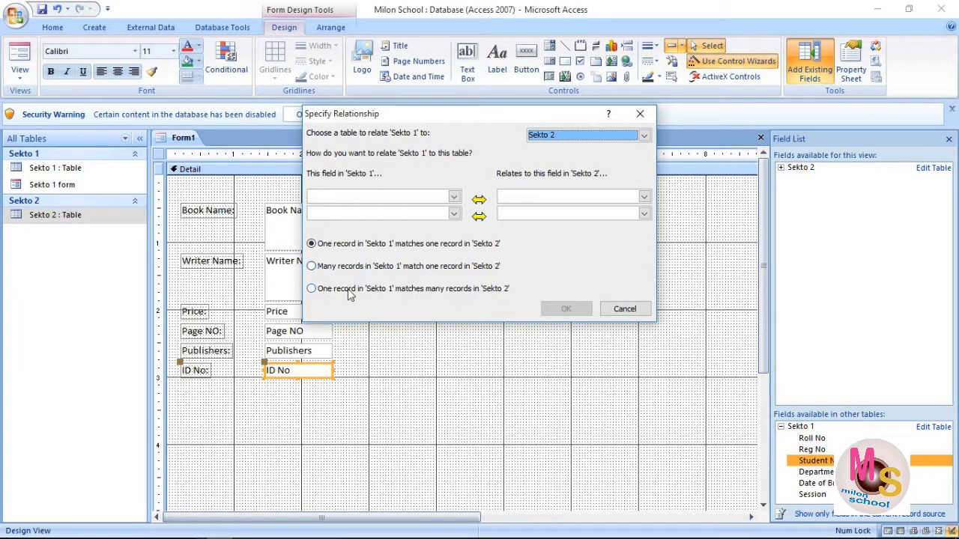
click(450, 196)
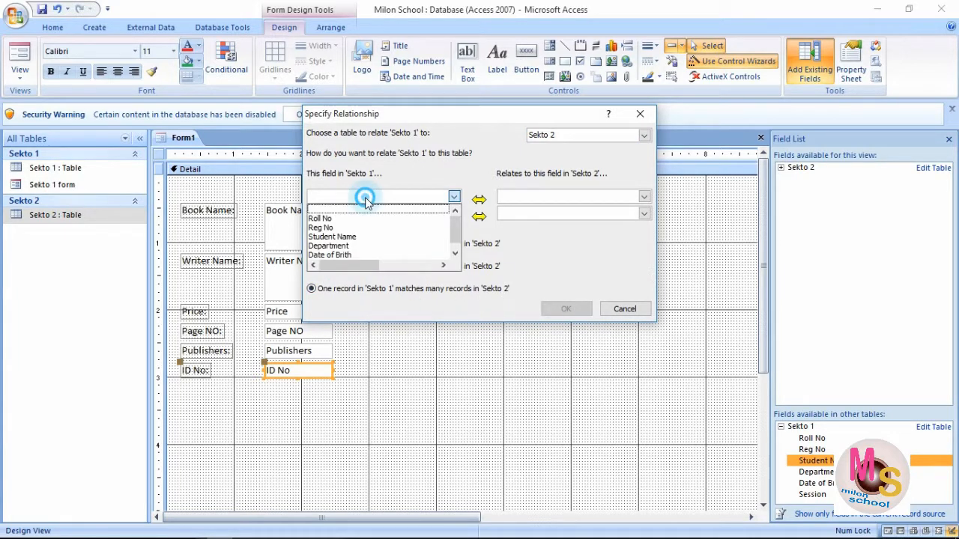
click(332, 236)
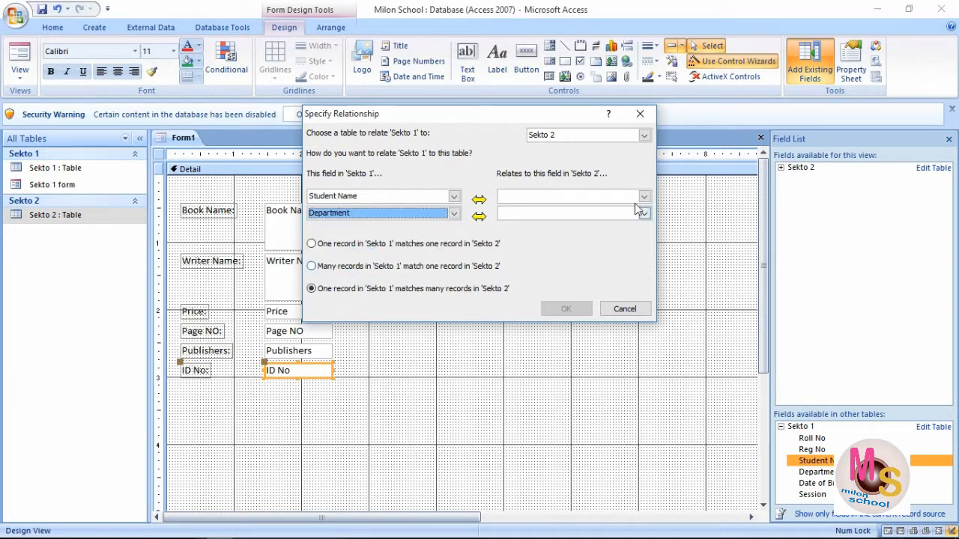
click(643, 213)
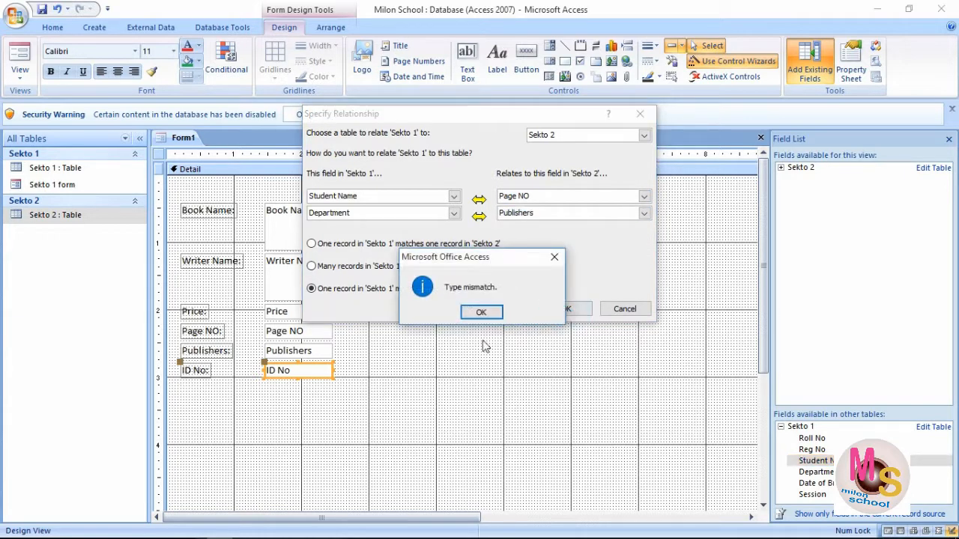
click(481, 312)
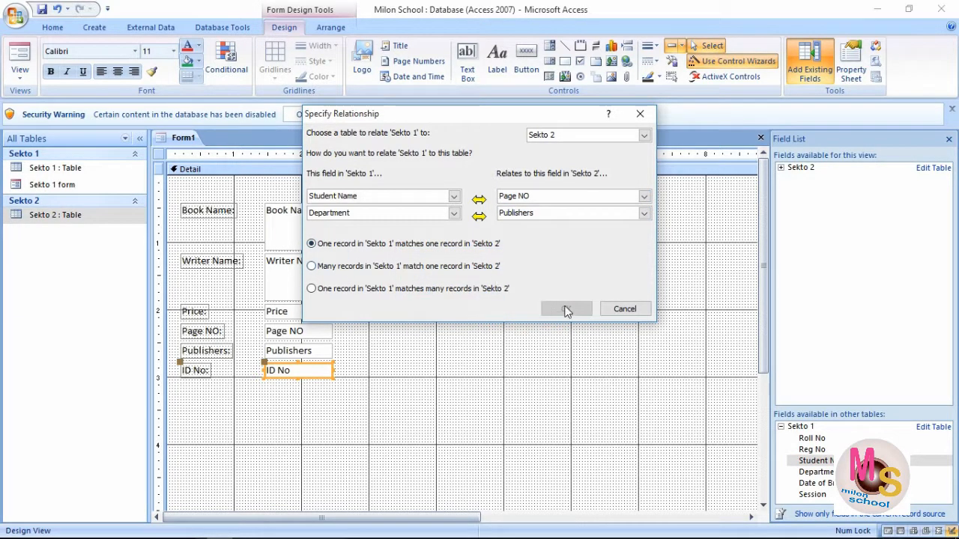
click(311, 266)
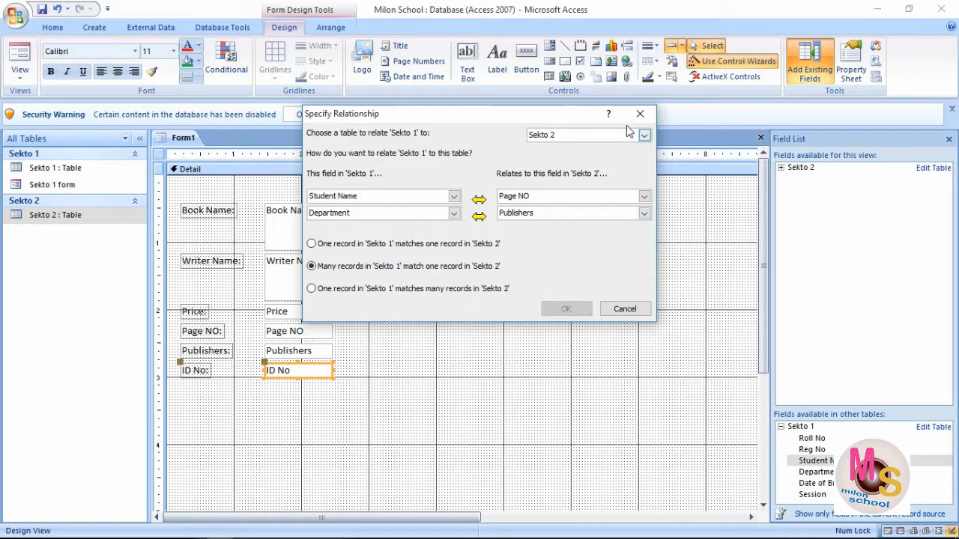
click(625, 309)
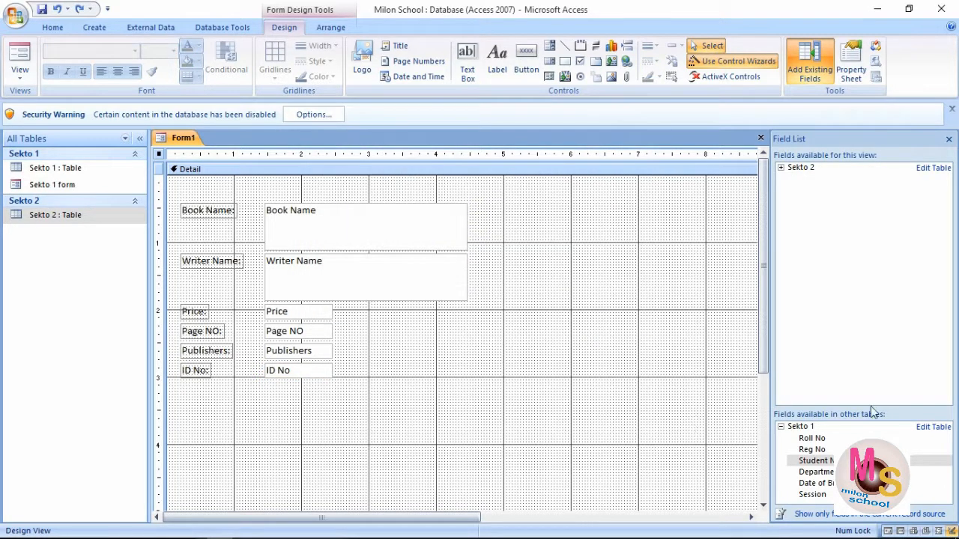
Collapse Sekto 1 in the field list and select the Book Name field for moving.
click(780, 427)
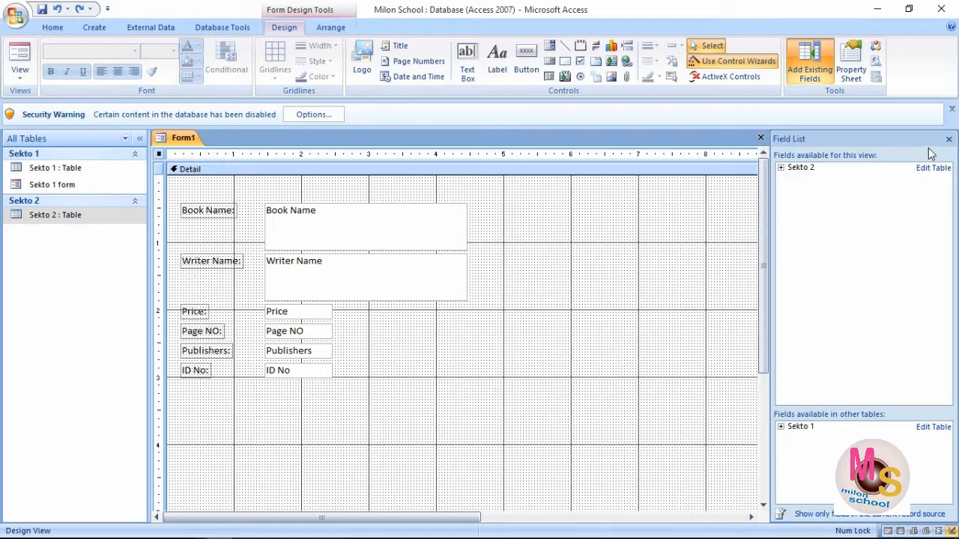
mouse_move(203, 284)
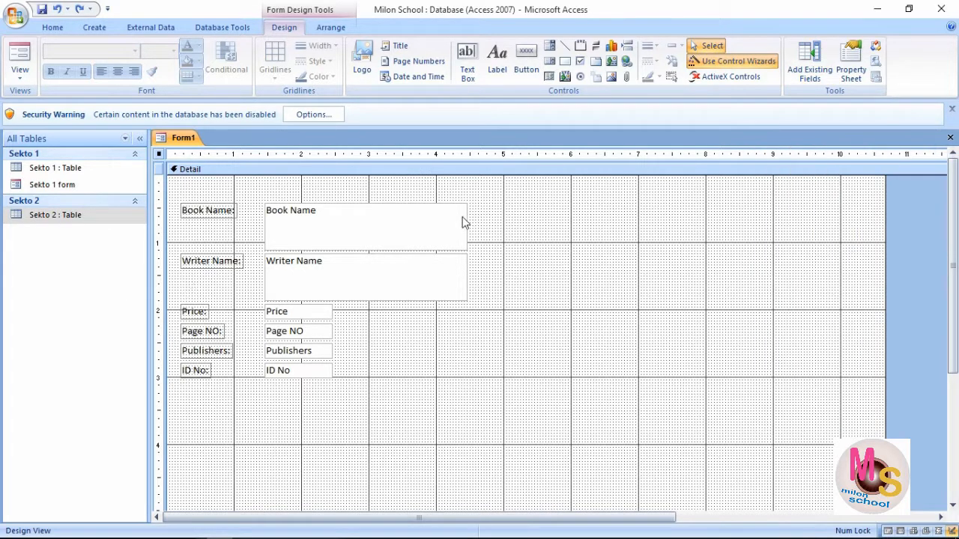
click(365, 225)
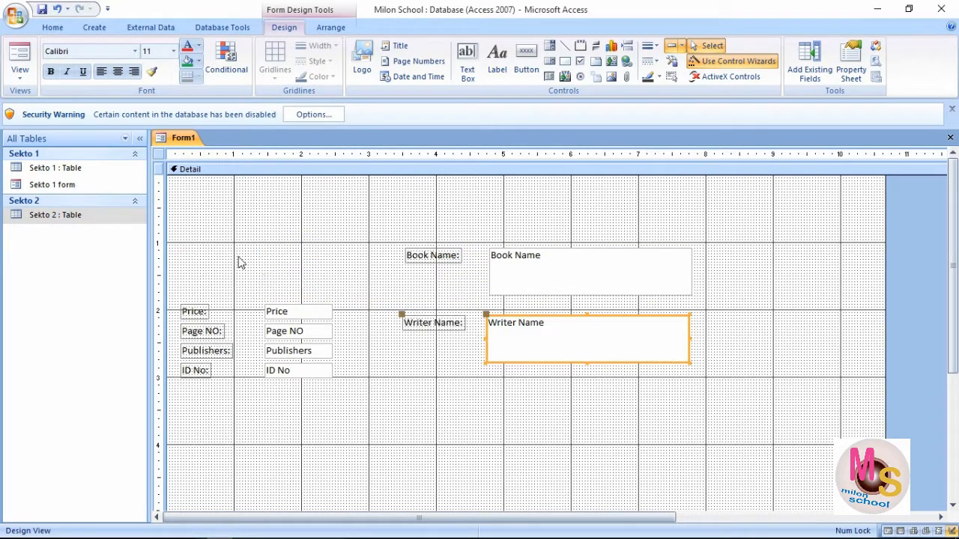
Stack ID No, Book Name, Writer Name, Price, Page NO and Publishers in a centred column.
click(276, 308)
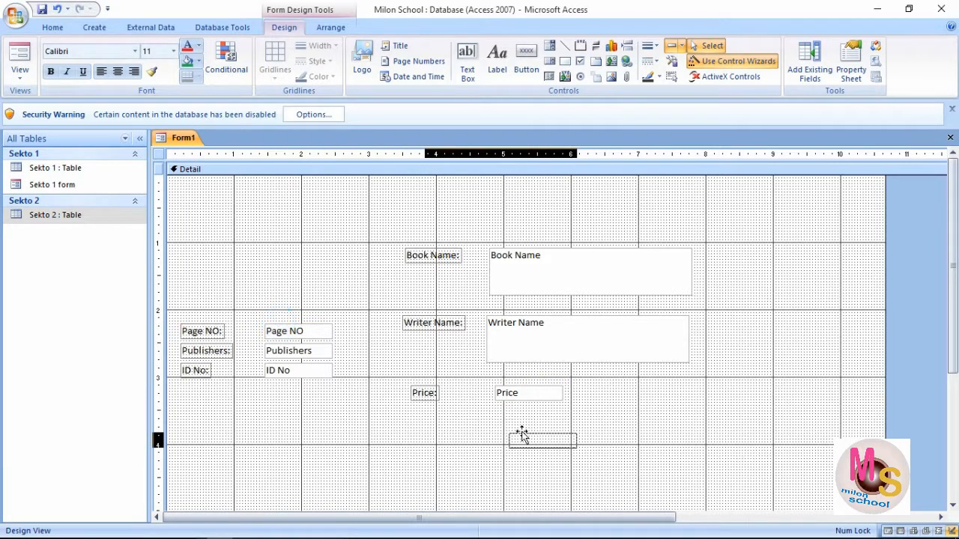
drag(285, 330, 512, 423)
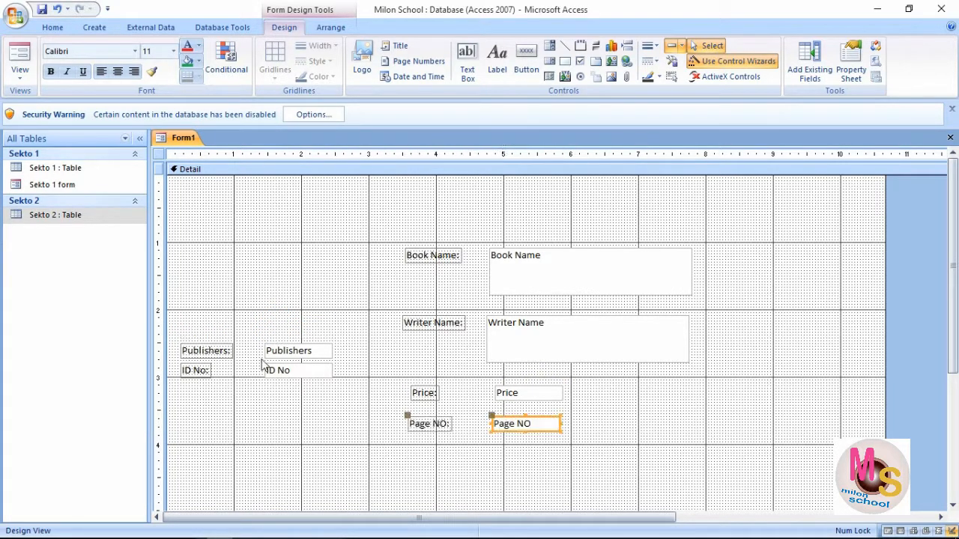
click(296, 349)
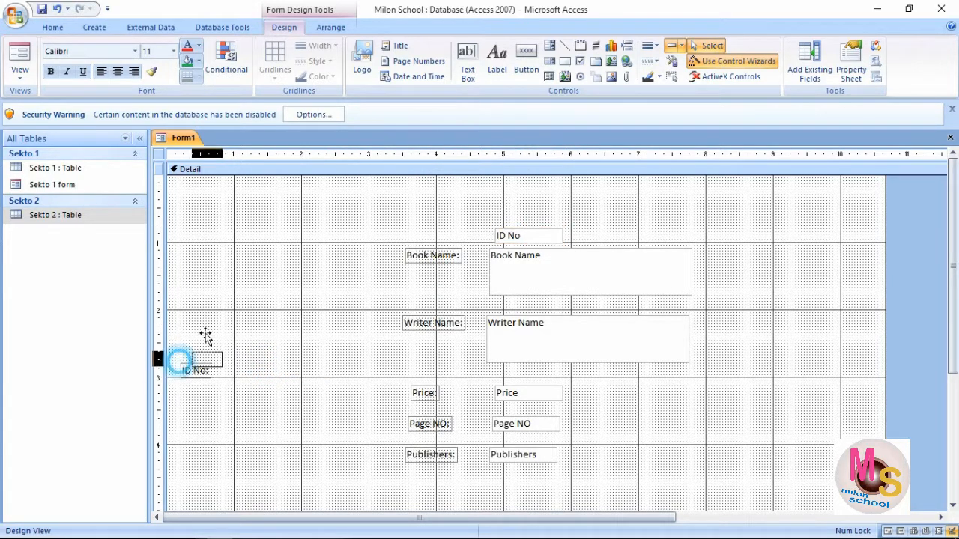
drag(191, 367, 419, 227)
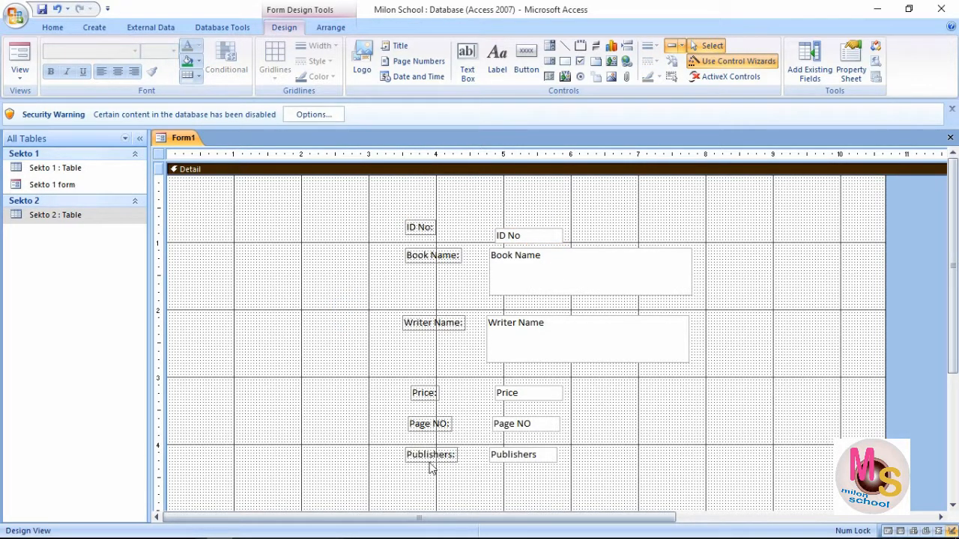
click(430, 455)
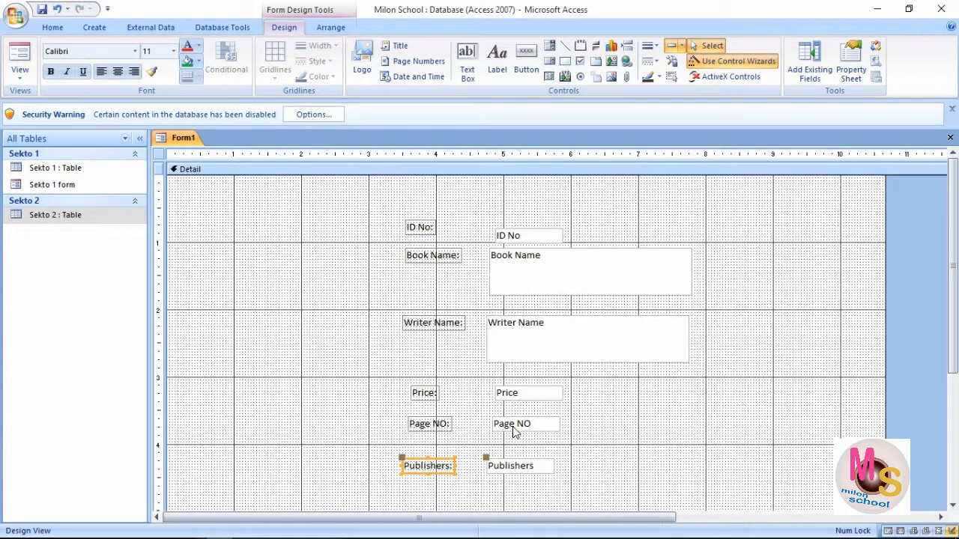
click(519, 432)
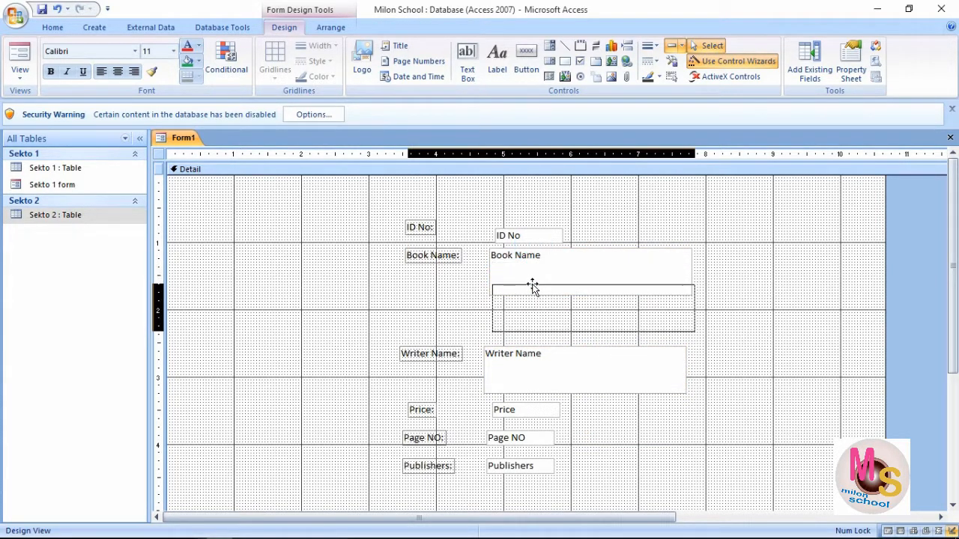
click(517, 235)
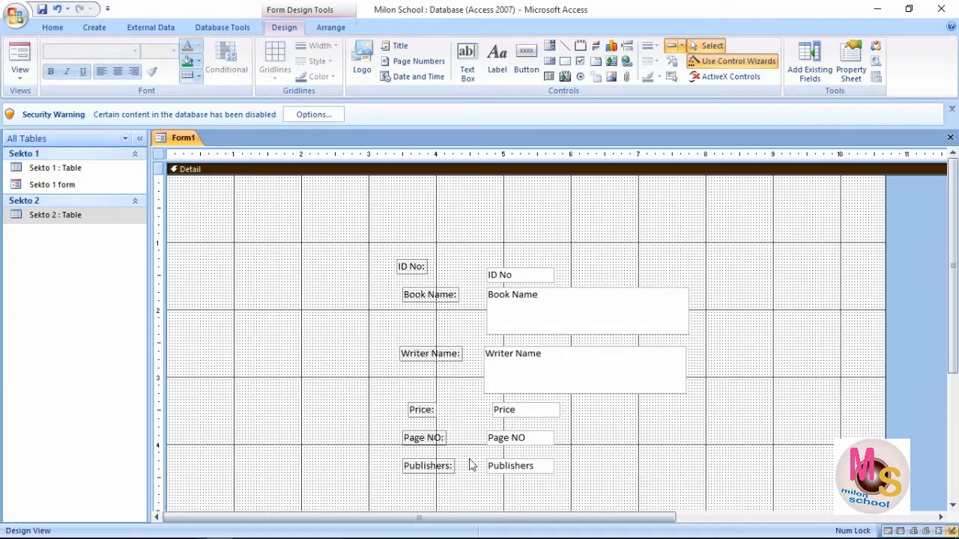
mouse_move(346, 361)
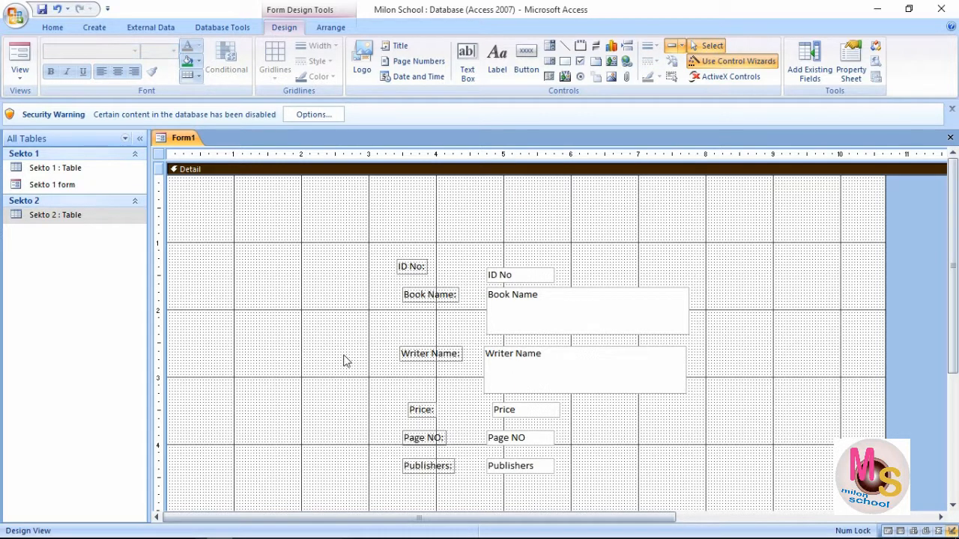
mouse_move(499, 92)
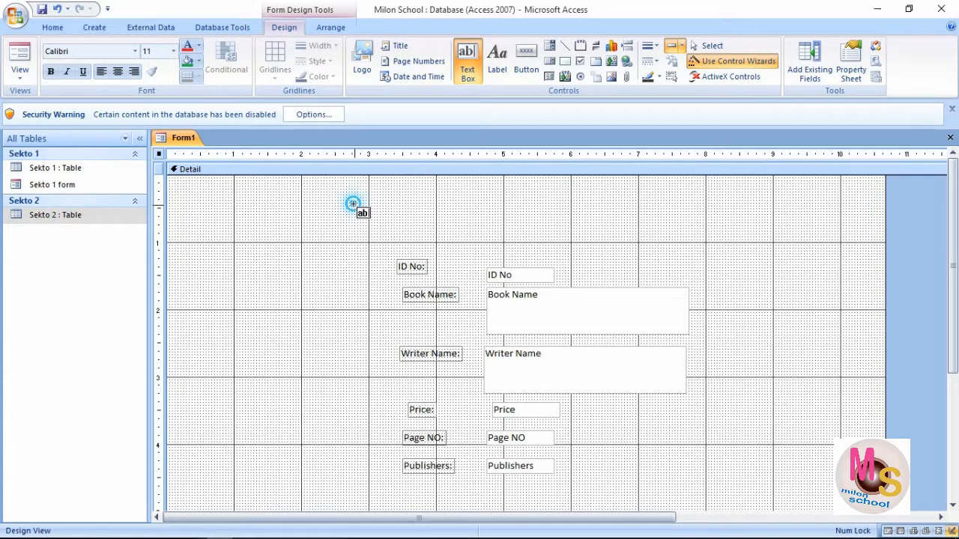
Draw a text box above the book fields and enter 'Milon School Form'.
drag(353, 203, 641, 236)
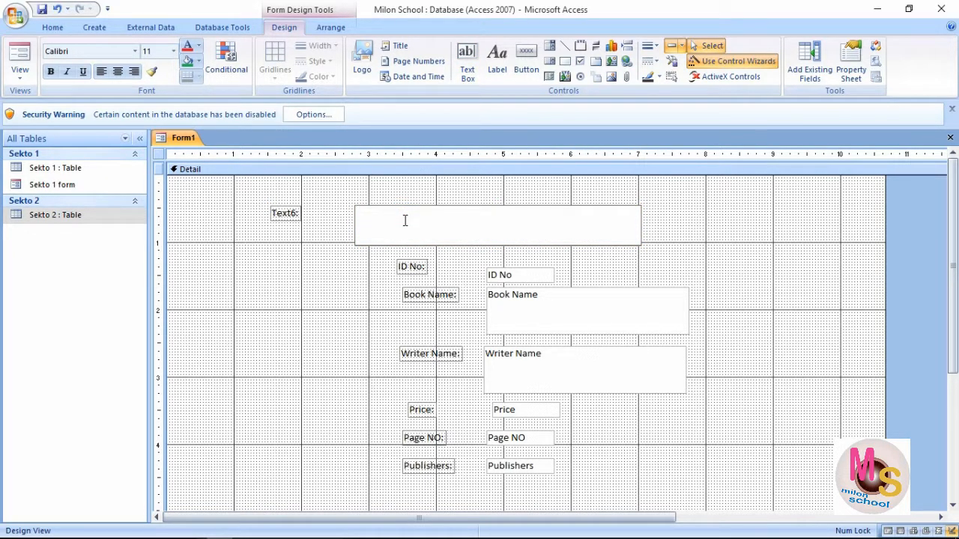
text(Milon)
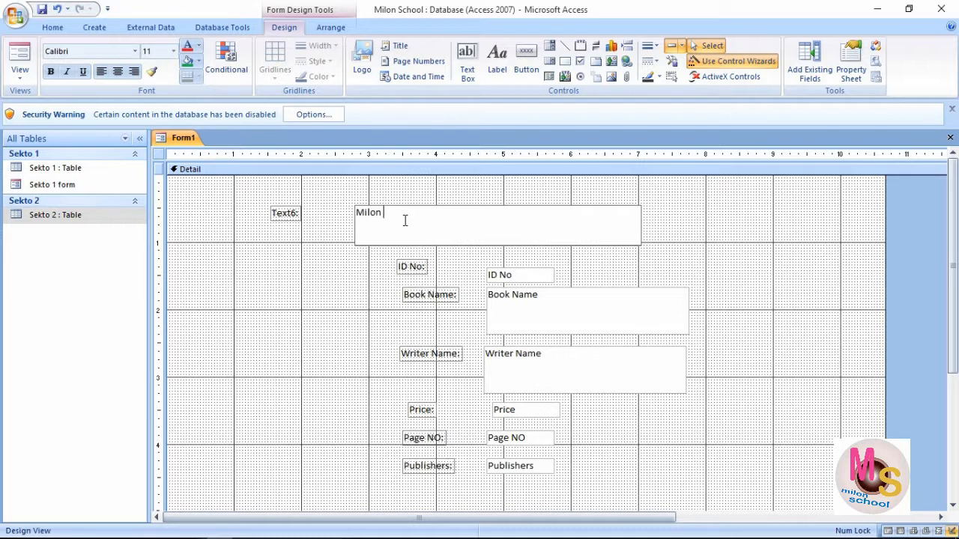
text(School)
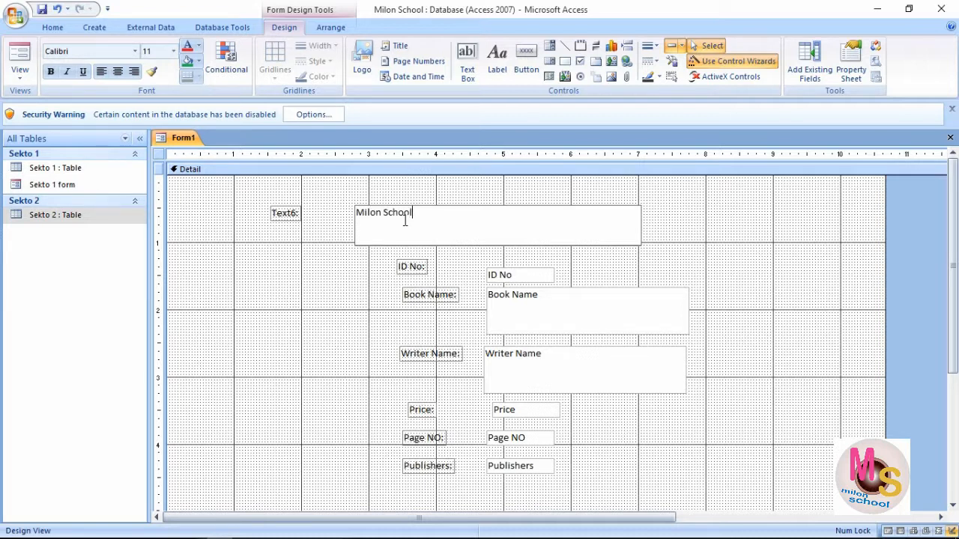
text(Fro)
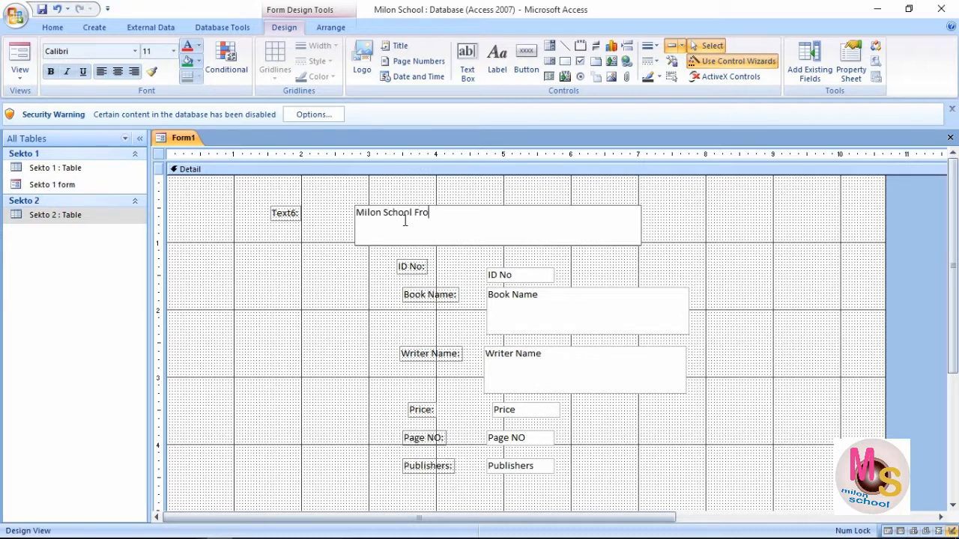
key(BackSpace)
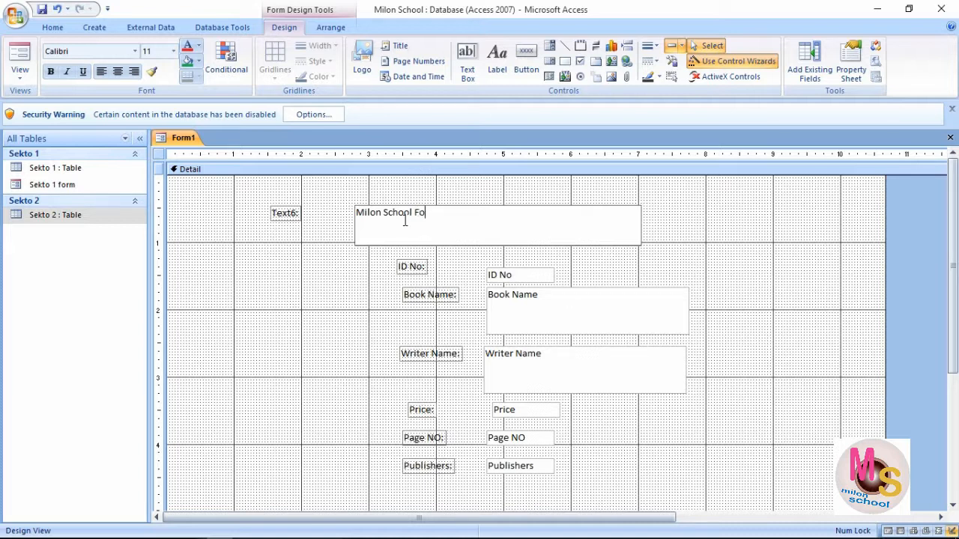
text(rm)
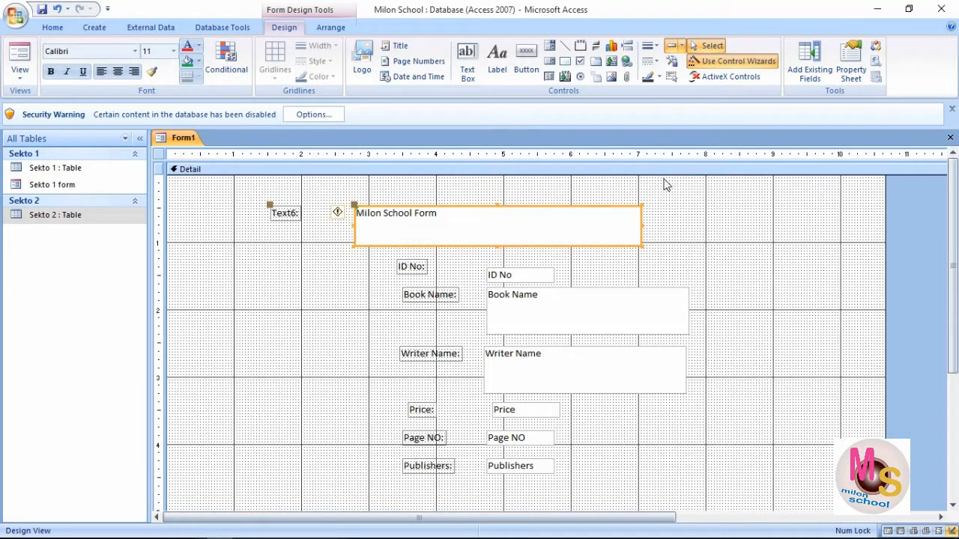
Format the 'Milon School Form' box as bold, centred, 24-point text on a grey background.
click(53, 70)
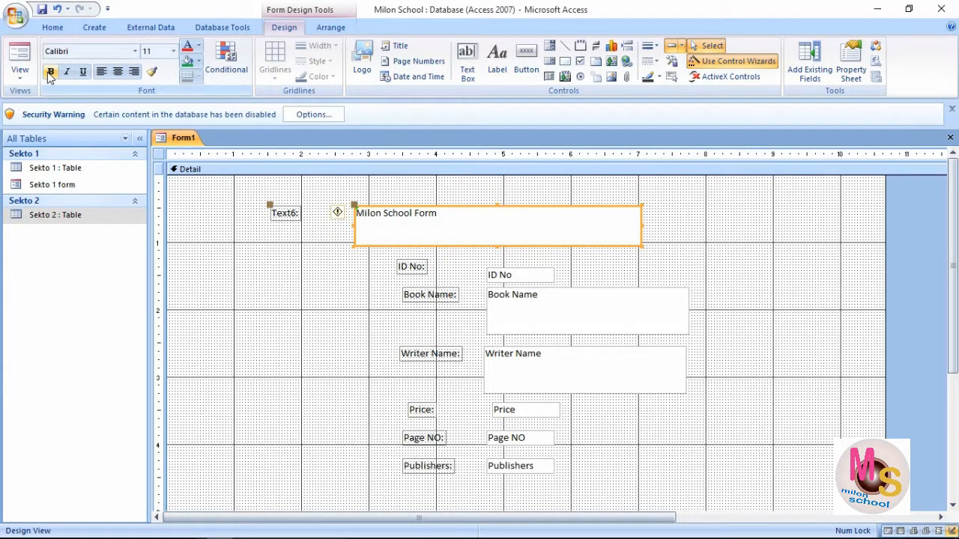
click(117, 72)
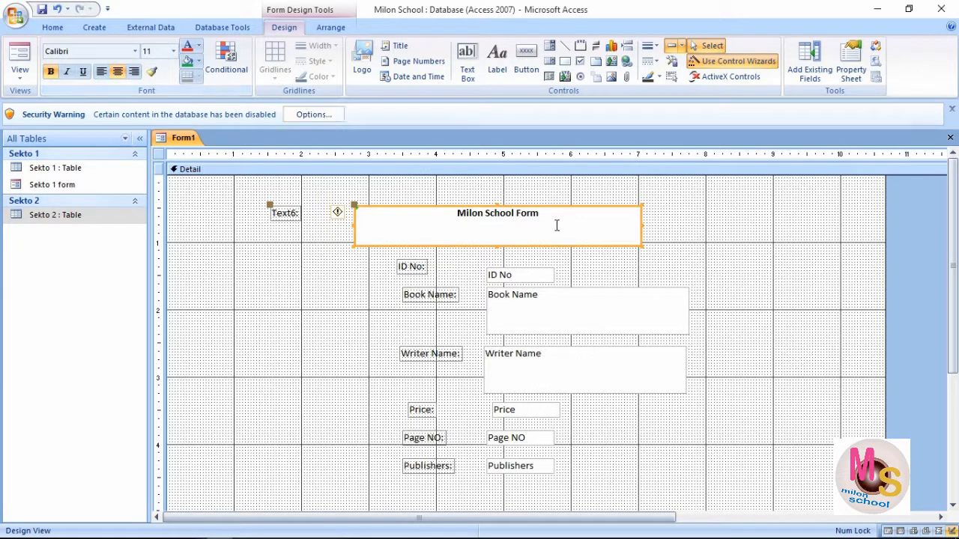
click(174, 51)
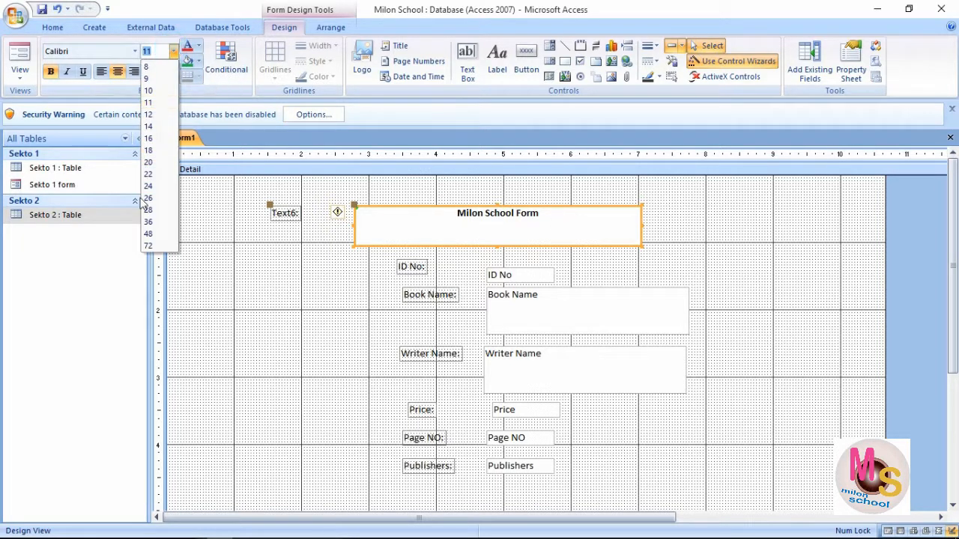
click(148, 196)
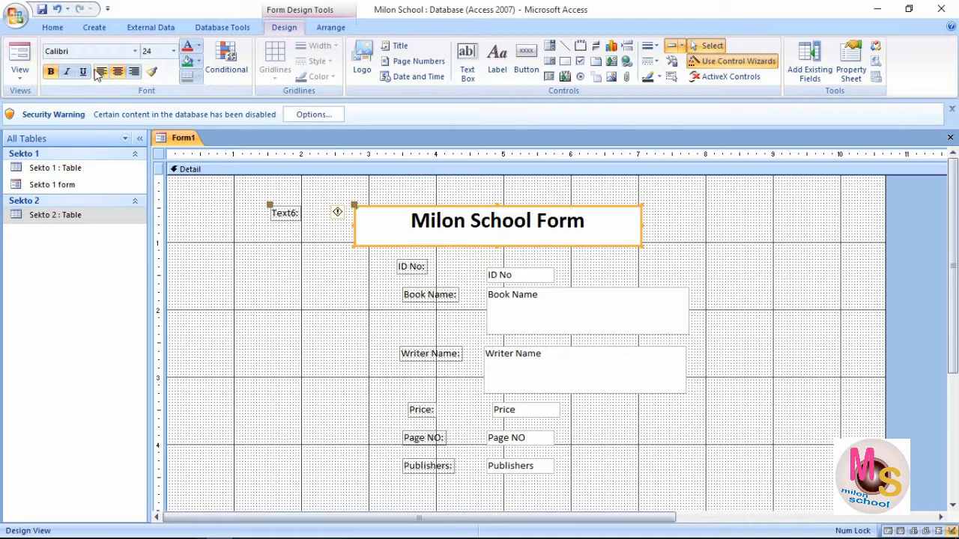
click(196, 58)
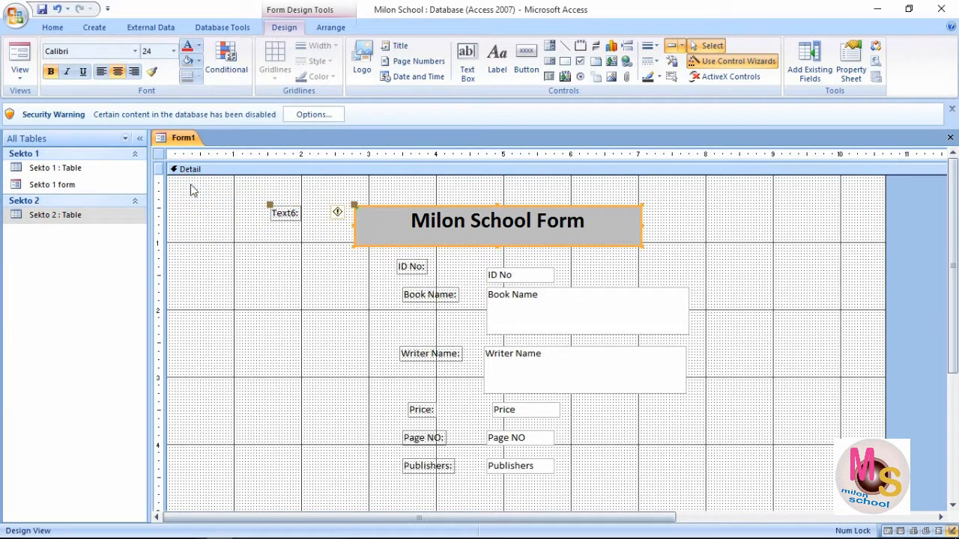
mouse_move(699, 233)
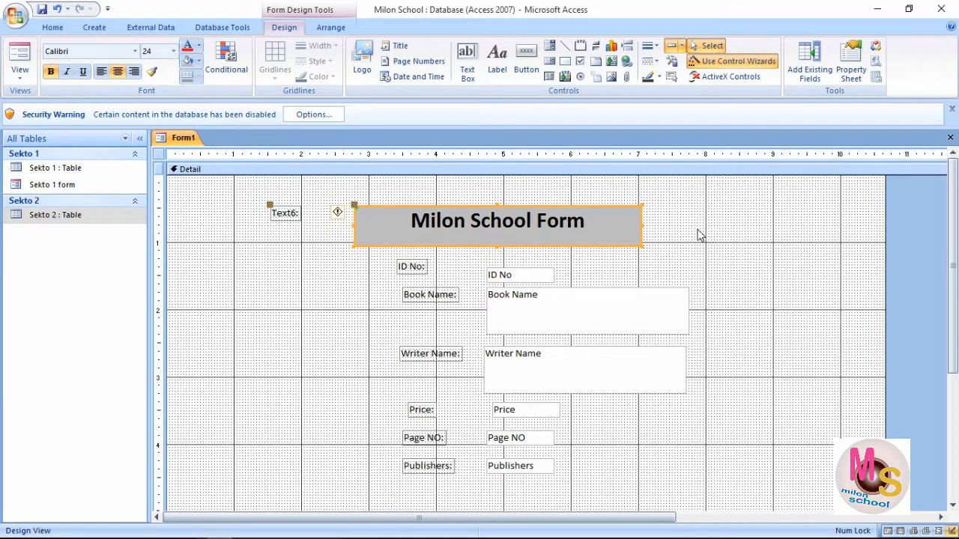
mouse_move(591, 402)
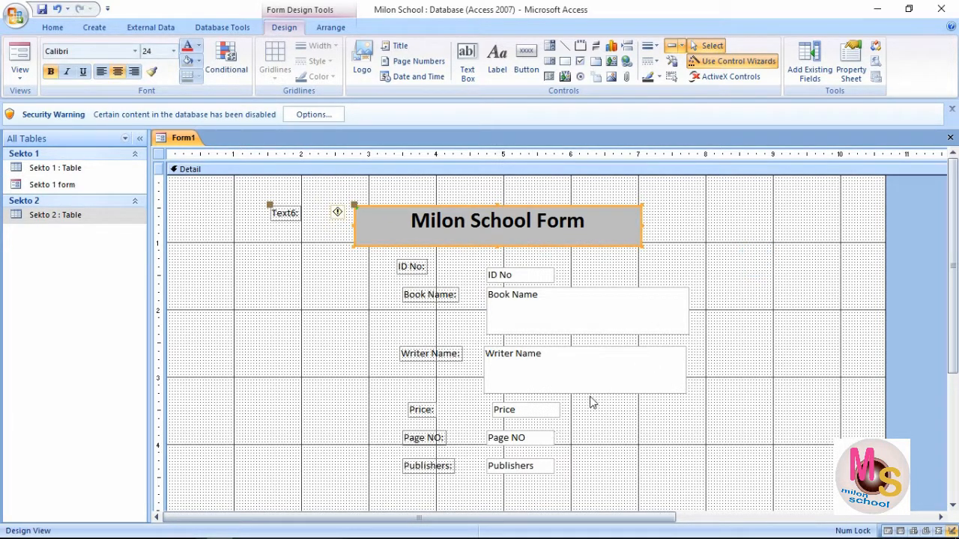
click(492, 251)
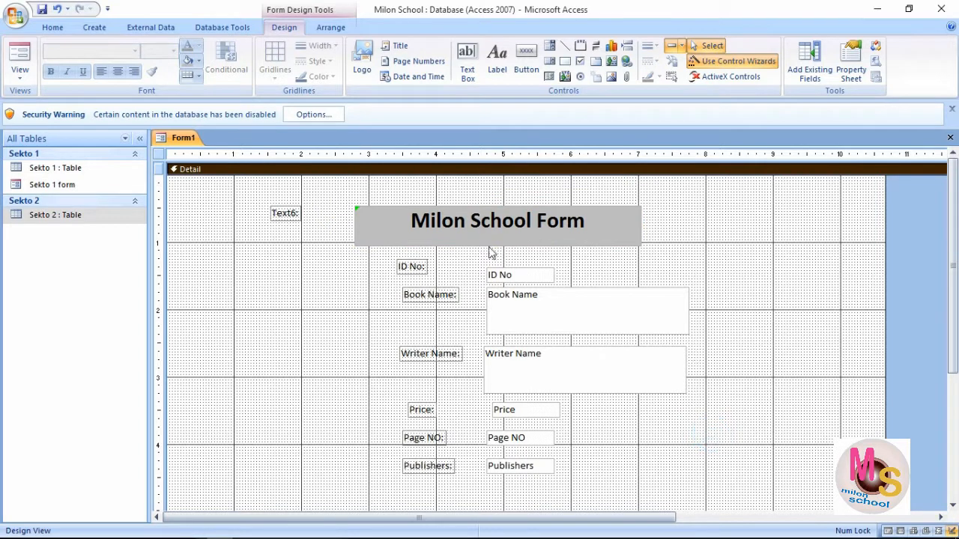
Select the Detail section bar and display its properties, including the 5.25-inch height.
click(497, 221)
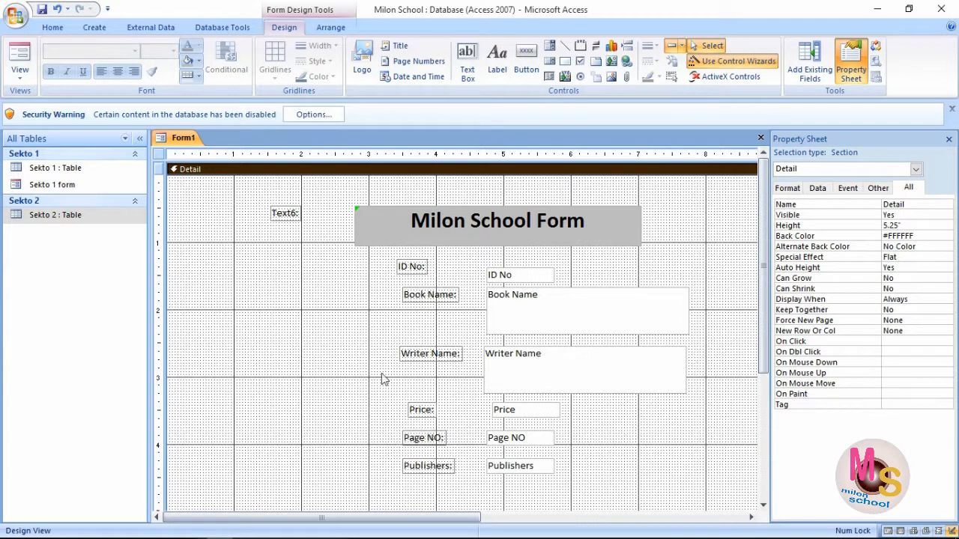
mouse_move(465, 471)
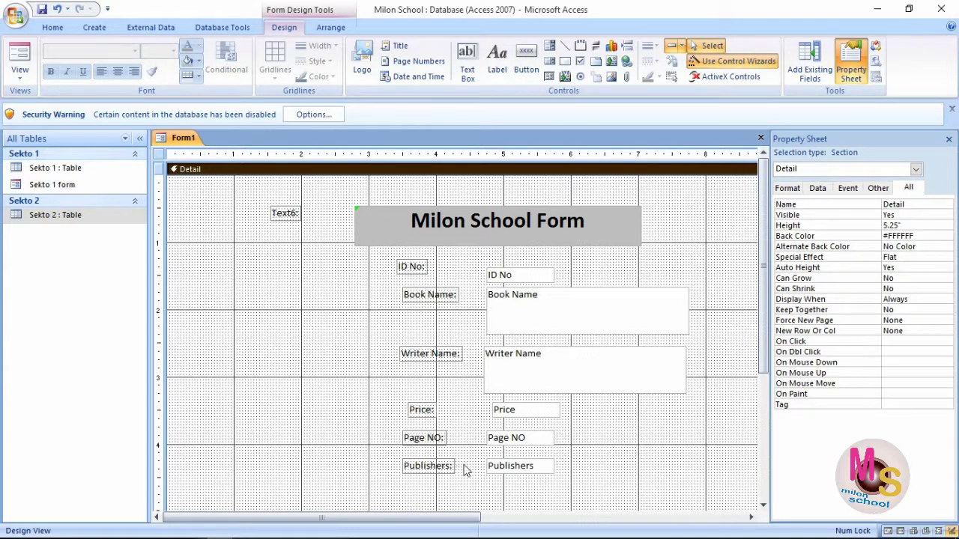
mouse_move(554, 314)
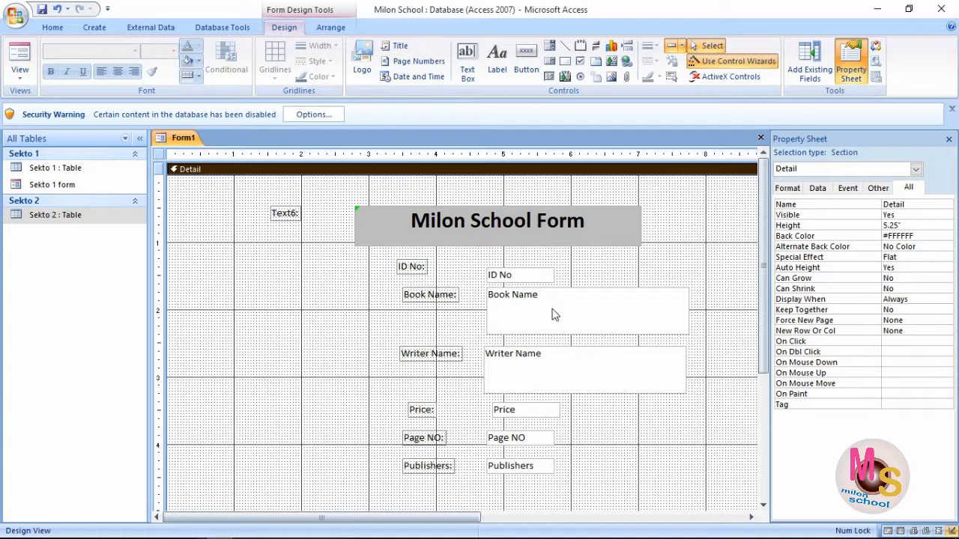
mouse_move(838, 114)
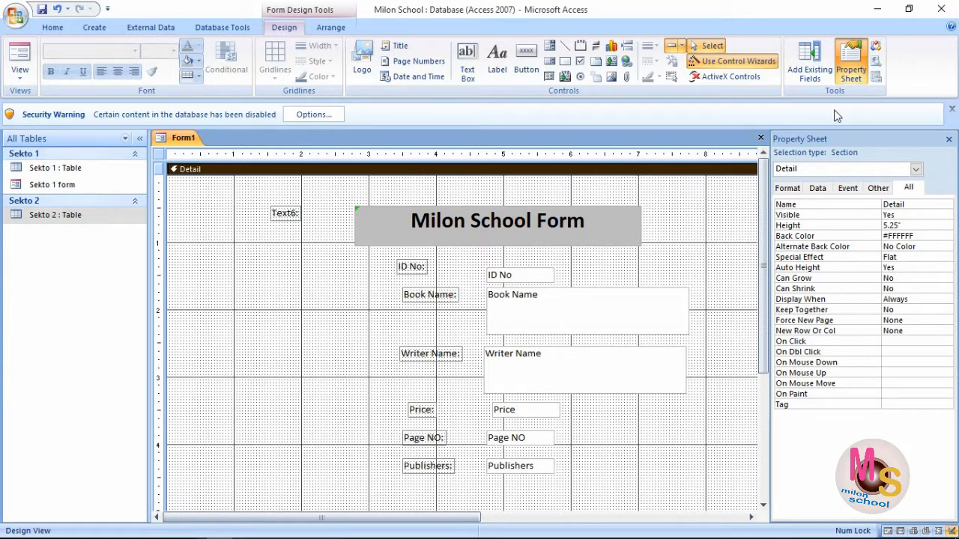
mouse_move(458, 358)
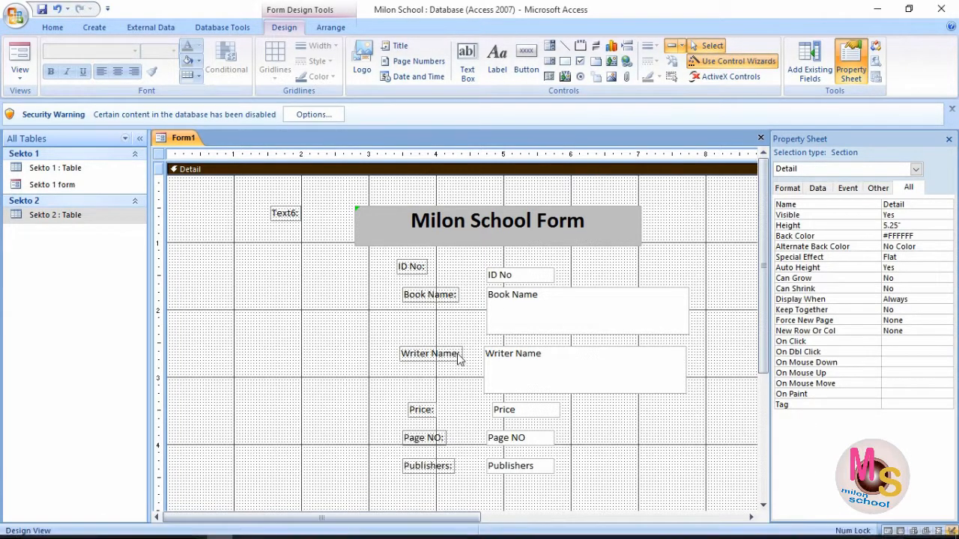
mouse_move(478, 415)
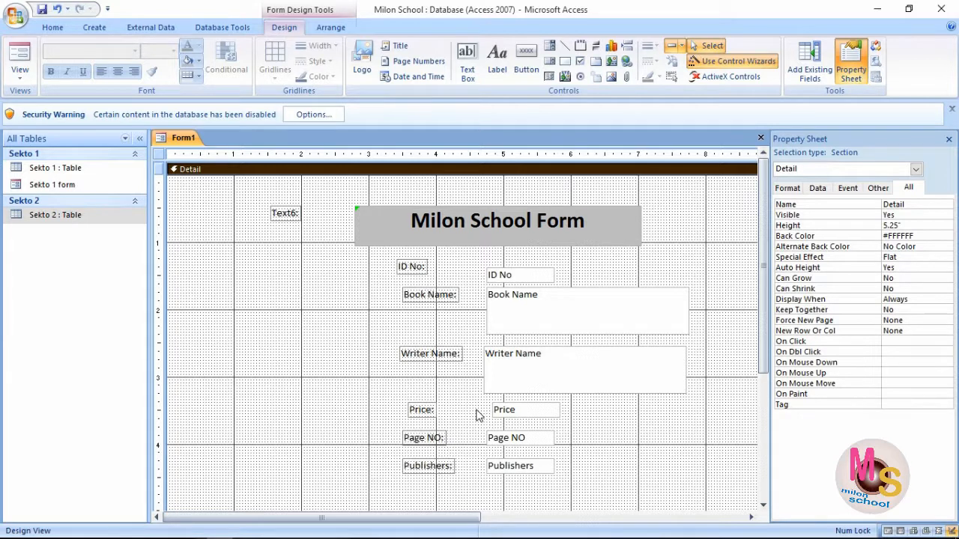
click(287, 213)
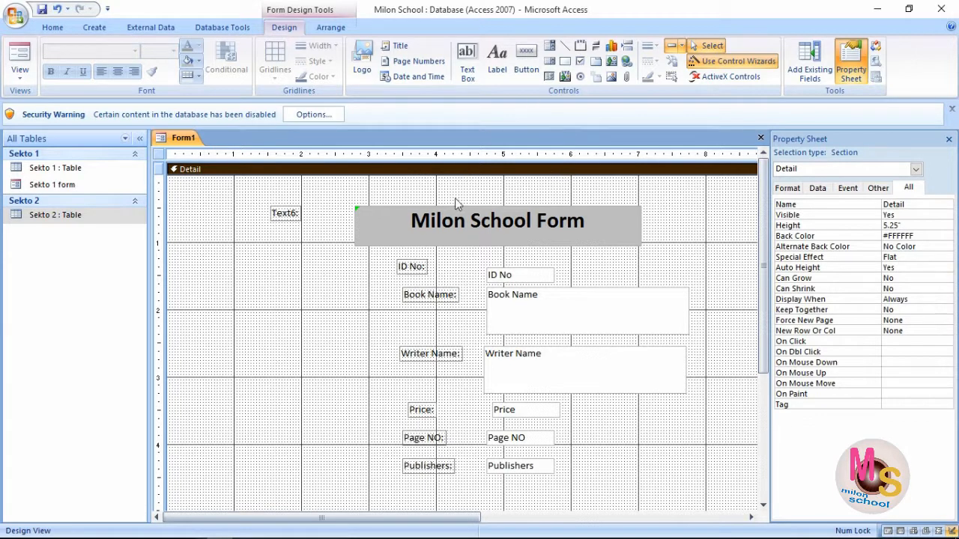
mouse_move(622, 432)
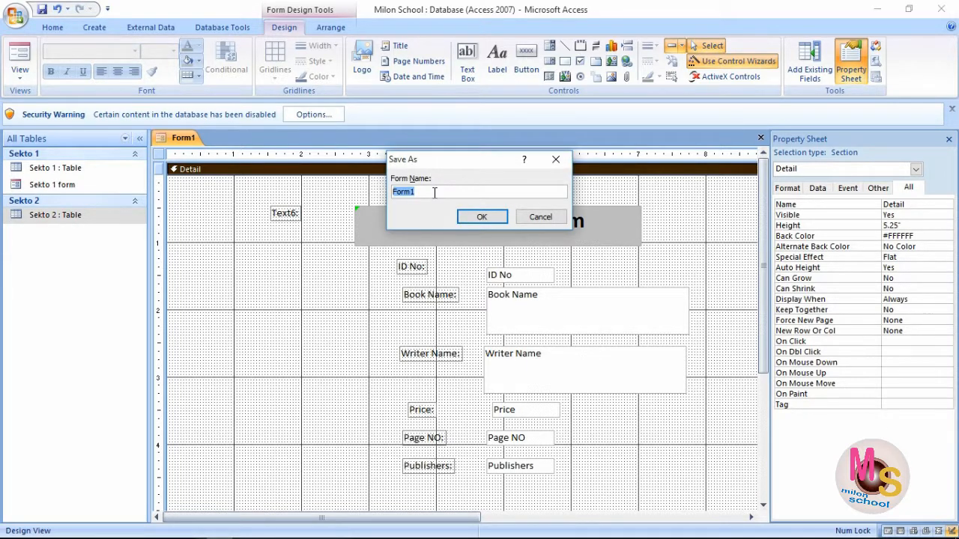
Save the form under the name 'Sekto 2 From'.
text(Sekto 2)
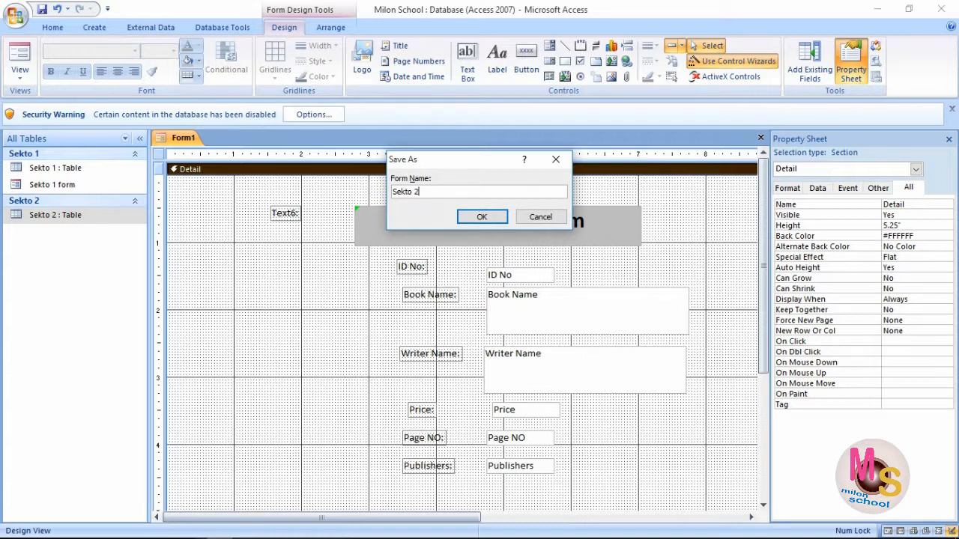
text(Fro)
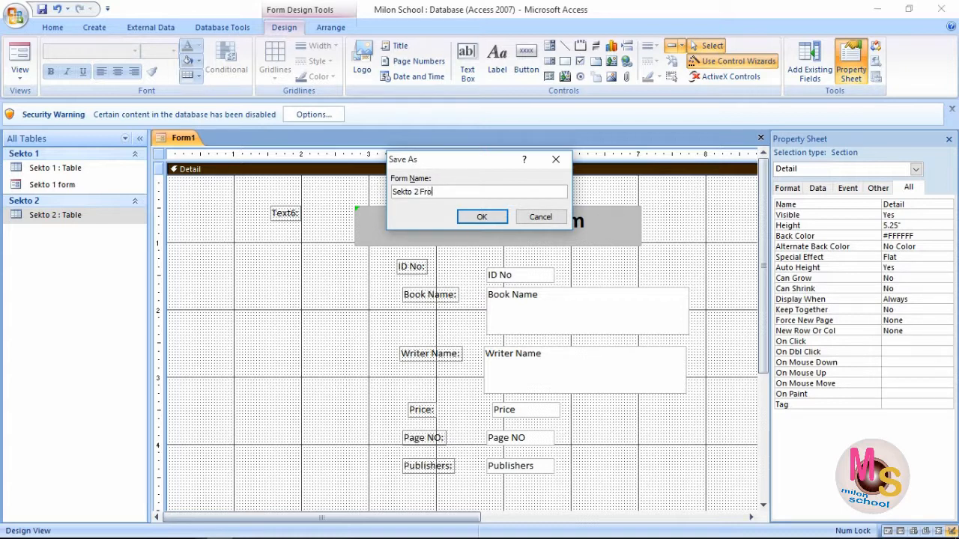
click(482, 216)
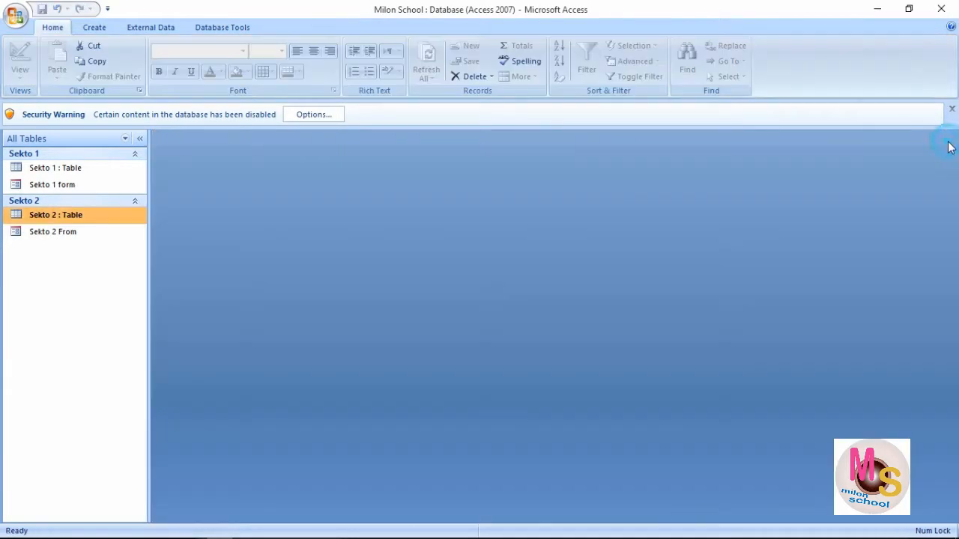
Open Sekto 2 From from the Navigation Pane, showing book record 1 of 4.
double_click(52, 232)
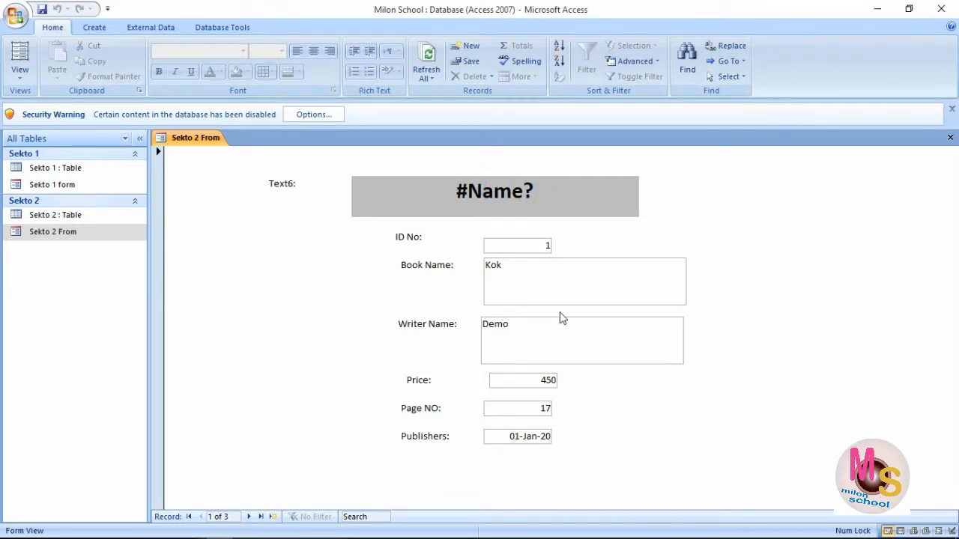
click(519, 421)
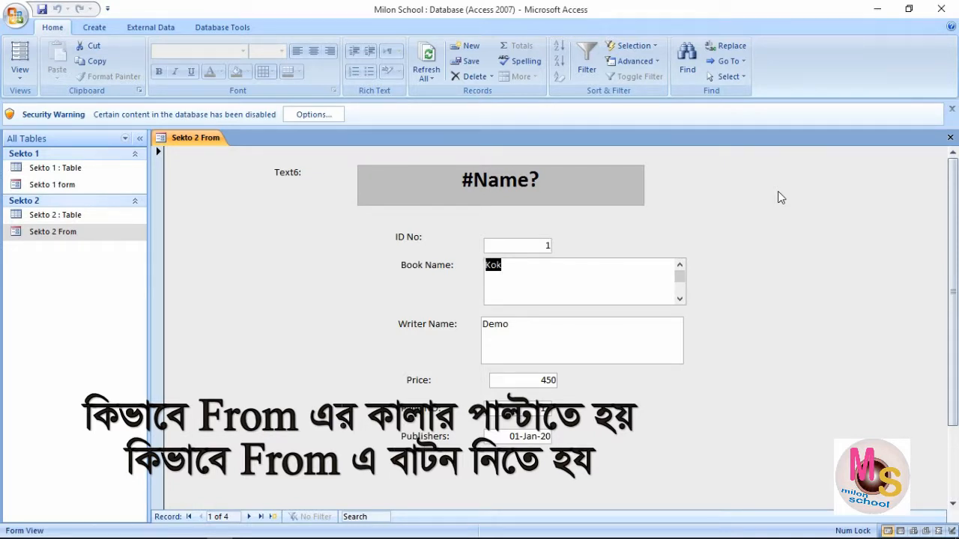
mouse_move(200, 512)
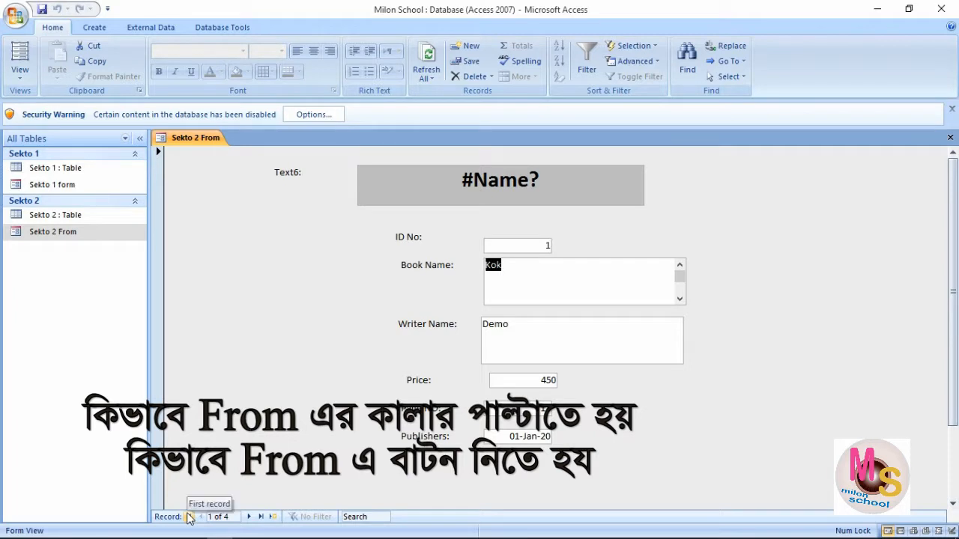
mouse_move(263, 515)
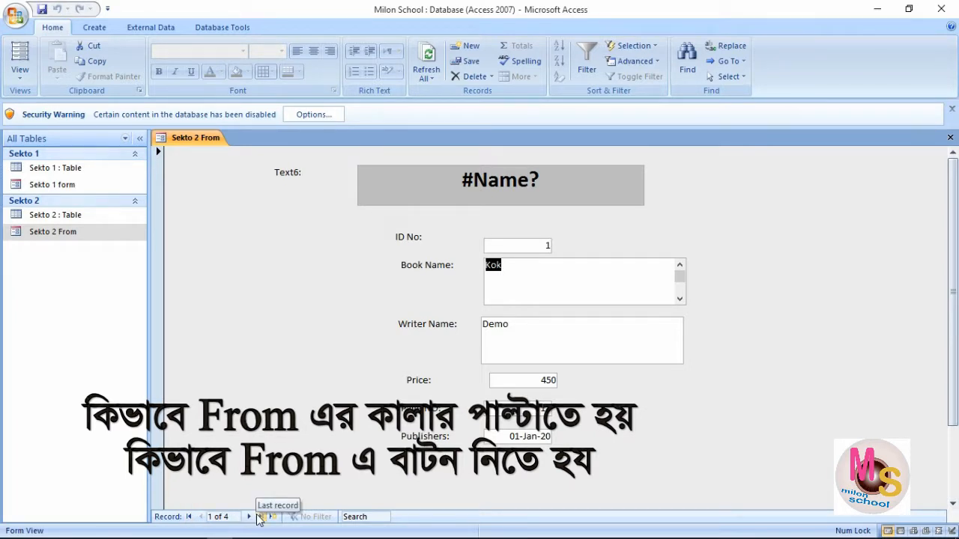